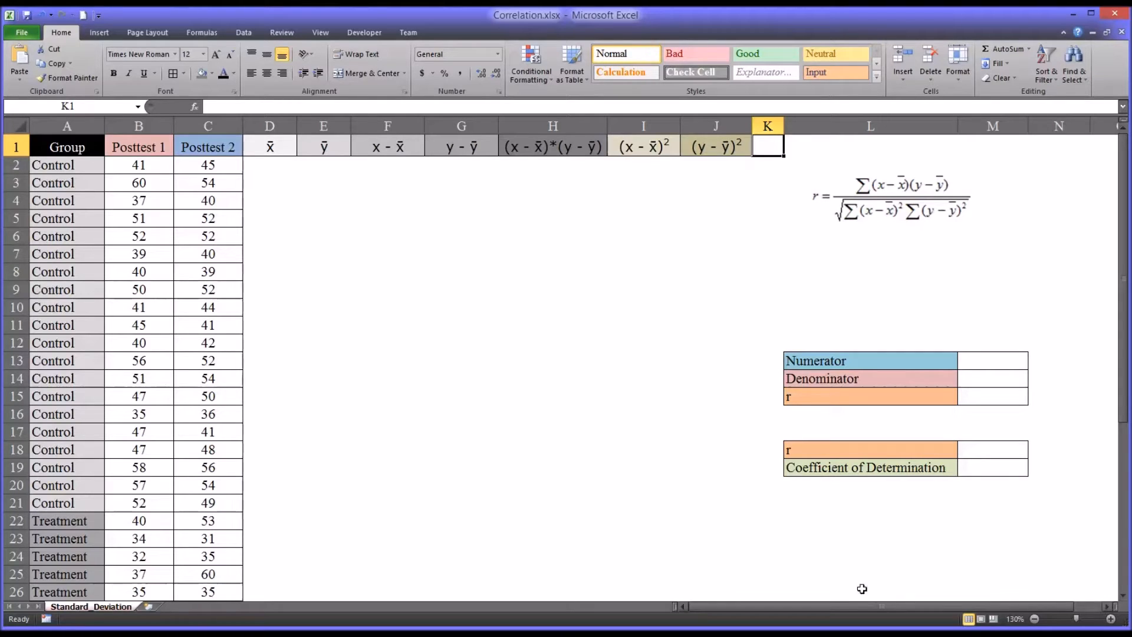
mouse_move(875, 229)
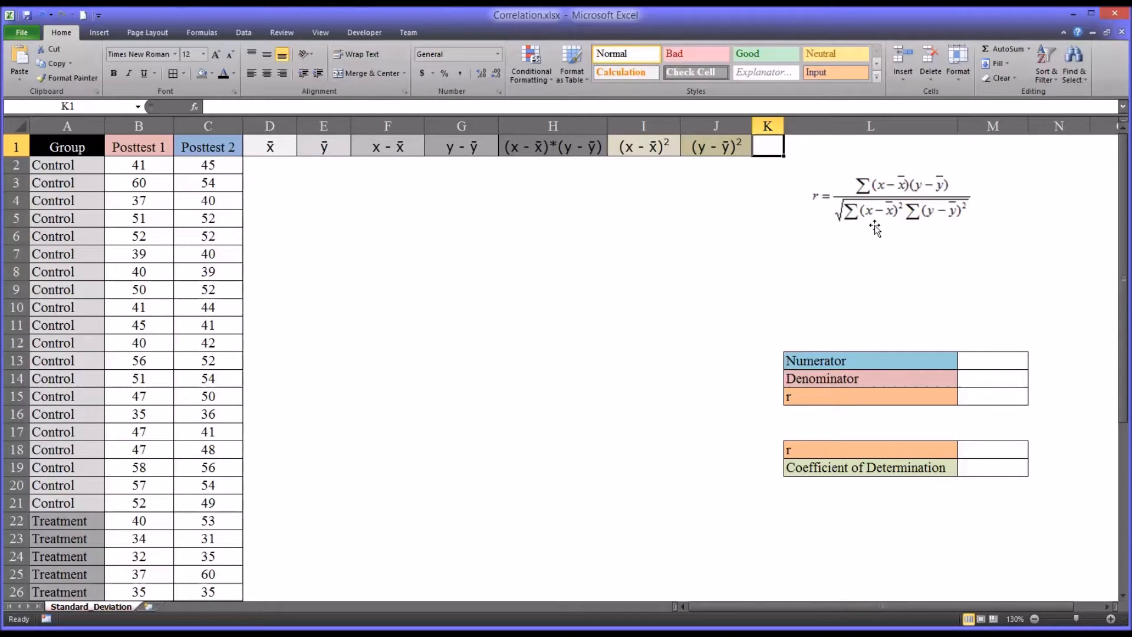
mouse_move(865, 211)
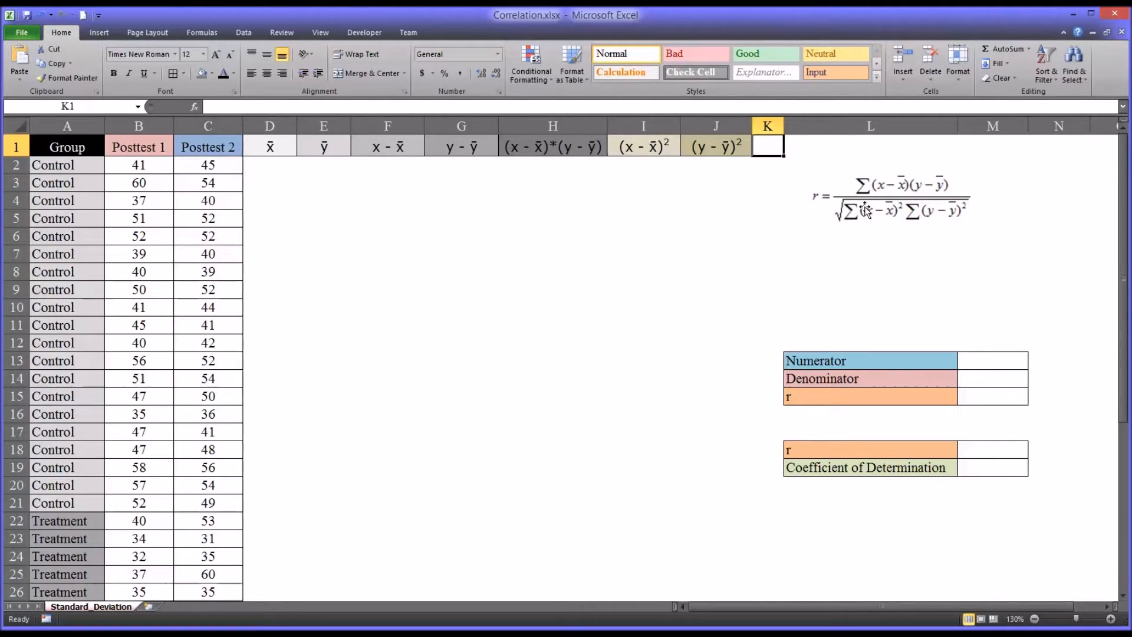
mouse_move(829, 260)
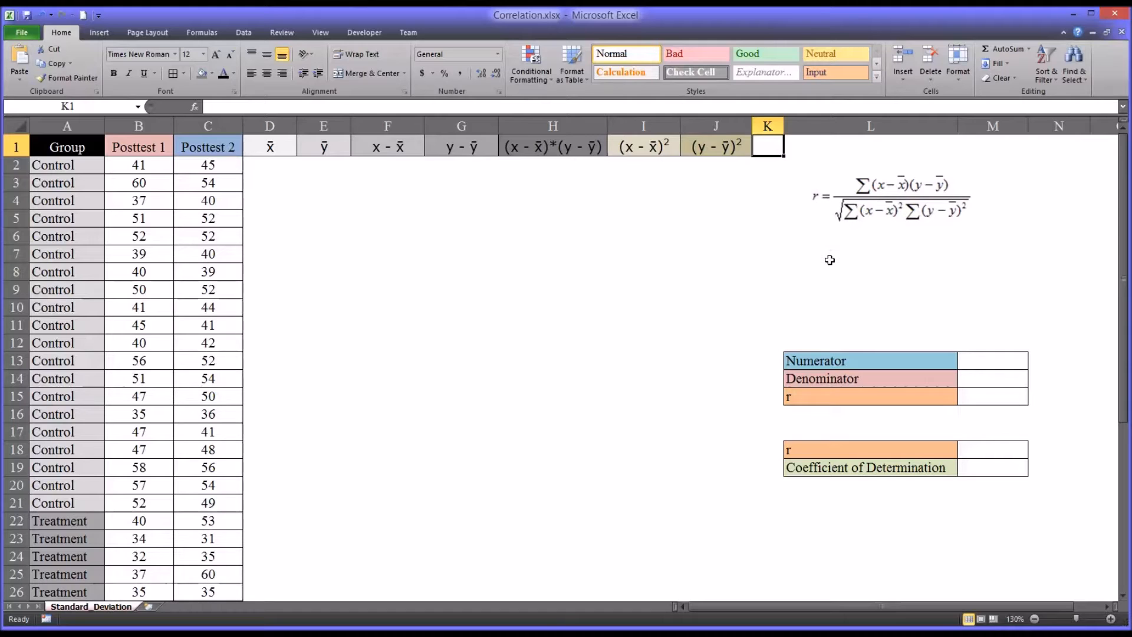
mouse_move(792, 299)
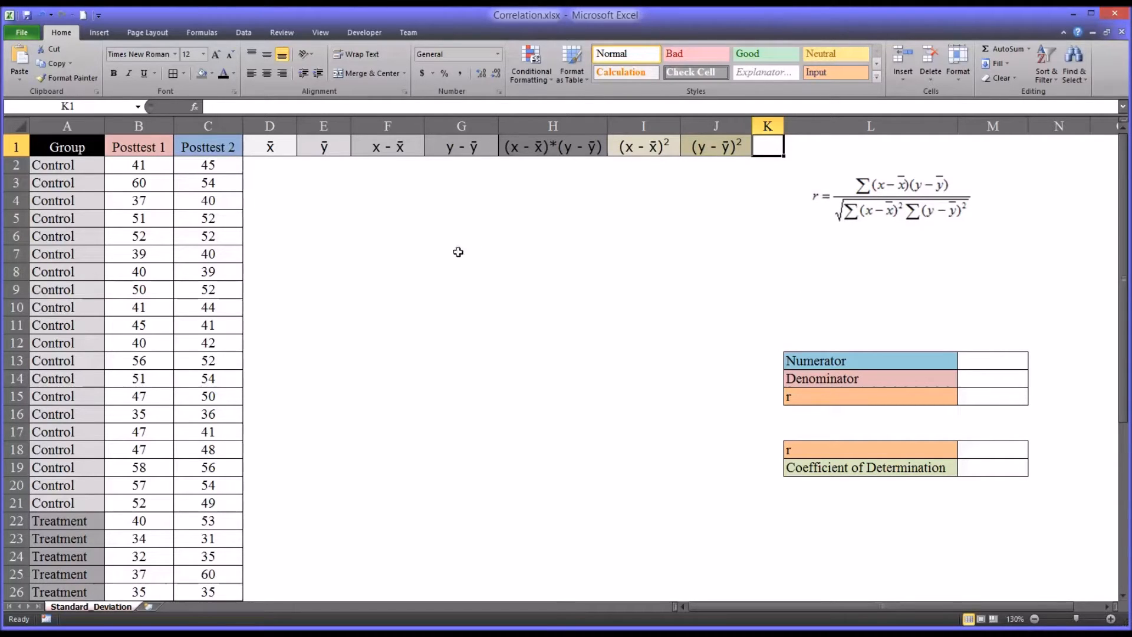
Look at Correlation in the Data Analysis tools, then cancel without running it
click(244, 33)
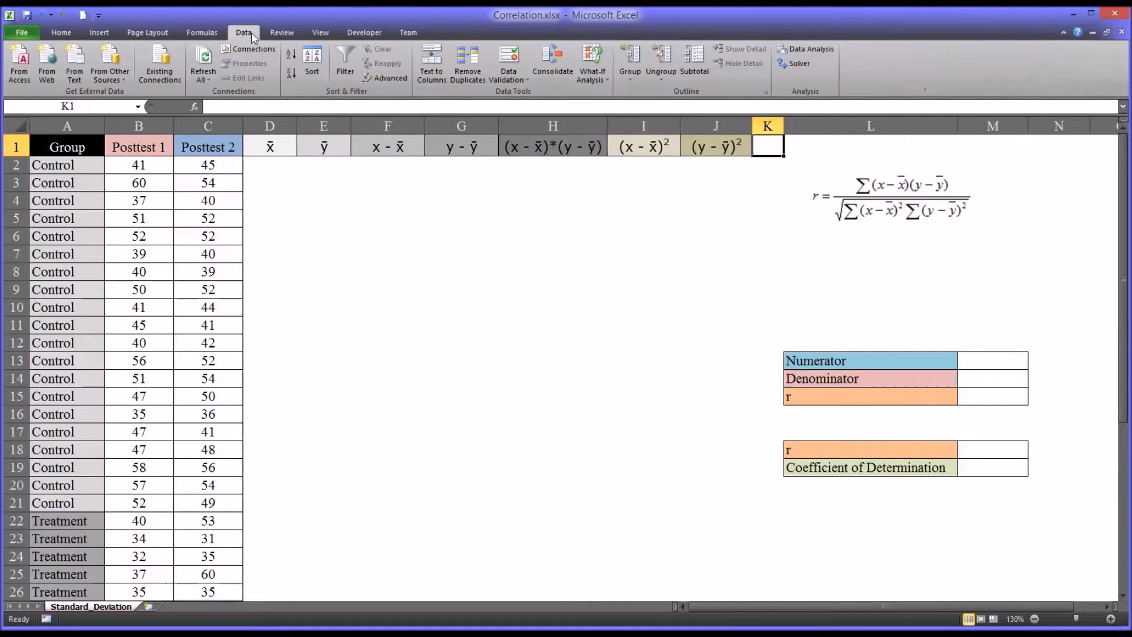
click(810, 49)
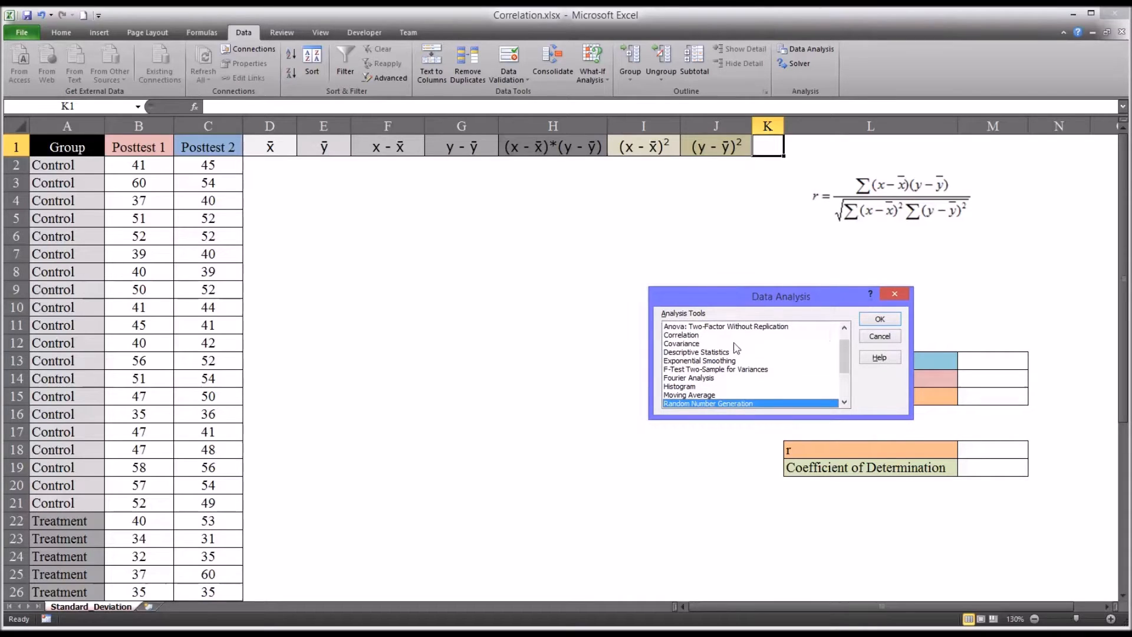
click(681, 335)
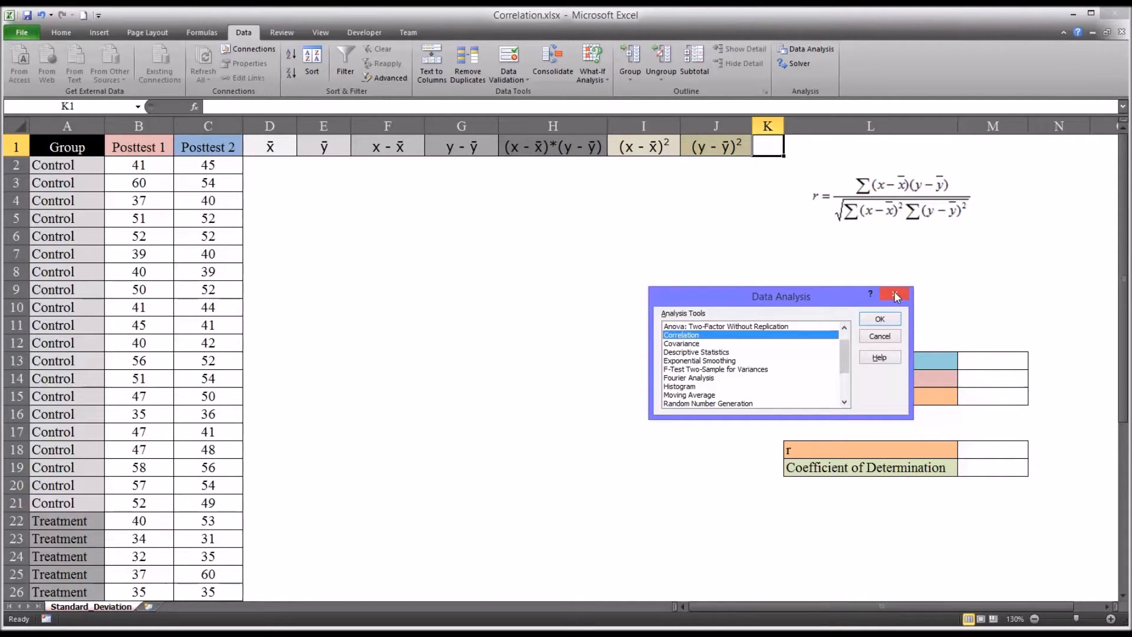
click(897, 296)
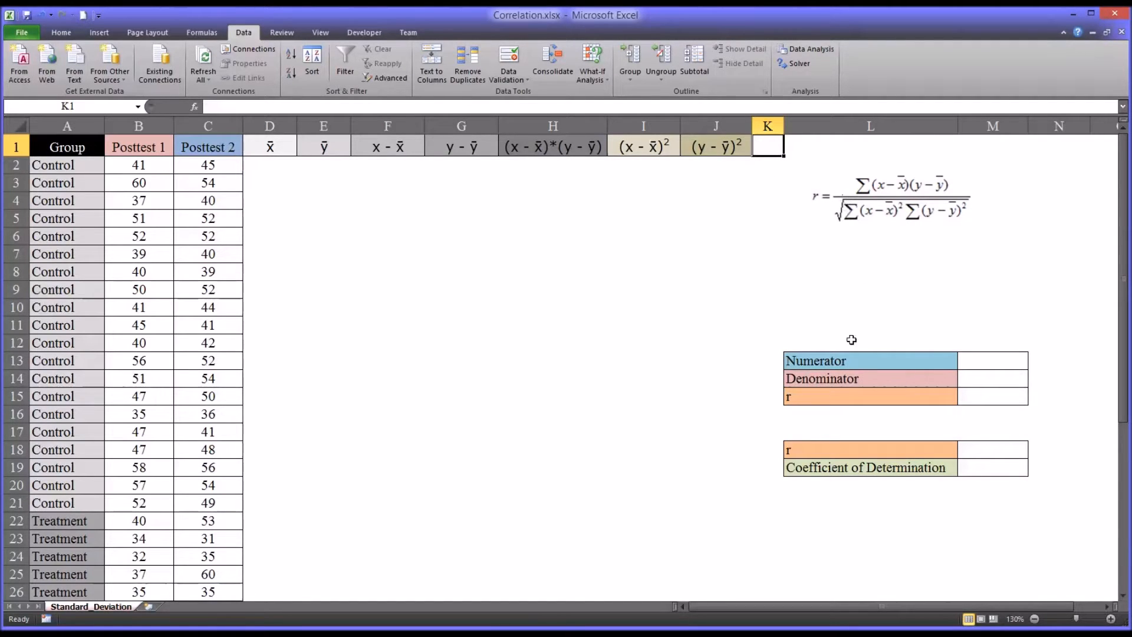
mouse_move(727, 411)
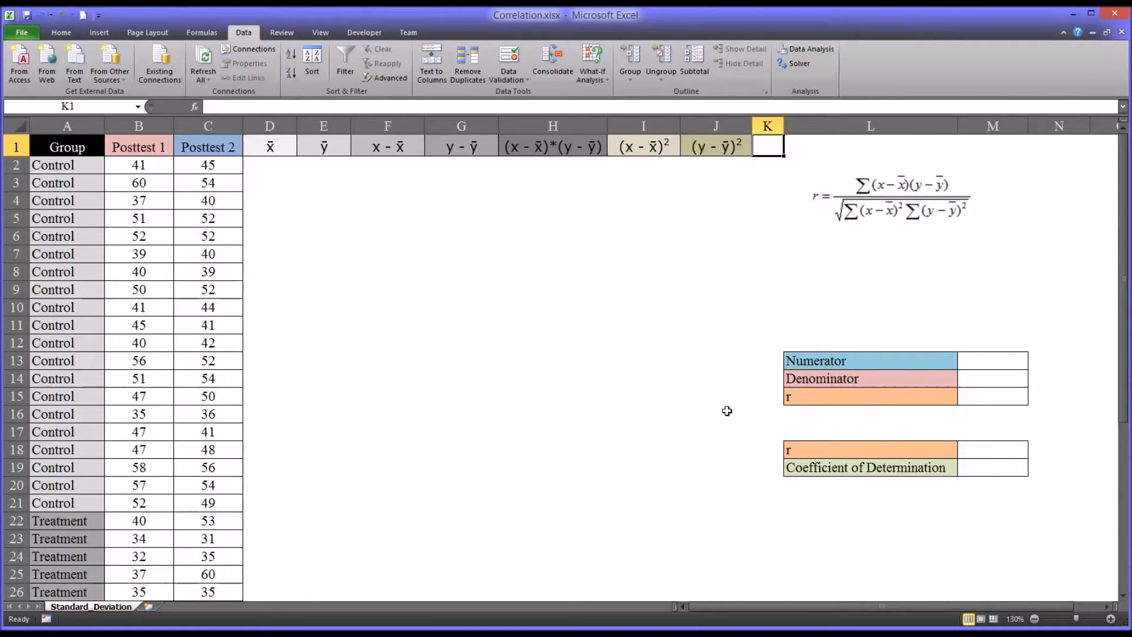
mouse_move(280, 352)
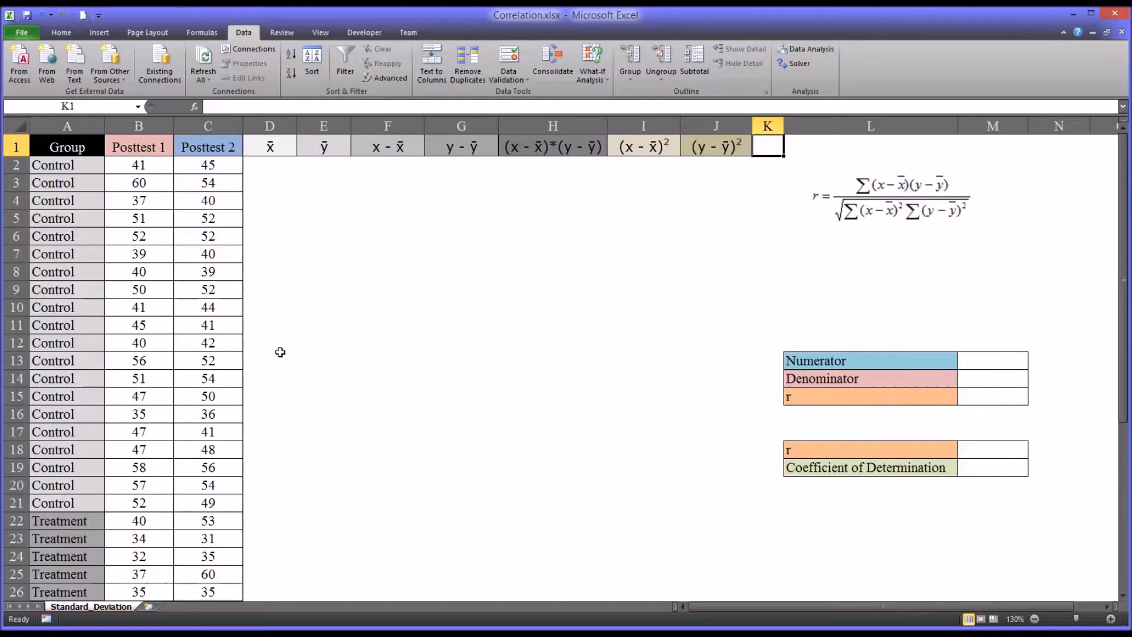
mouse_move(97, 165)
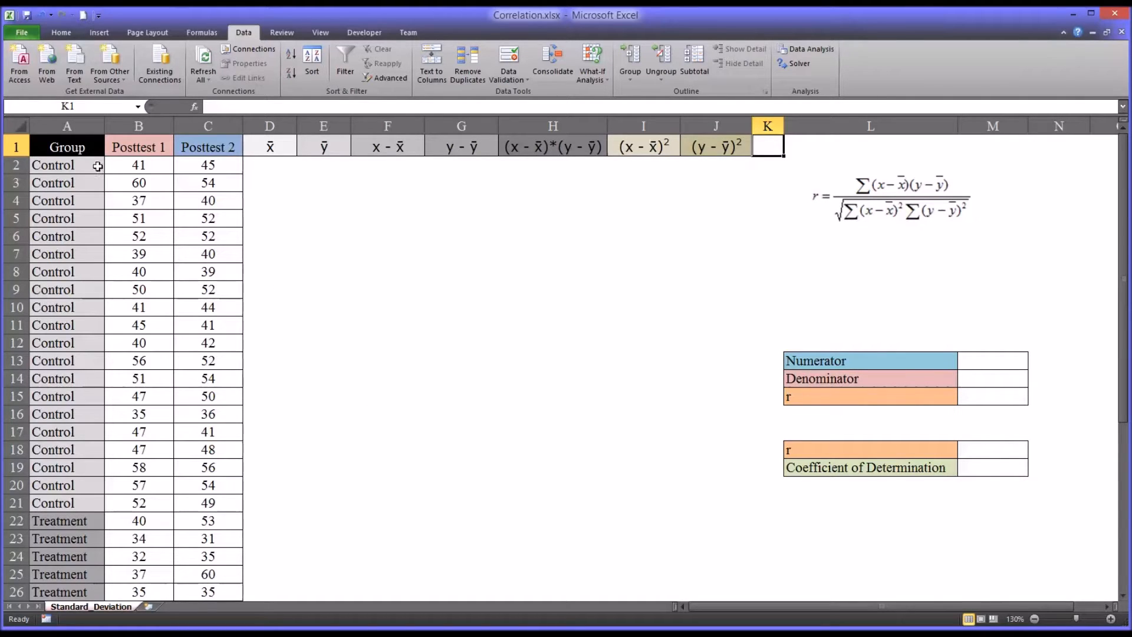
Select the Group column, then the Control group rows and their posttest scores
click(66, 125)
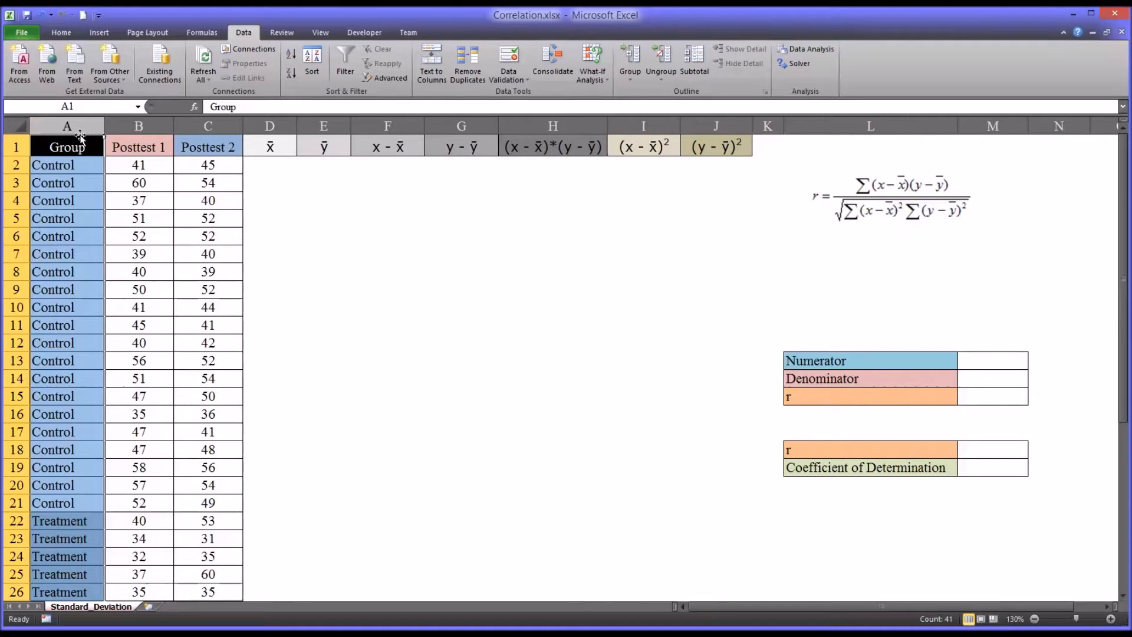
click(66, 165)
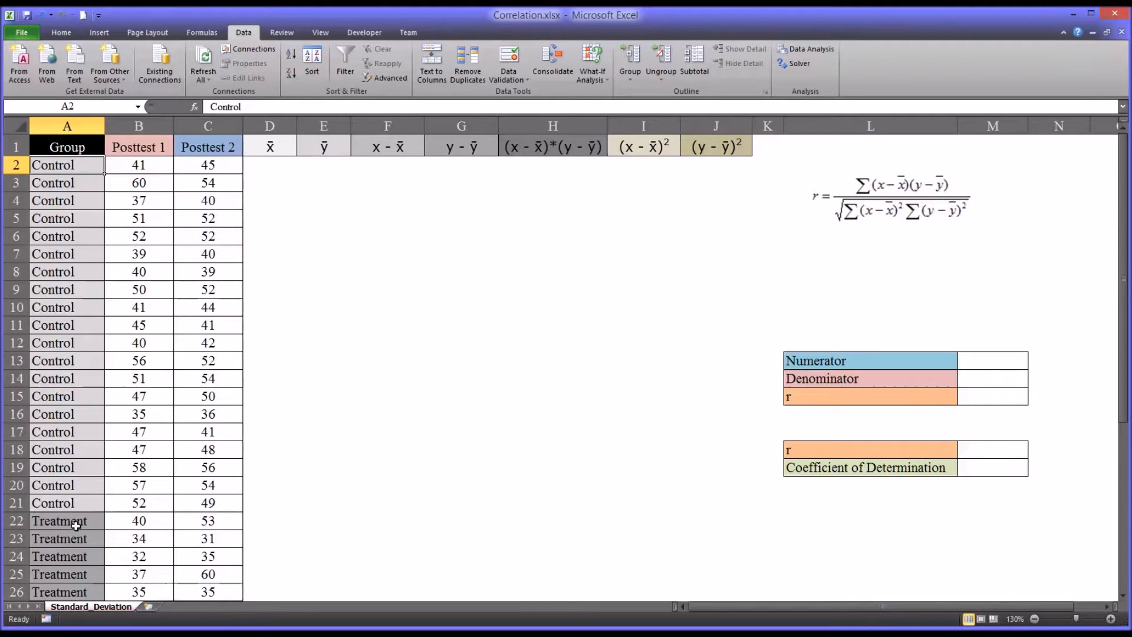
click(66, 520)
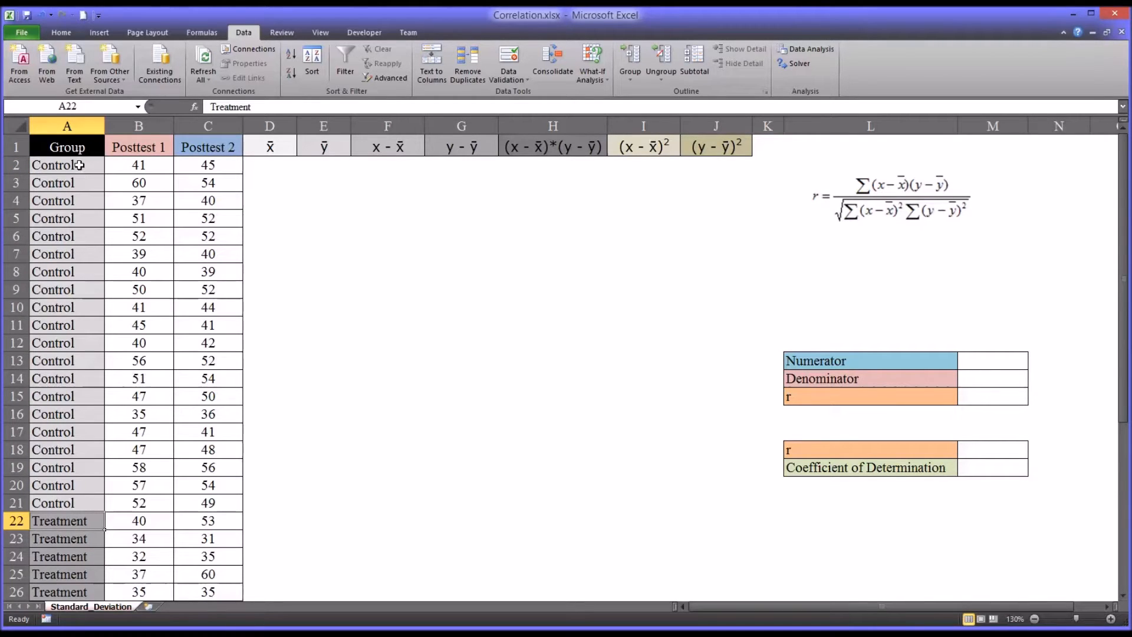
drag(67, 164, 67, 503)
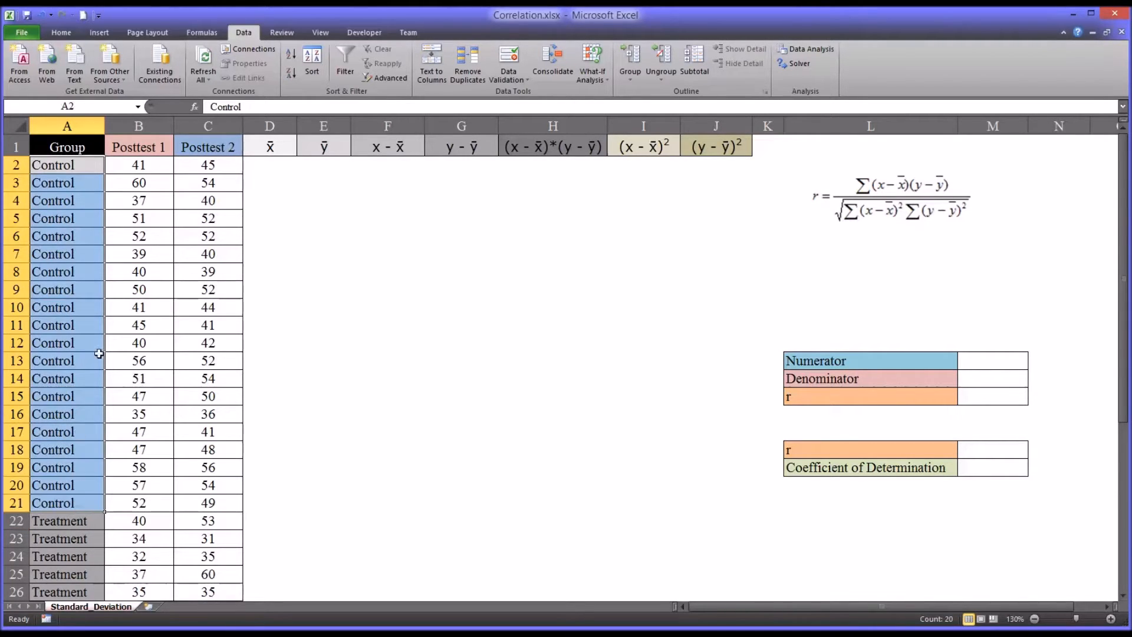
click(139, 164)
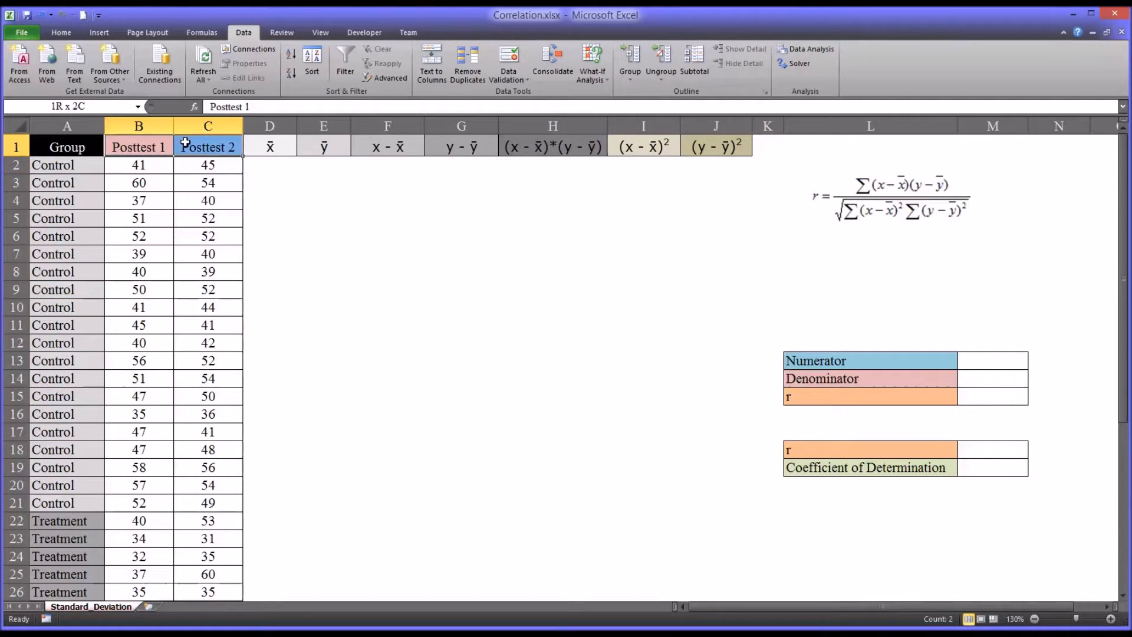
drag(207, 147, 207, 502)
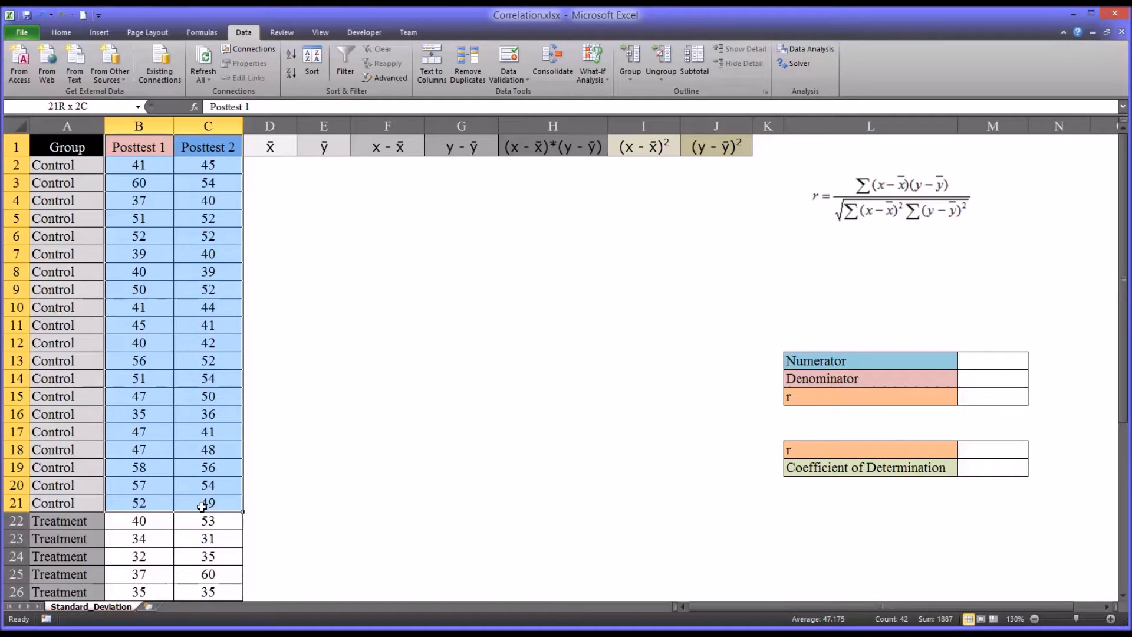
click(138, 147)
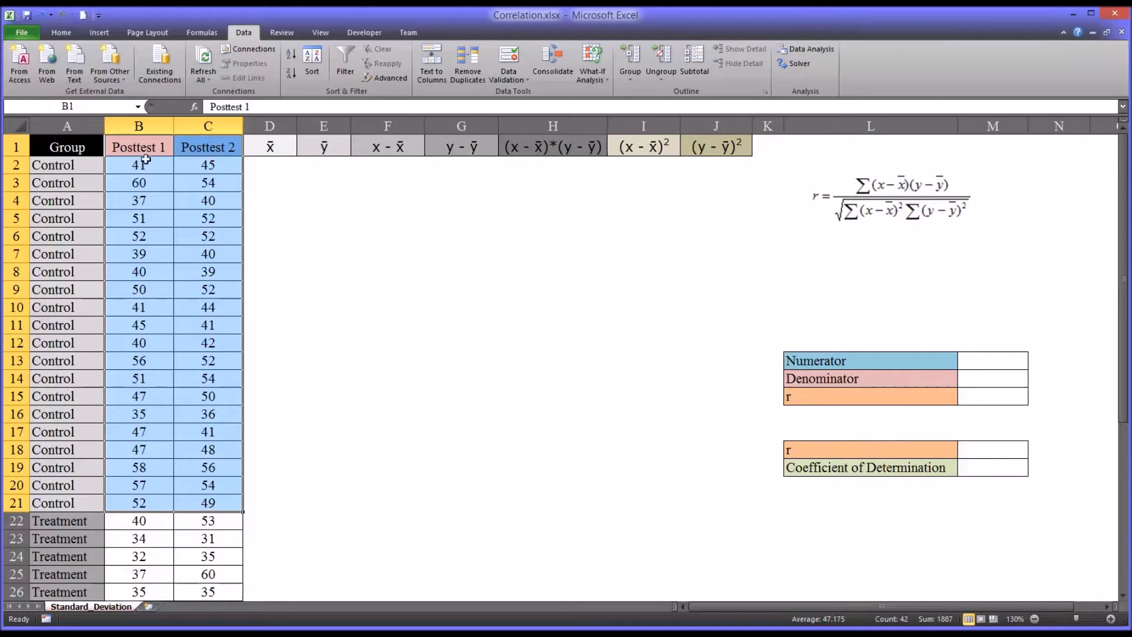
click(138, 164)
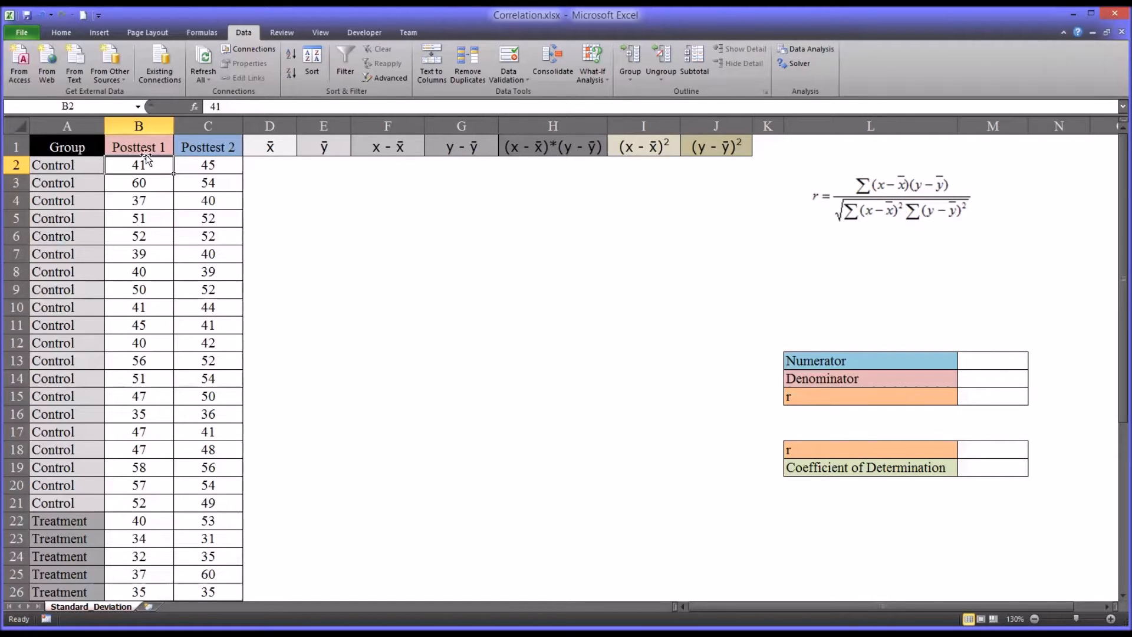
click(139, 147)
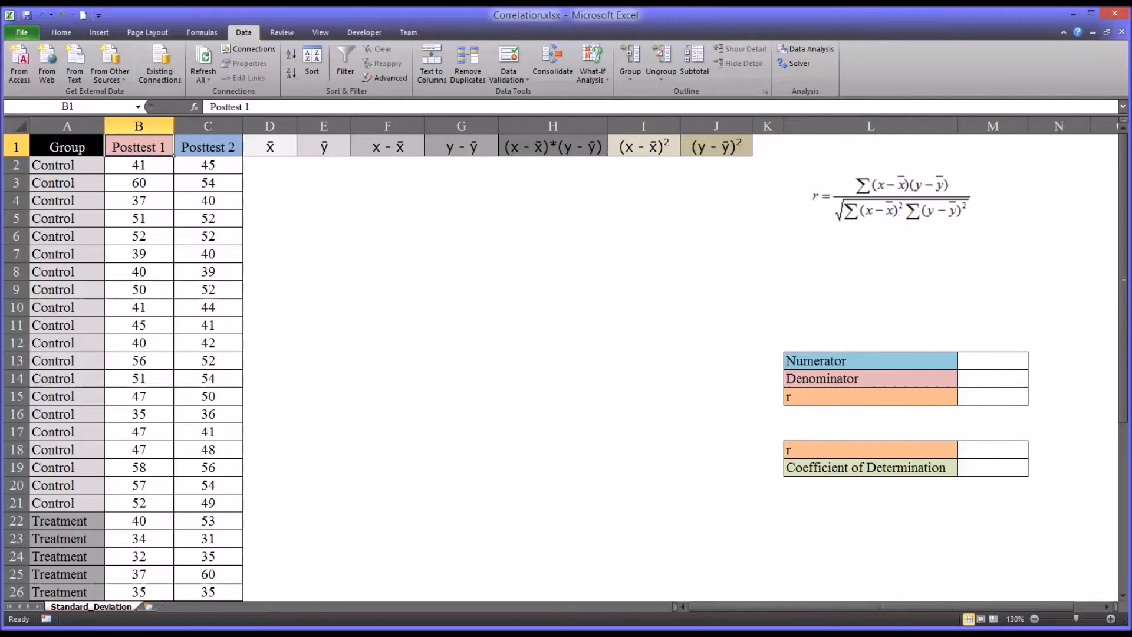
mouse_move(266, 399)
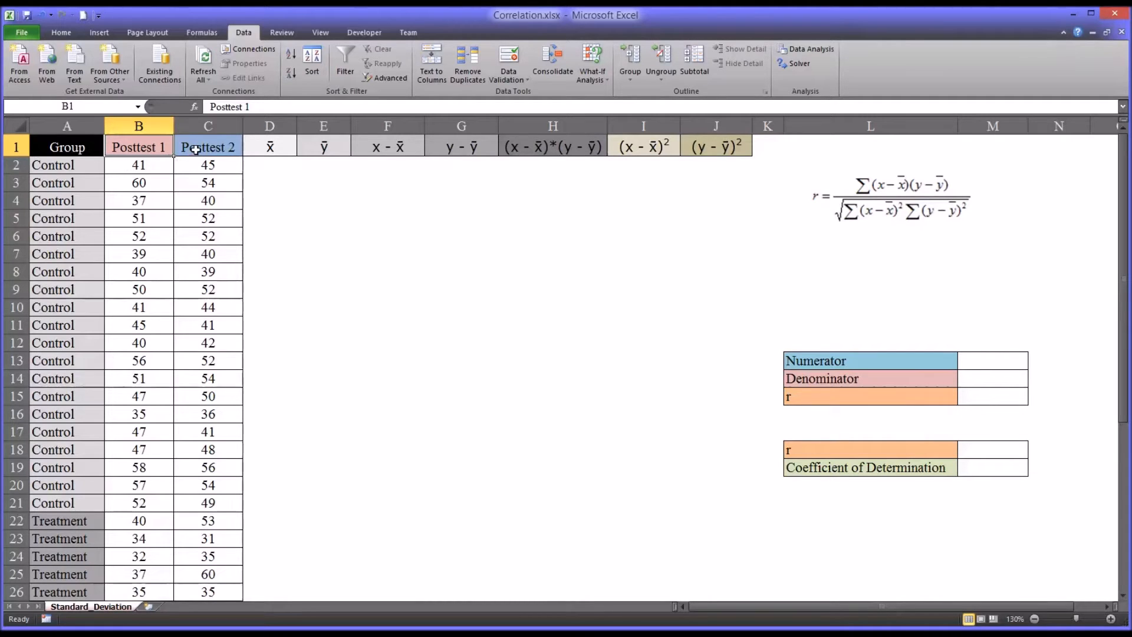
Reselect the Posttest 1 and Posttest 2 headings and the Control score ranges
click(209, 147)
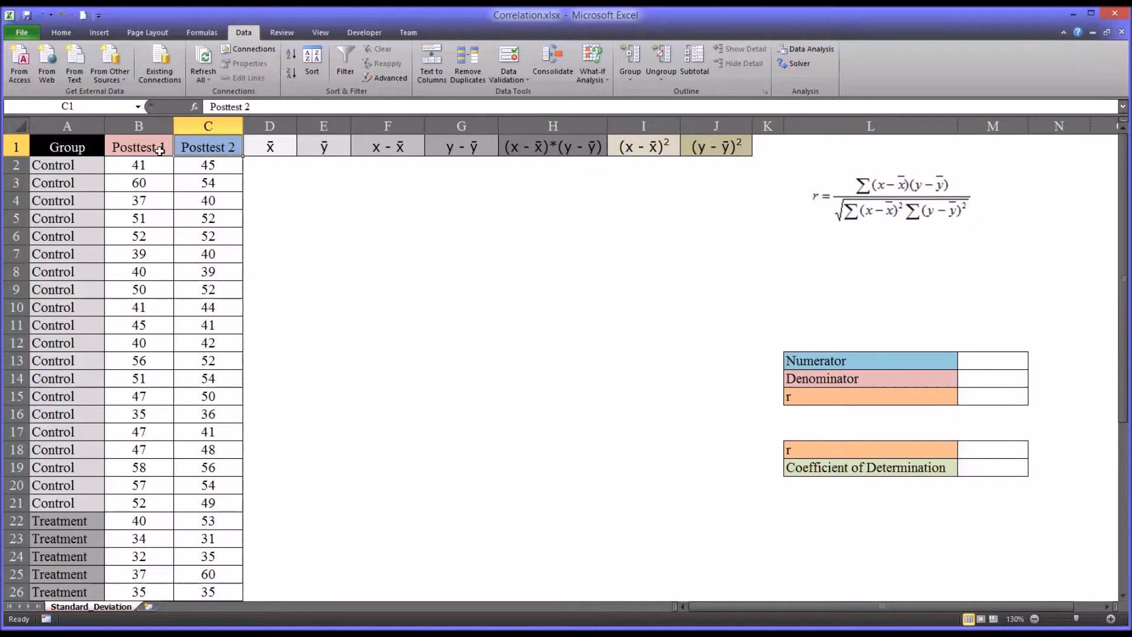
click(139, 147)
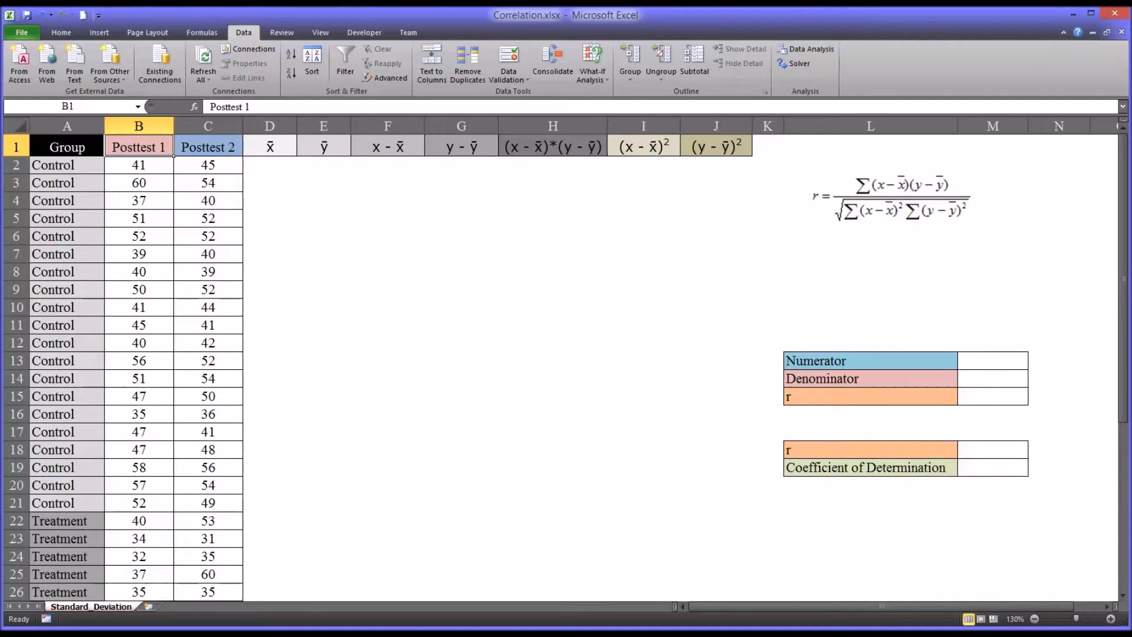
mouse_move(263, 233)
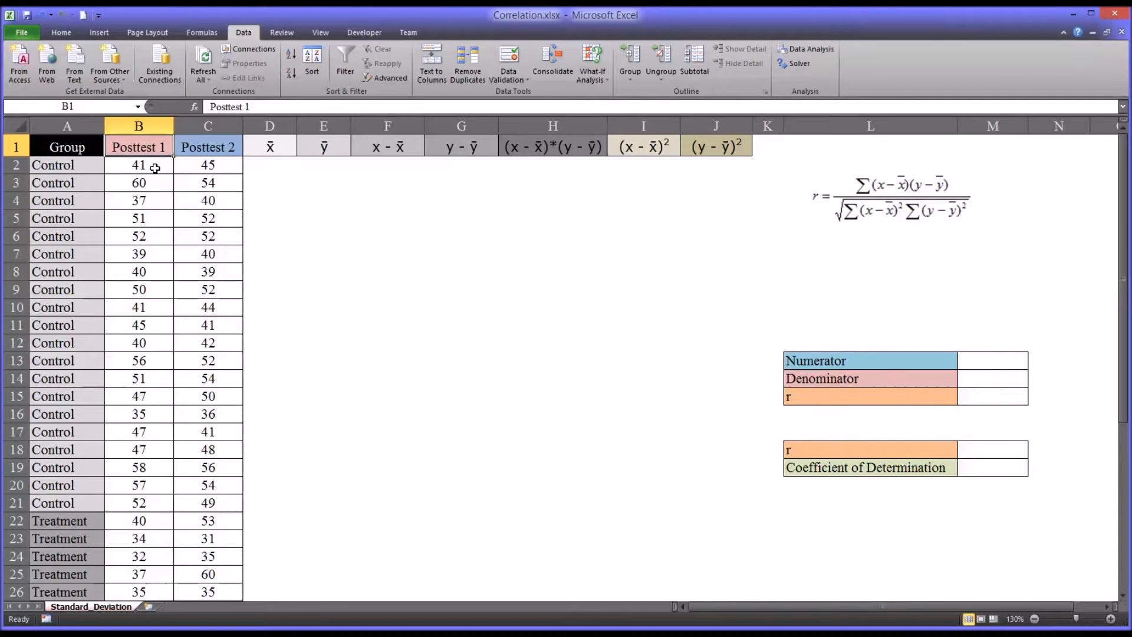
drag(138, 164, 139, 343)
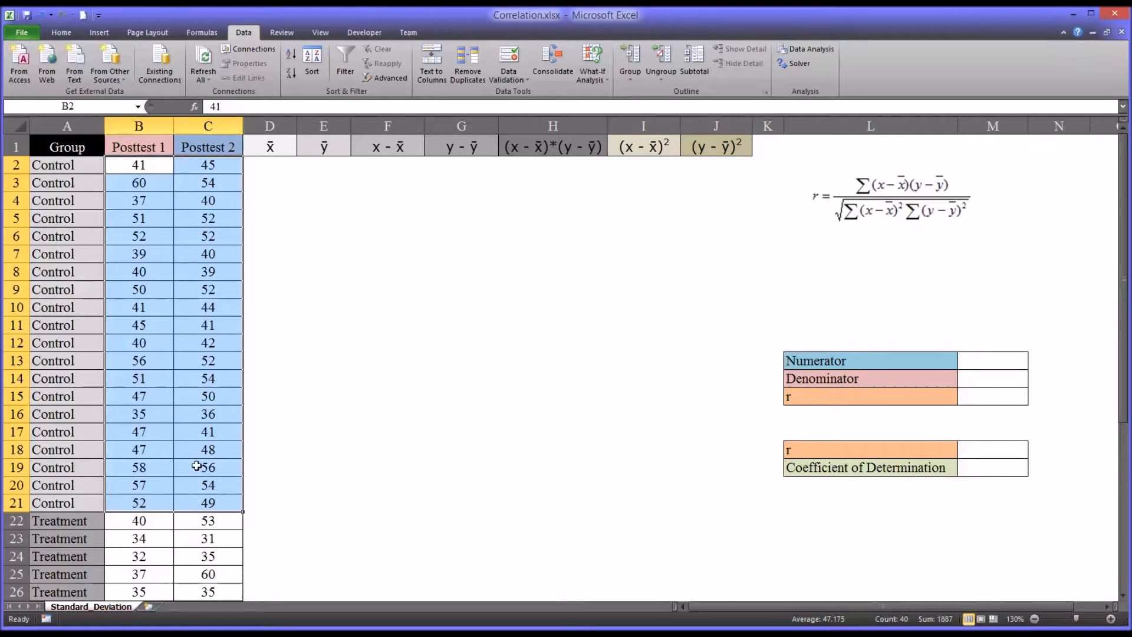
mouse_move(196, 449)
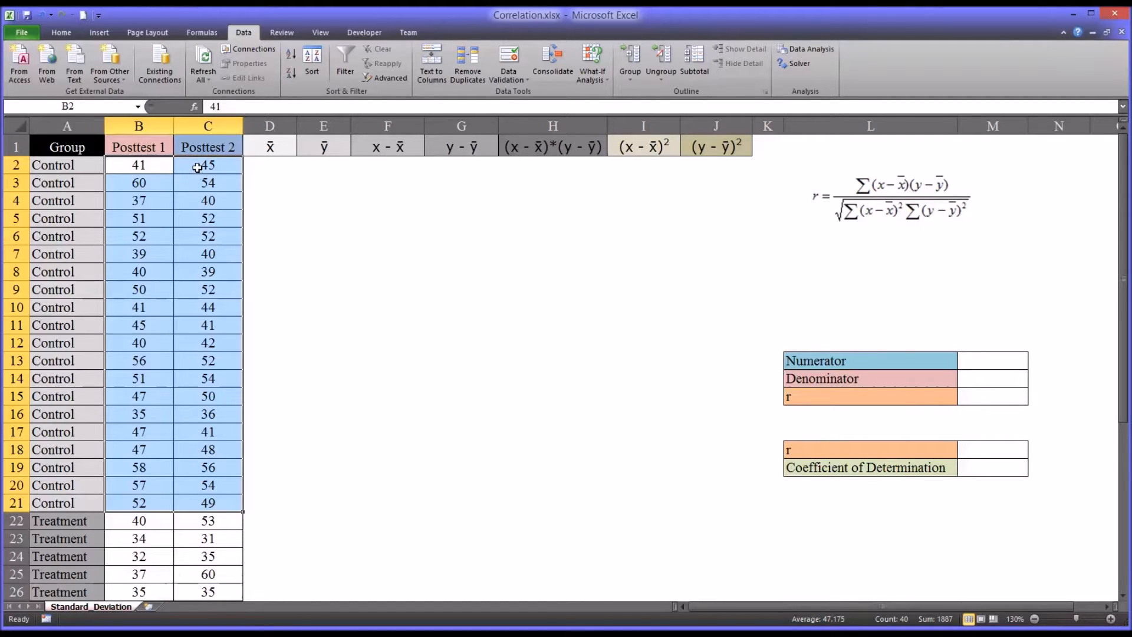
click(208, 165)
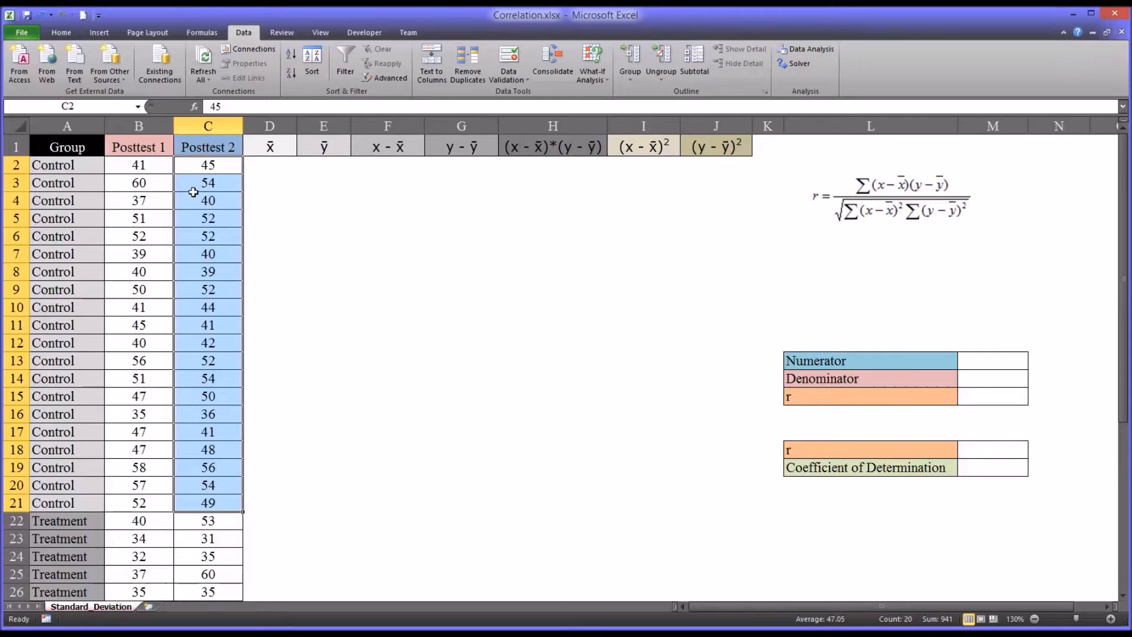
click(208, 165)
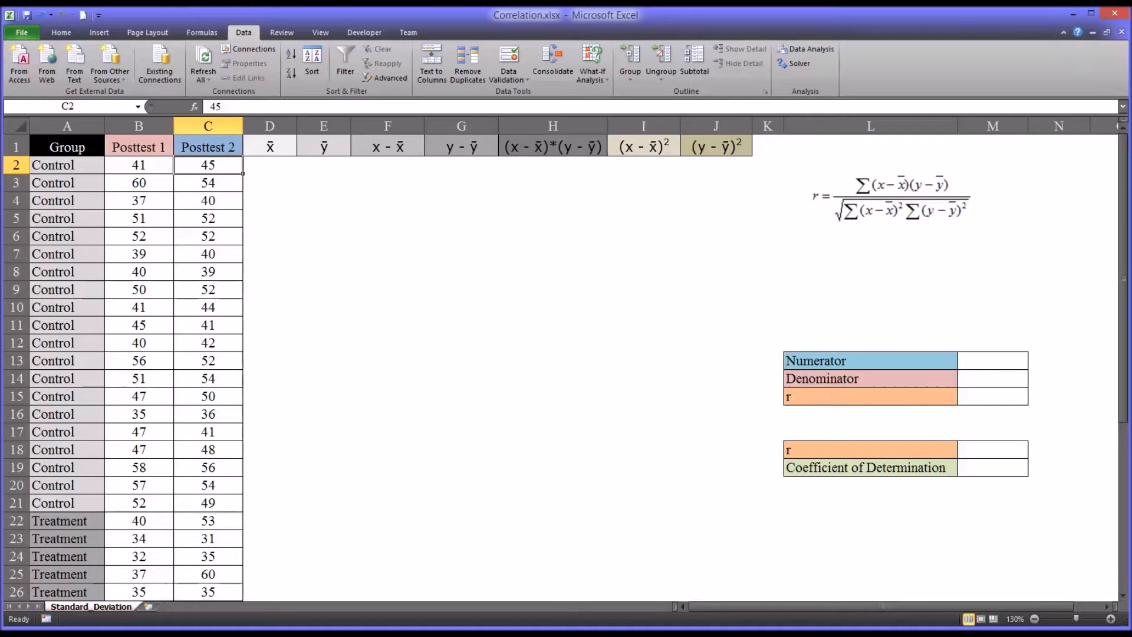
mouse_move(160, 199)
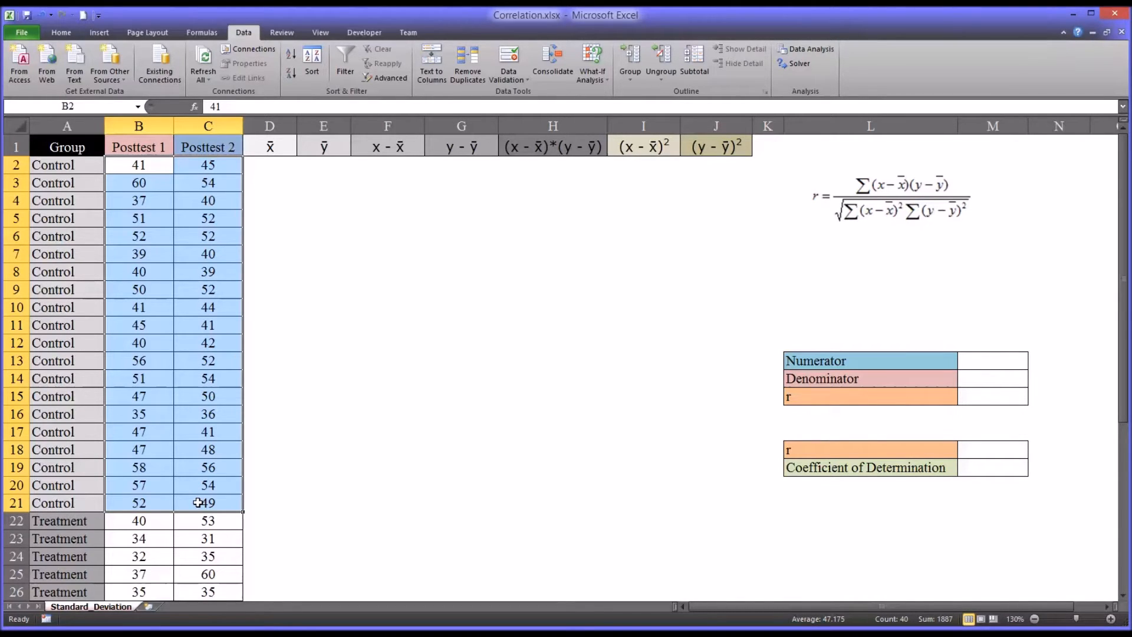
click(208, 502)
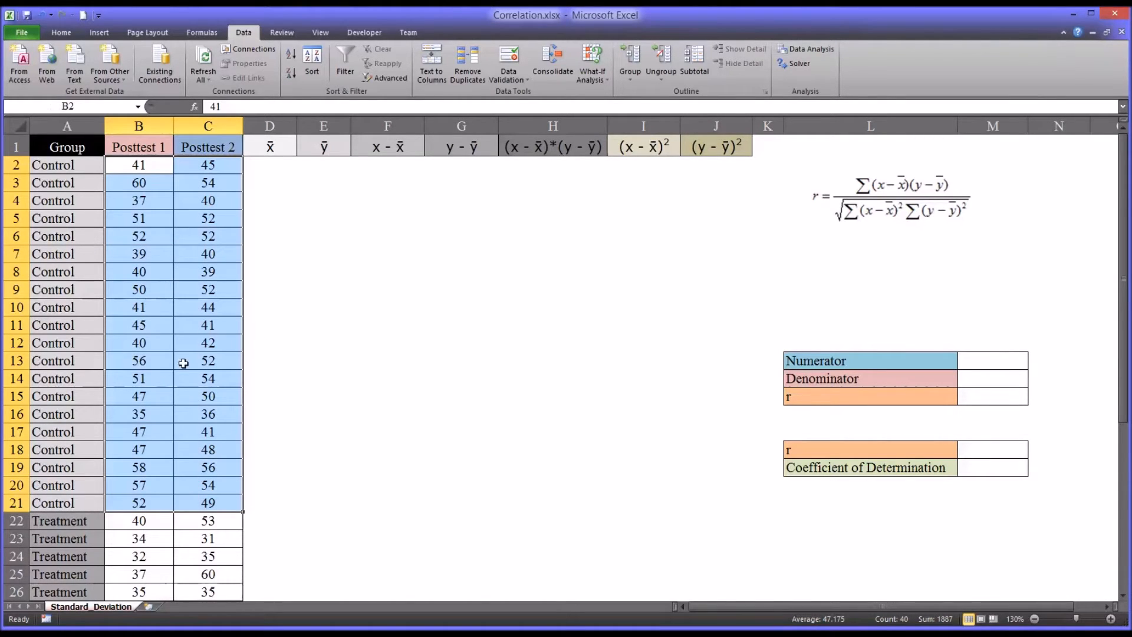
mouse_move(165, 363)
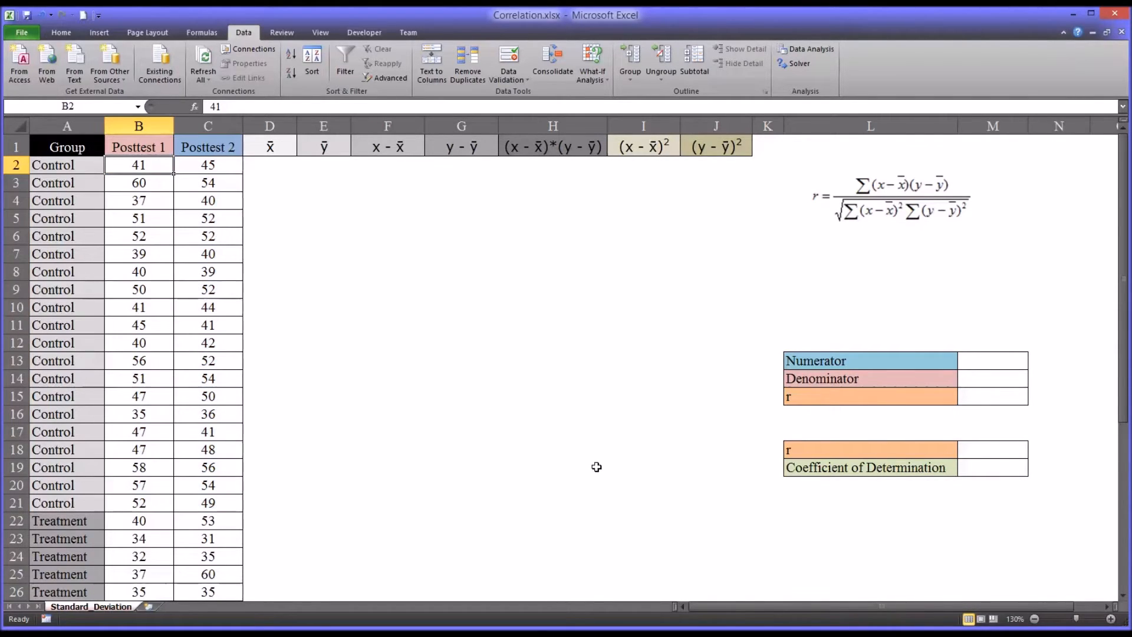
mouse_move(854, 232)
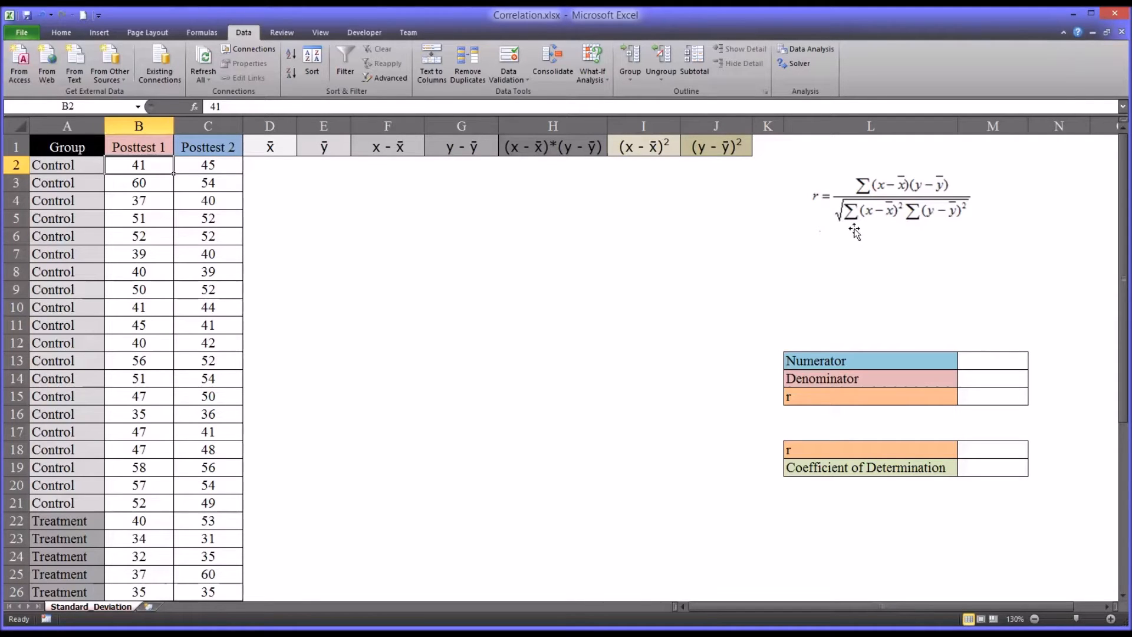
mouse_move(875, 241)
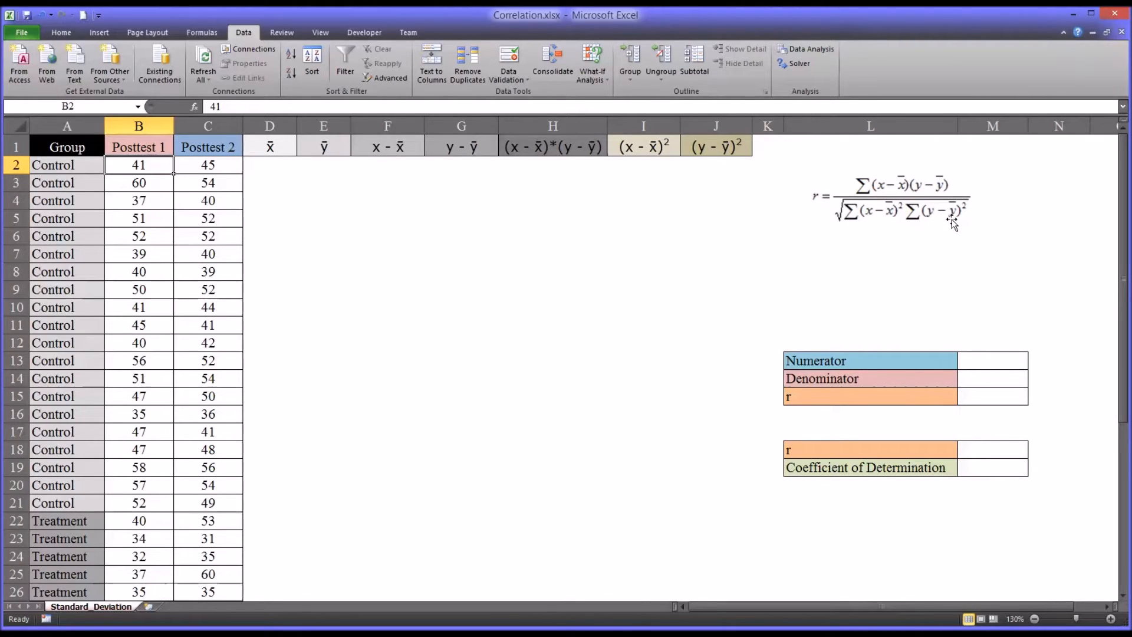
mouse_move(964, 186)
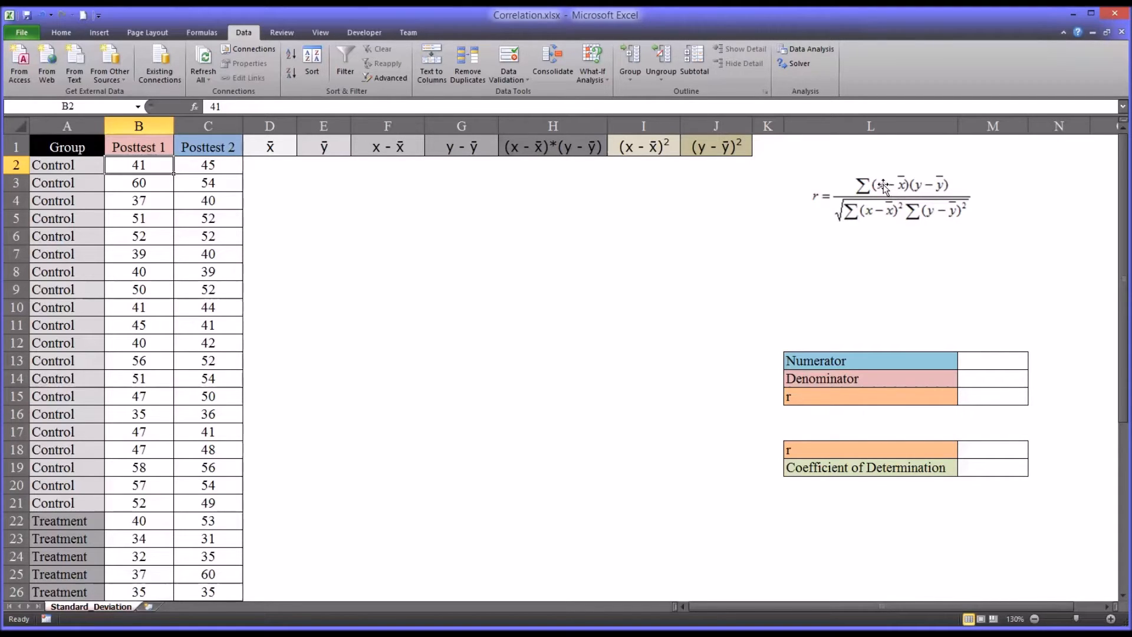
mouse_move(885, 193)
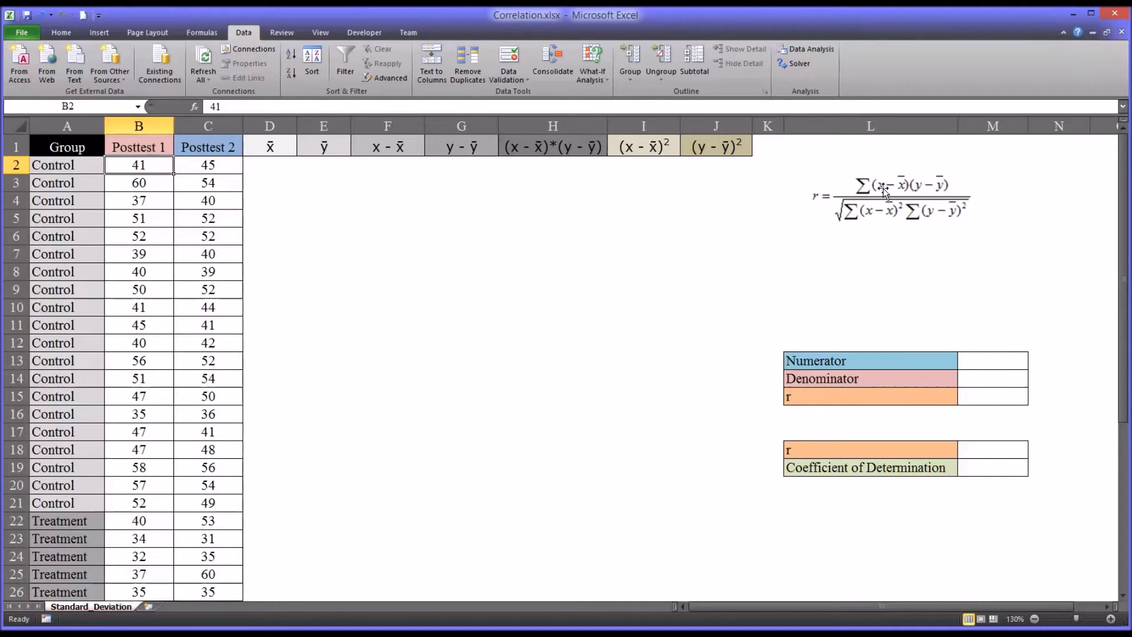
mouse_move(906, 191)
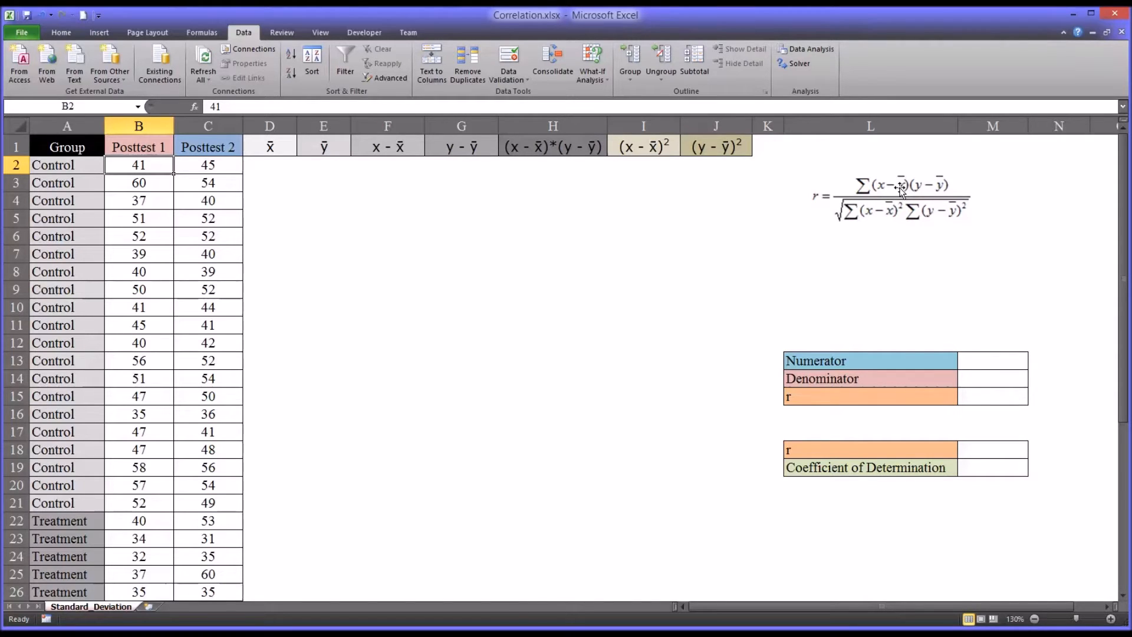
mouse_move(926, 190)
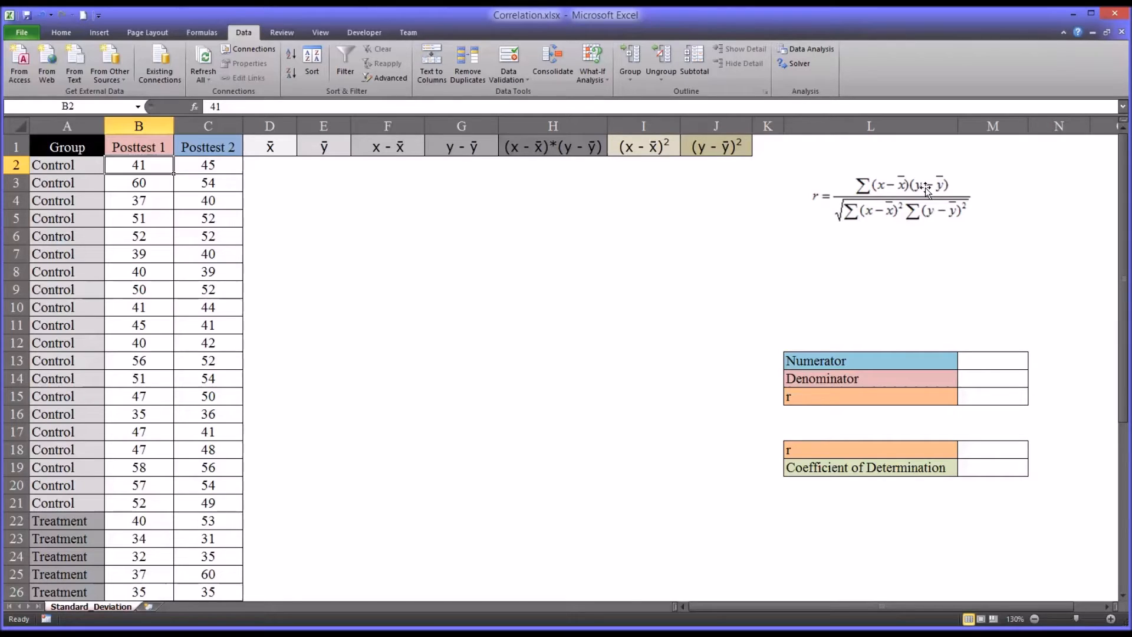
mouse_move(922, 189)
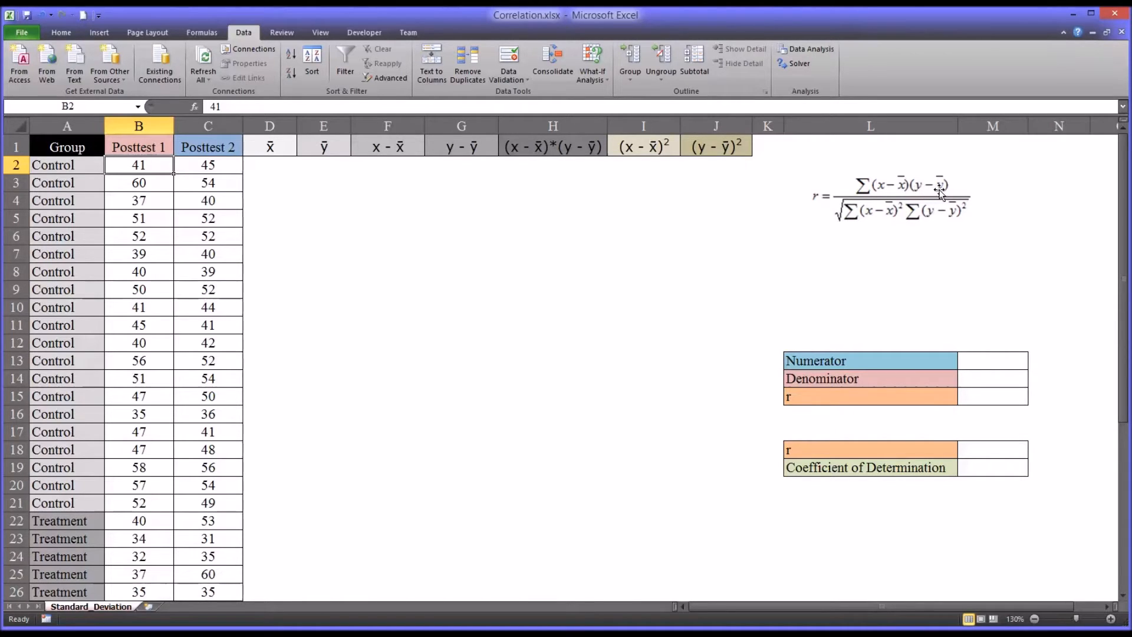
mouse_move(942, 195)
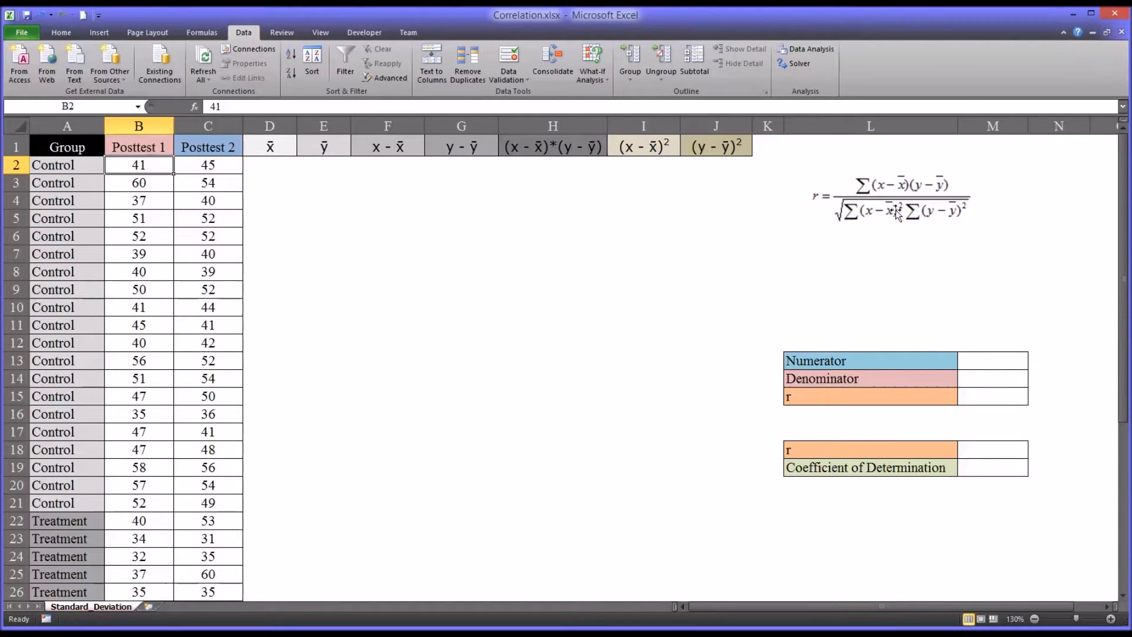
mouse_move(923, 190)
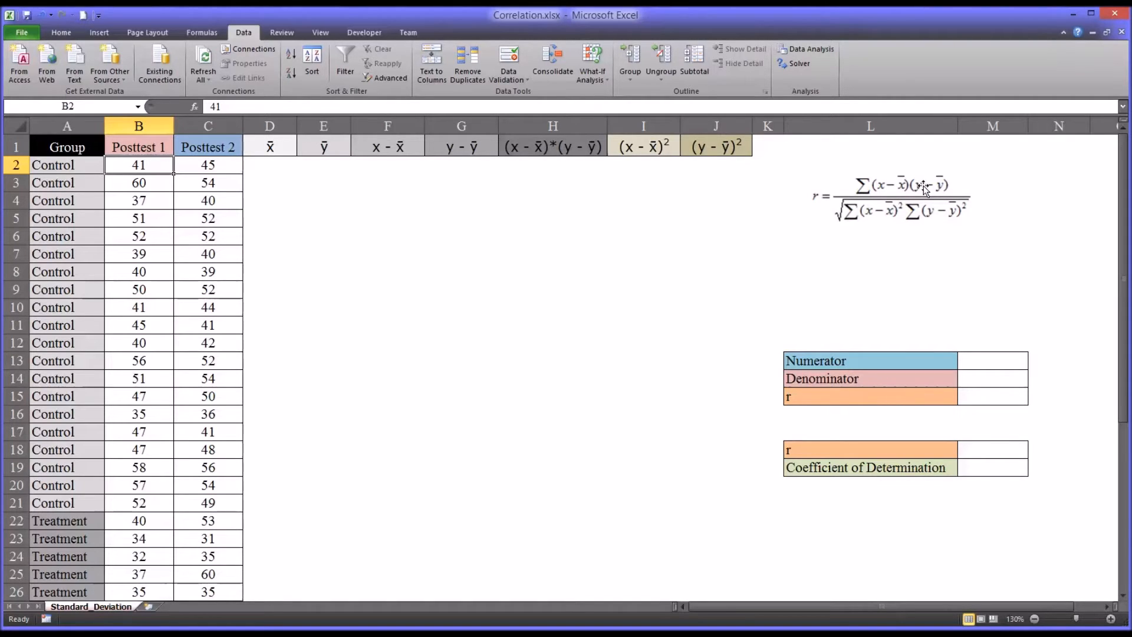
mouse_move(878, 195)
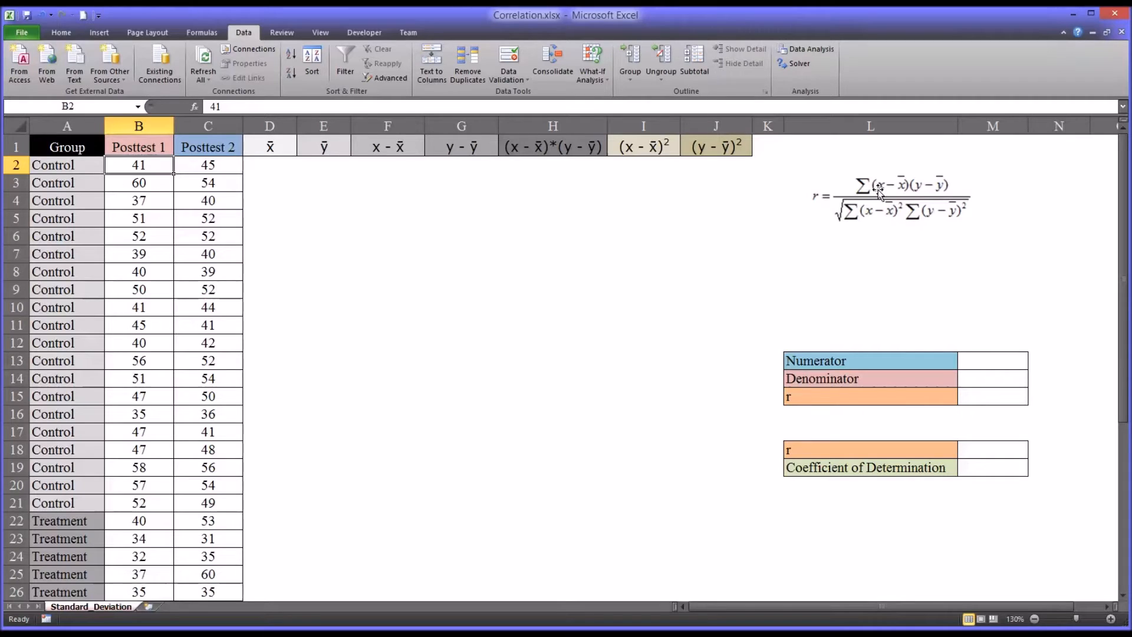
mouse_move(870, 189)
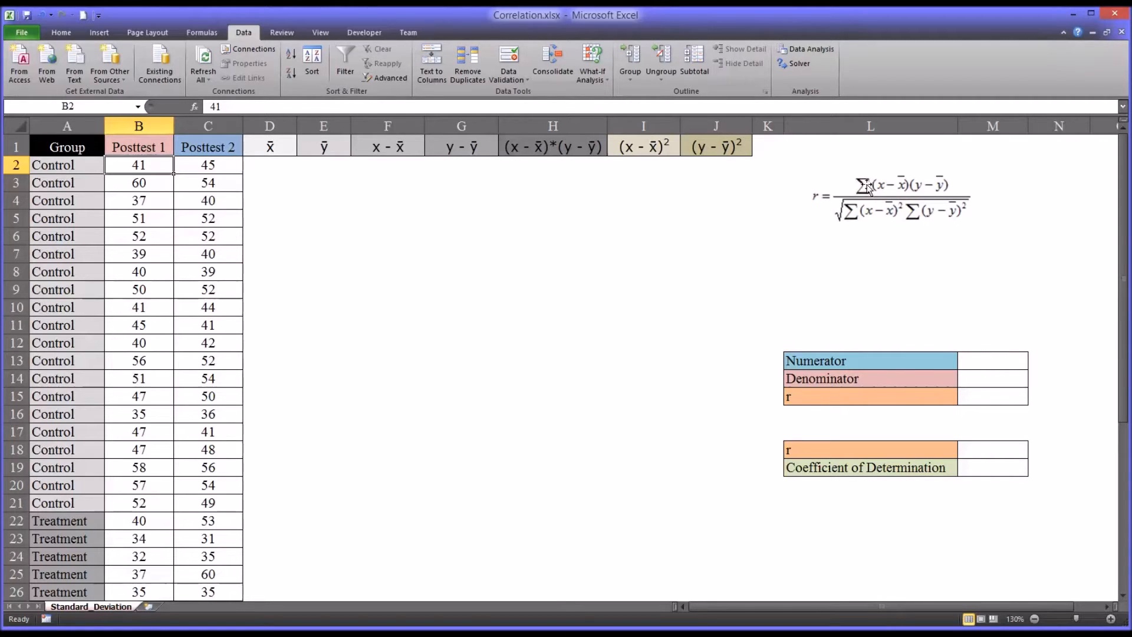
mouse_move(867, 189)
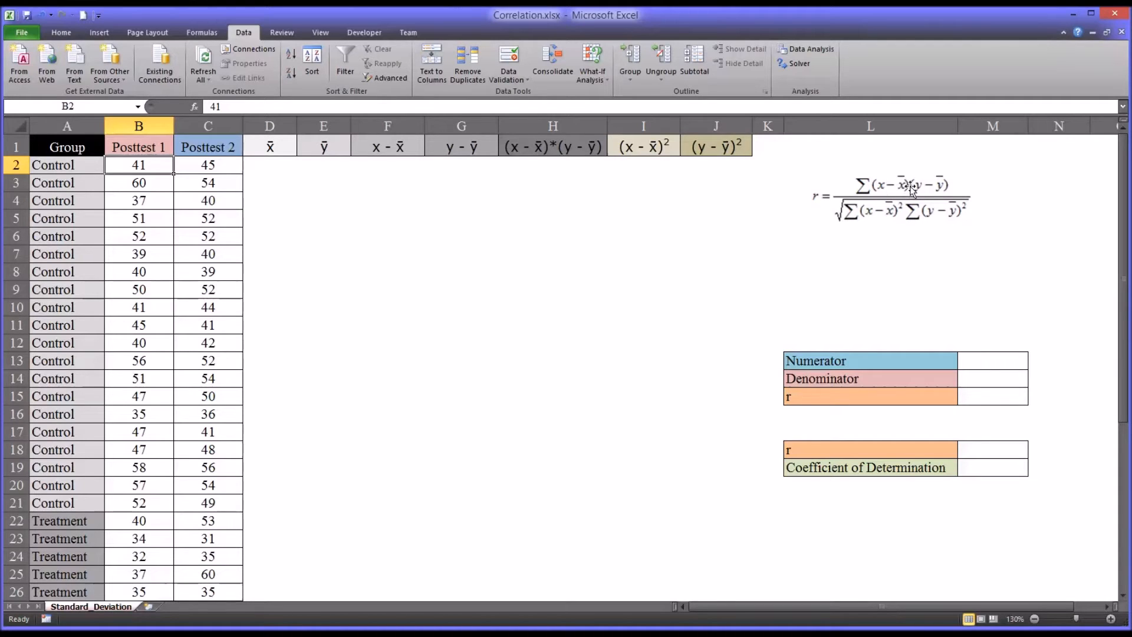
mouse_move(912, 190)
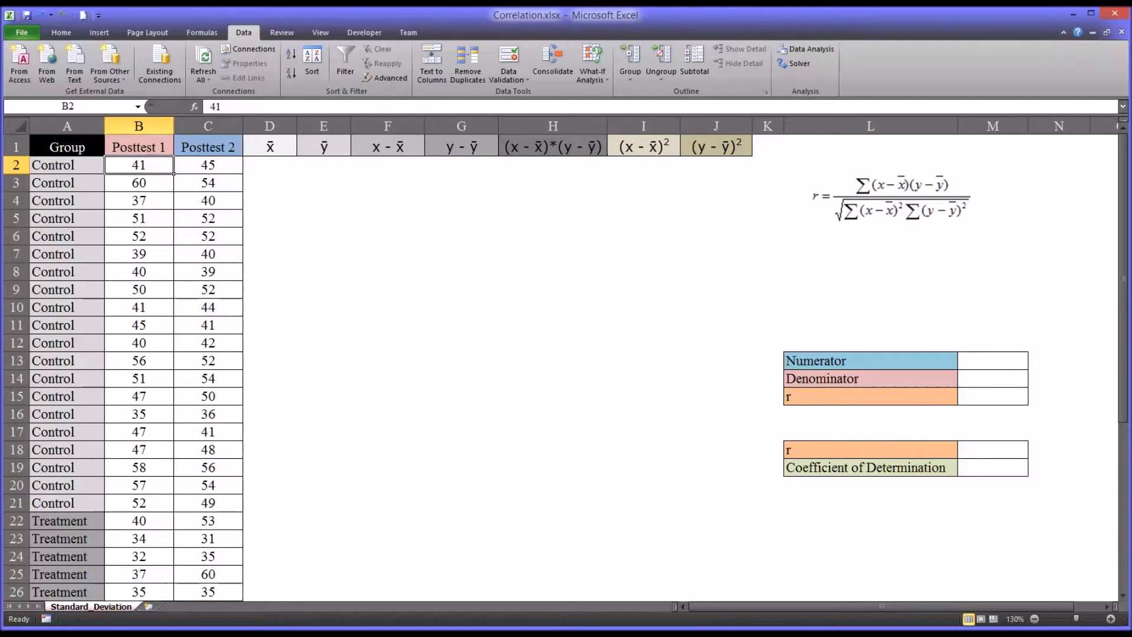
mouse_move(927, 184)
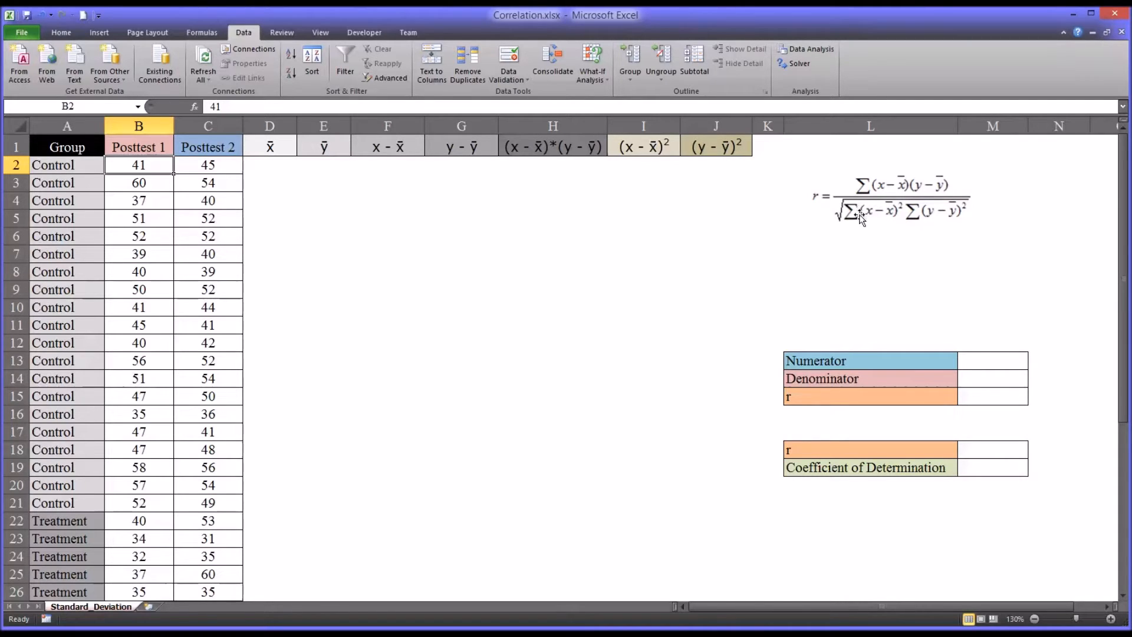
mouse_move(955, 213)
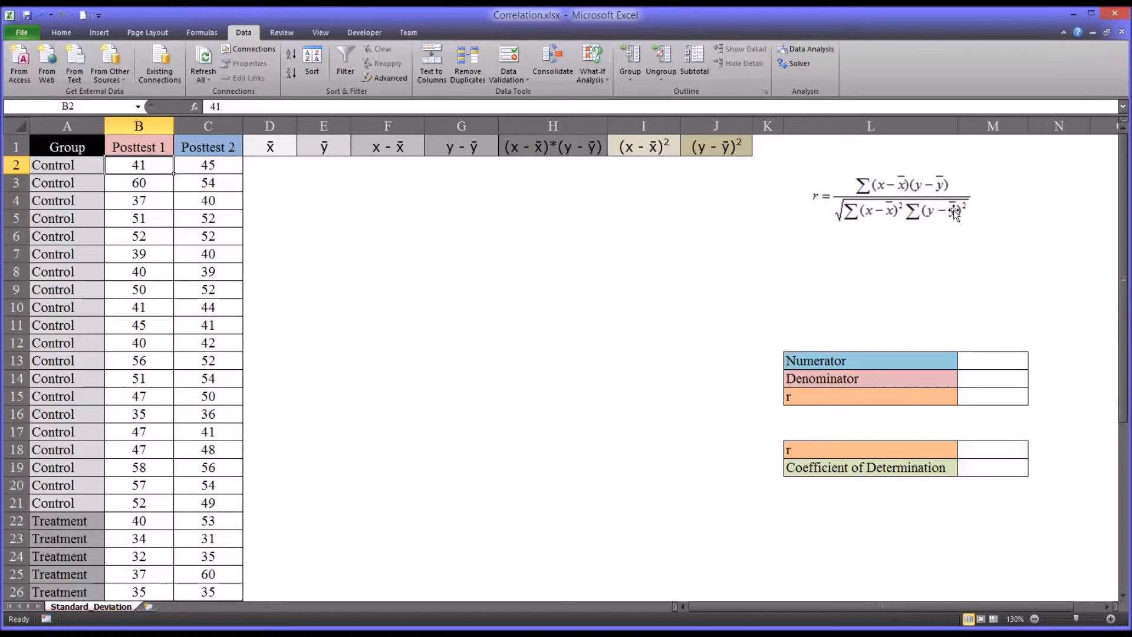
mouse_move(888, 188)
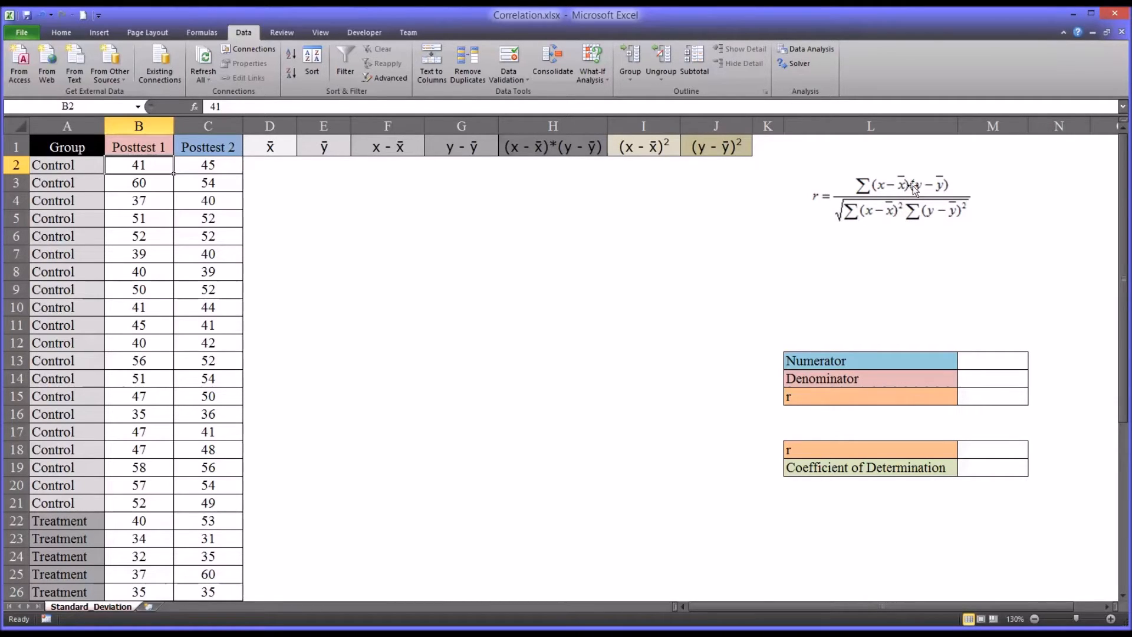
mouse_move(907, 190)
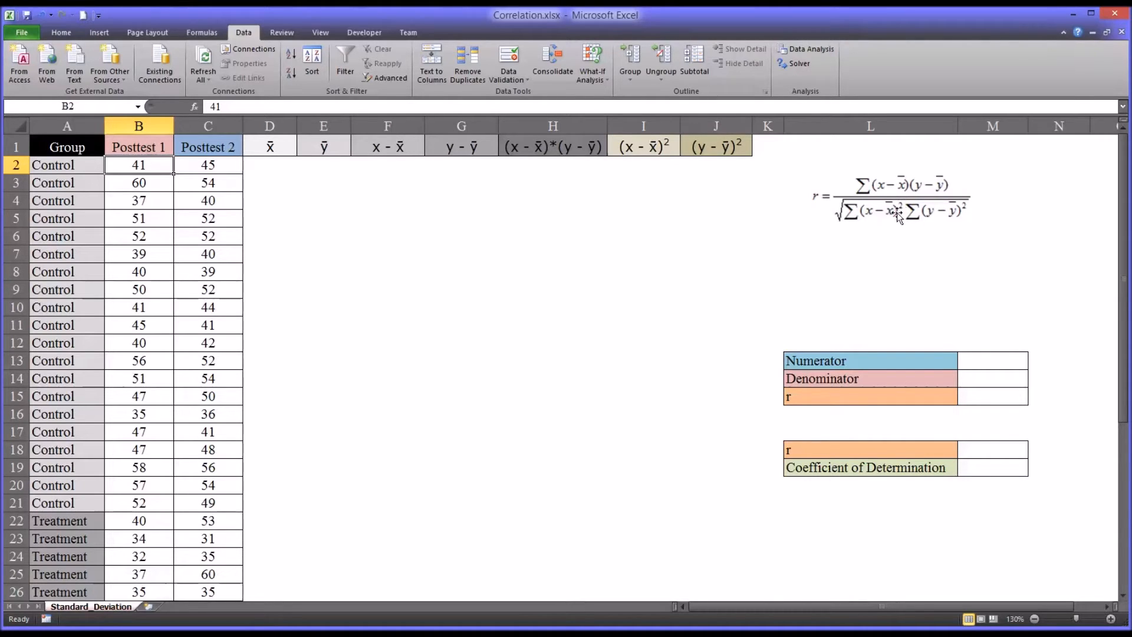
mouse_move(879, 219)
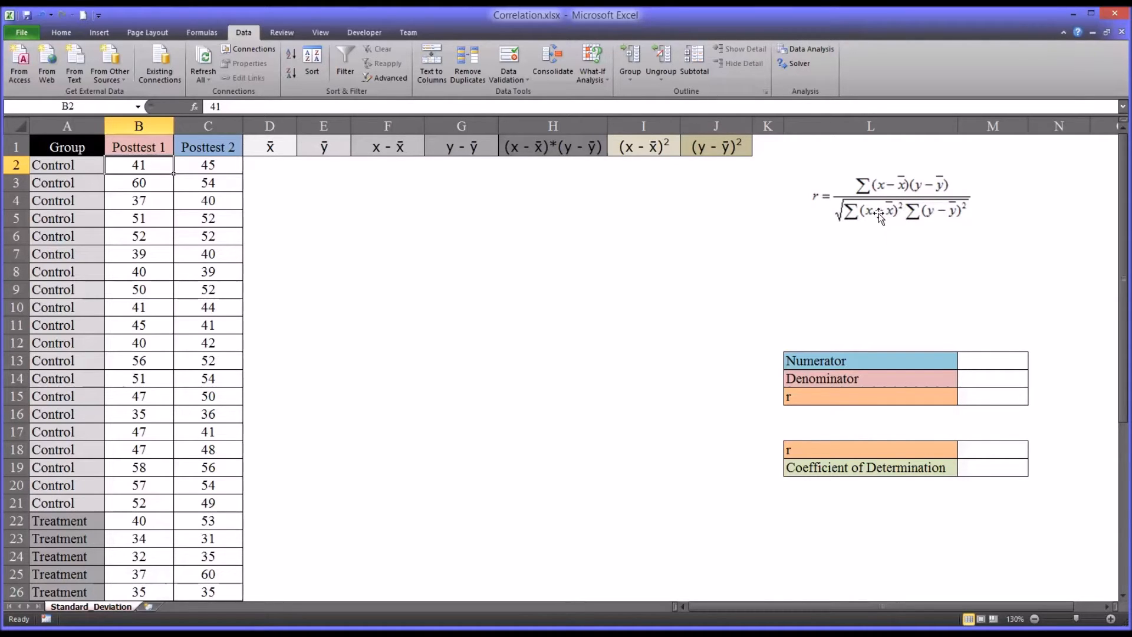
mouse_move(891, 220)
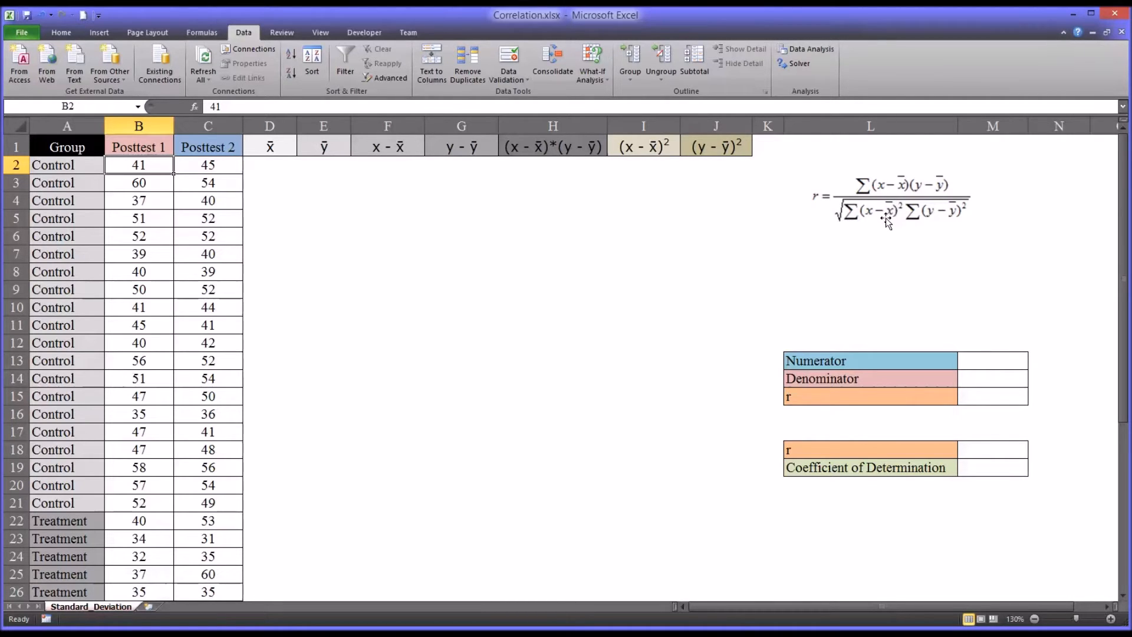
mouse_move(877, 220)
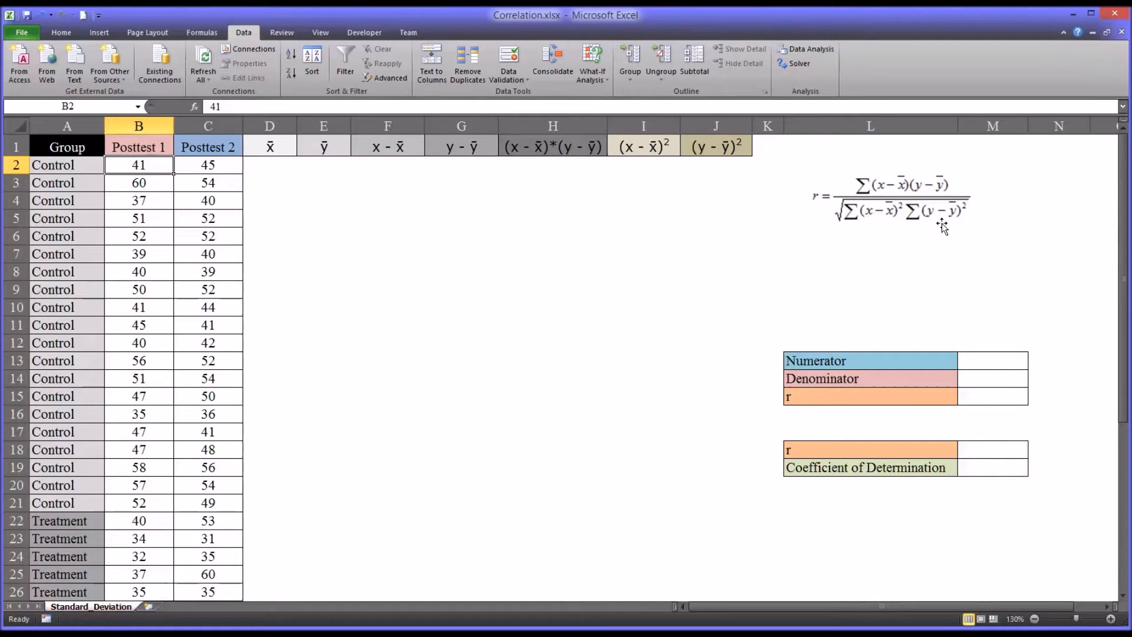
mouse_move(945, 221)
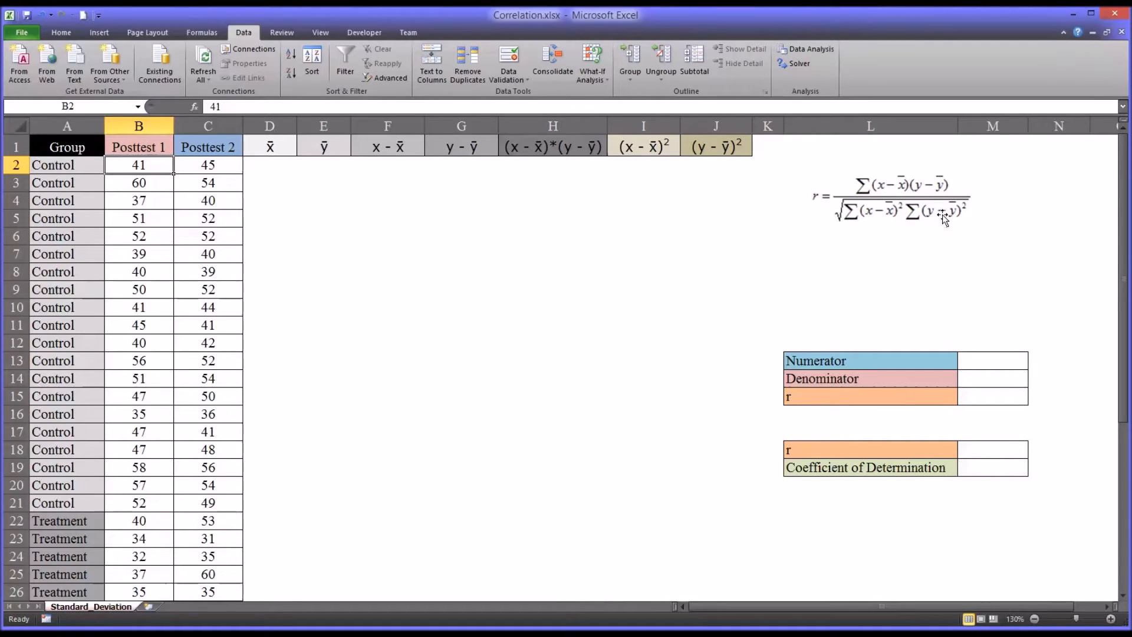
mouse_move(935, 210)
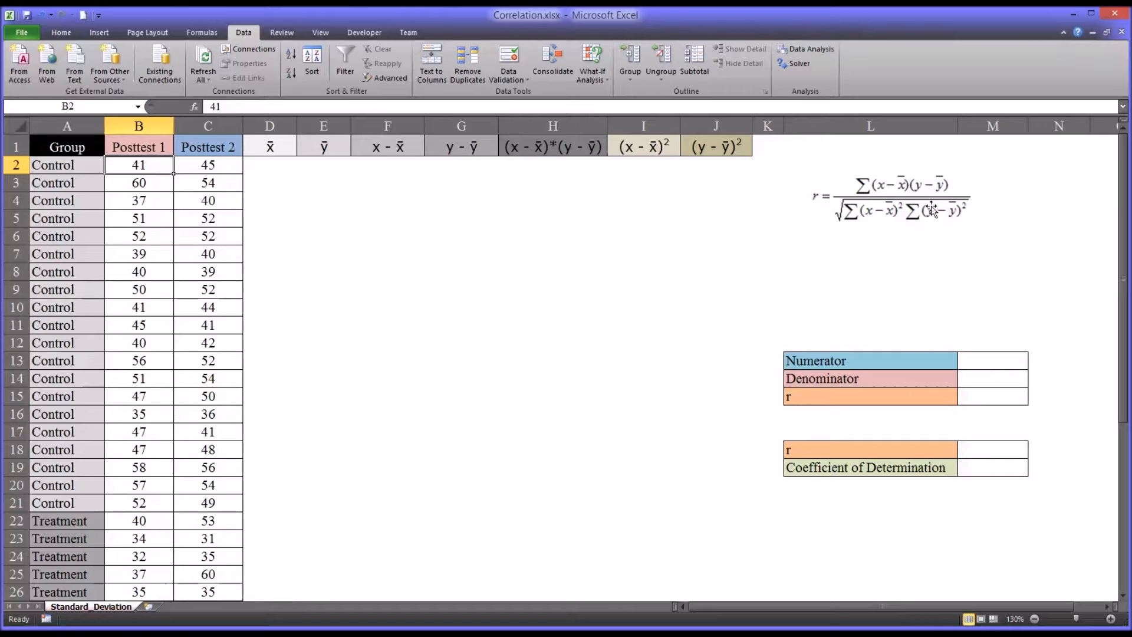
mouse_move(941, 212)
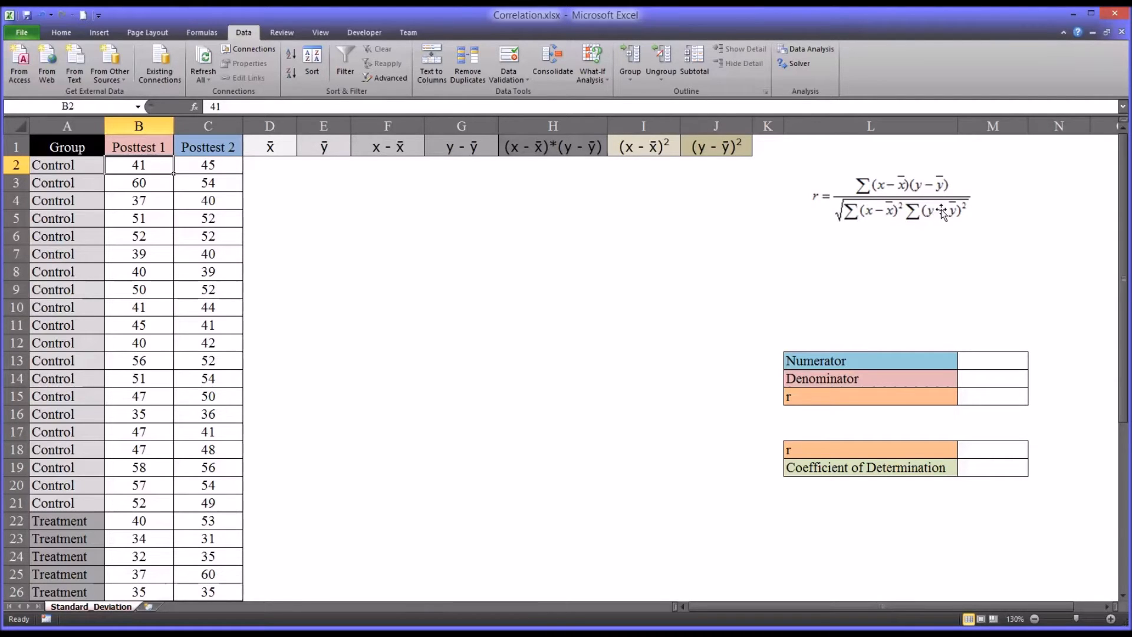
mouse_move(929, 219)
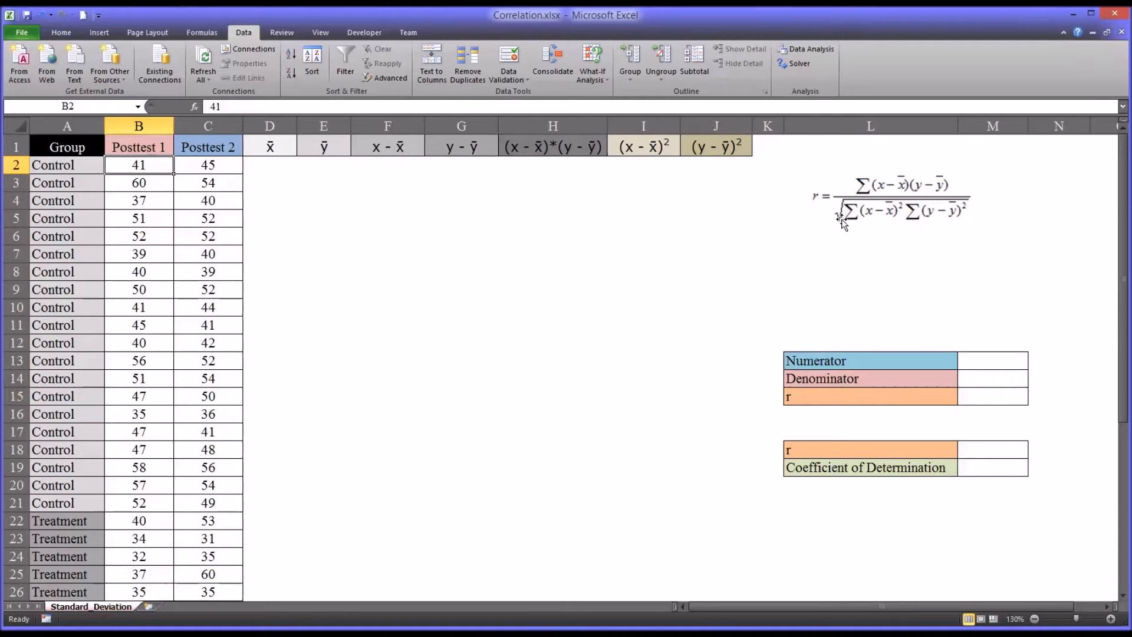
mouse_move(846, 341)
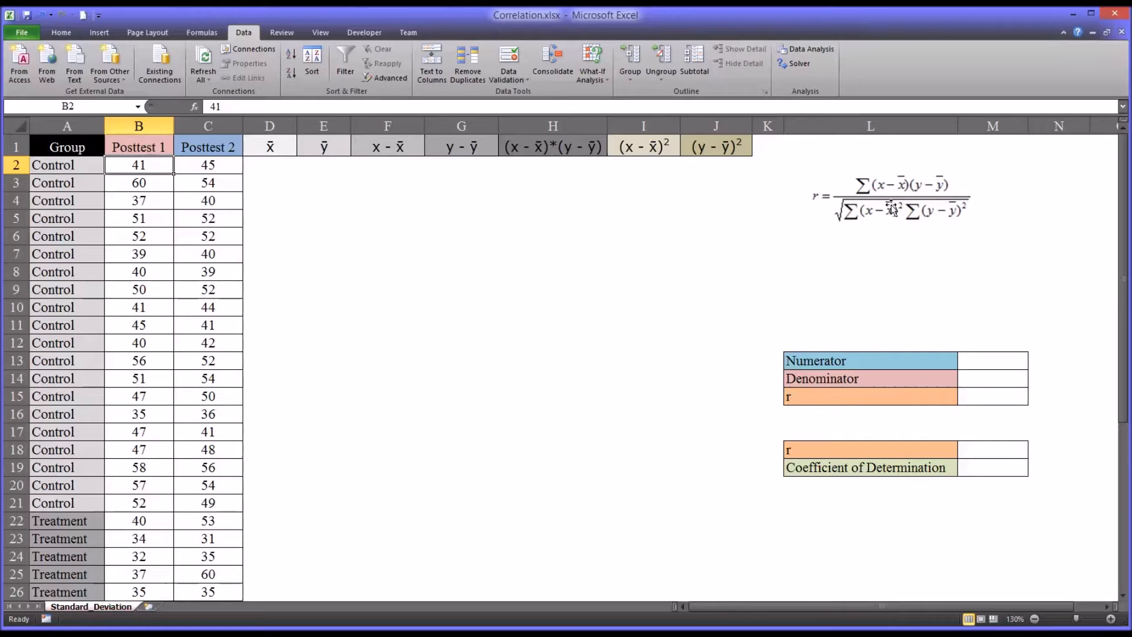
mouse_move(891, 208)
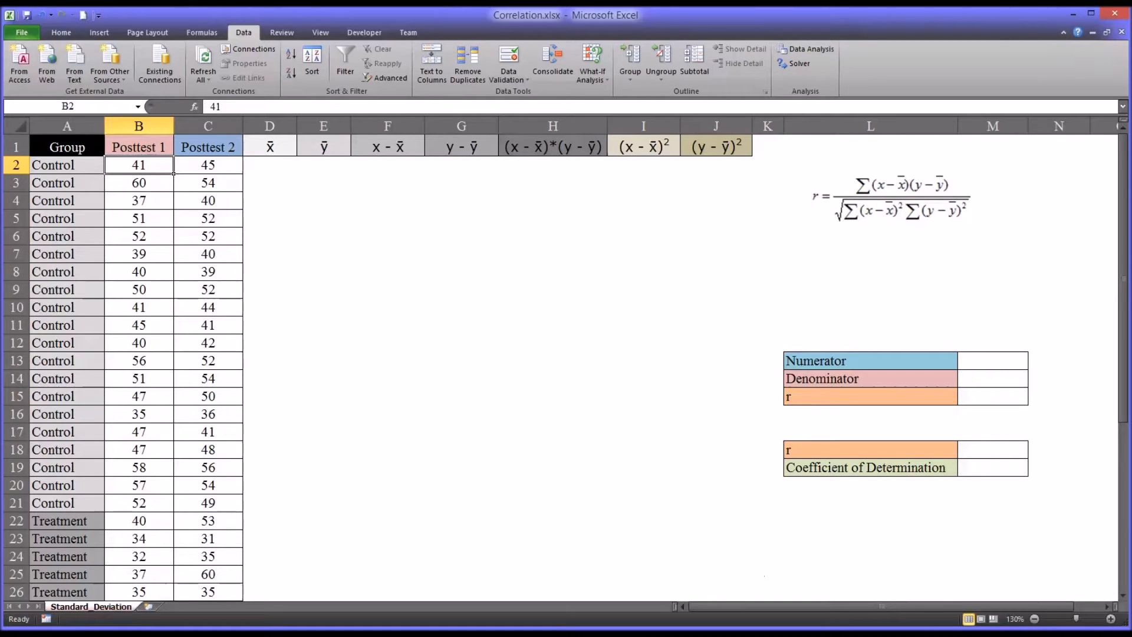
mouse_move(642, 193)
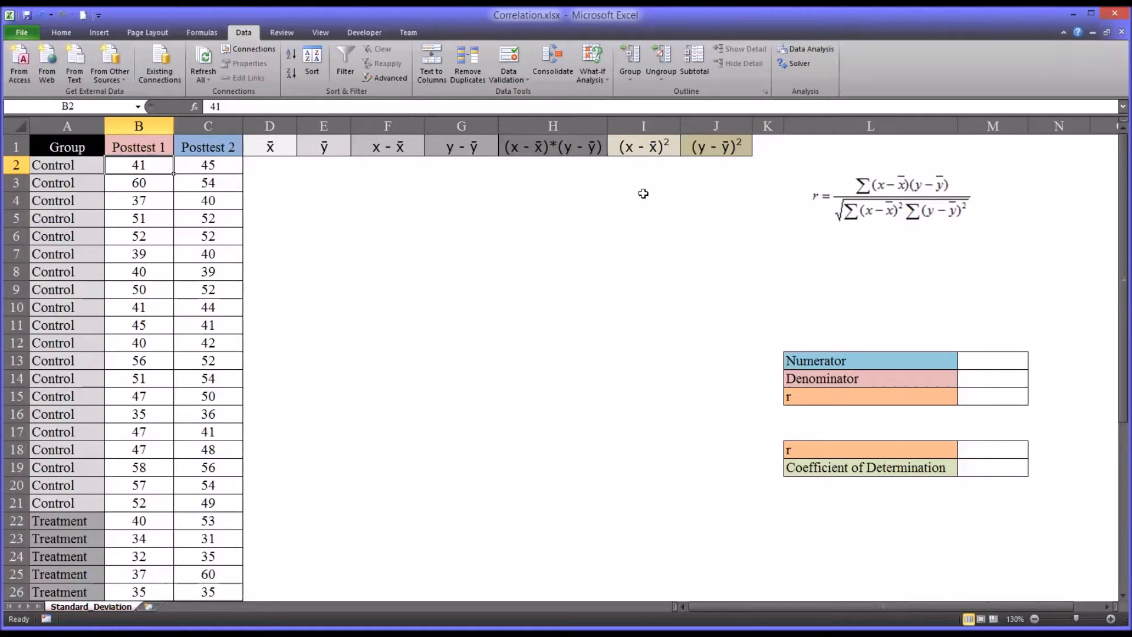
mouse_move(279, 166)
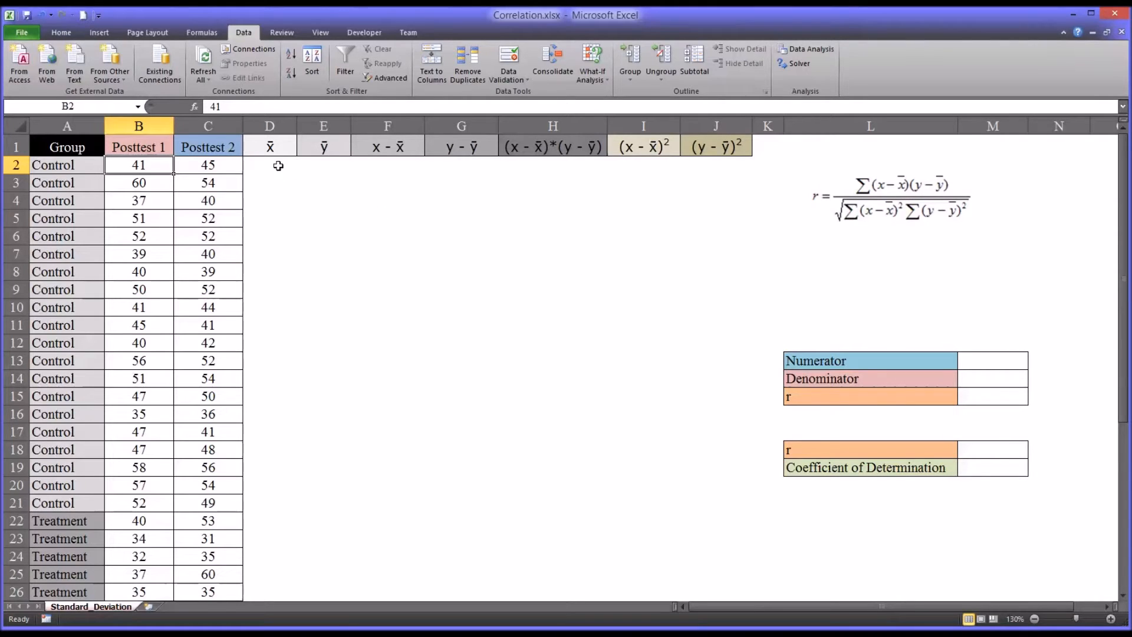
mouse_move(261, 171)
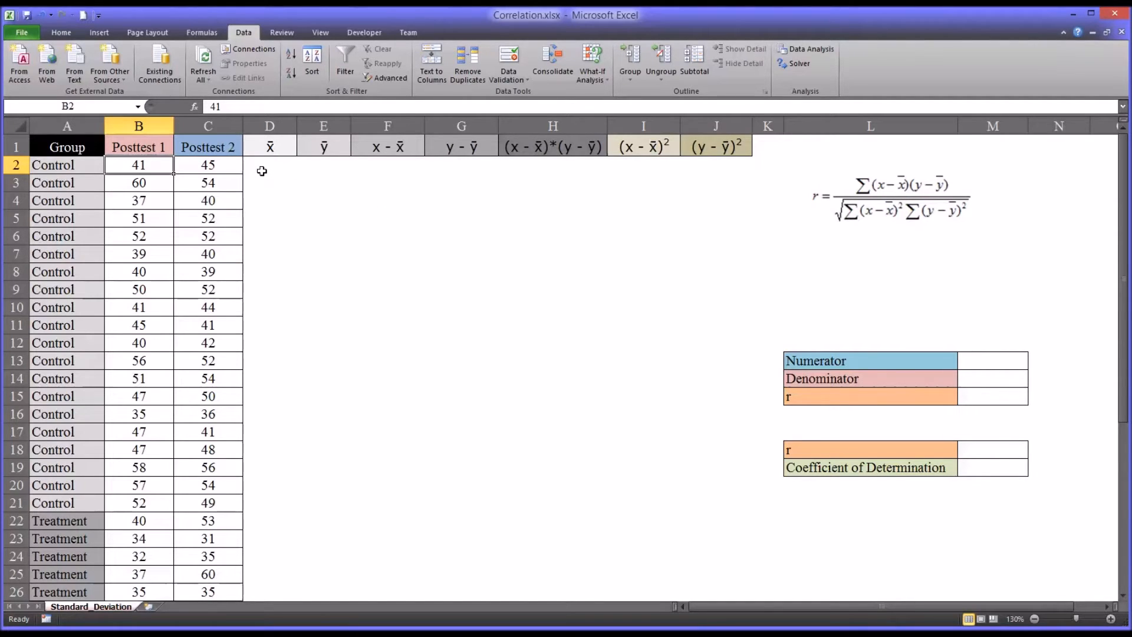
Enter =AVERAGE($B$2:$B$21) in D2 and fill it down to D21
click(269, 164)
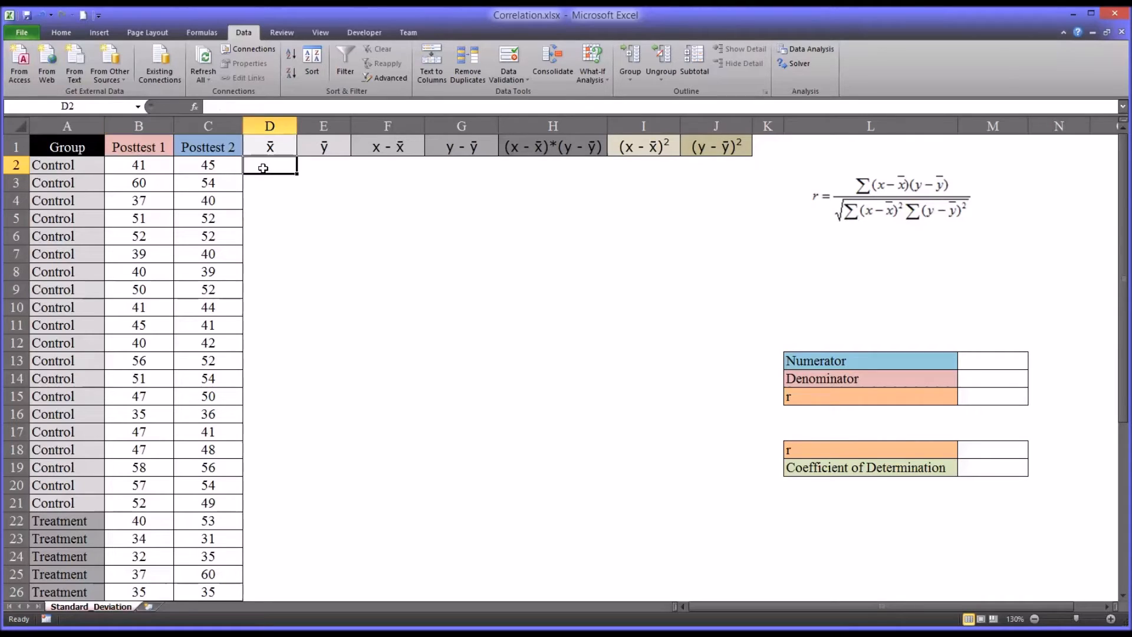
text(=)
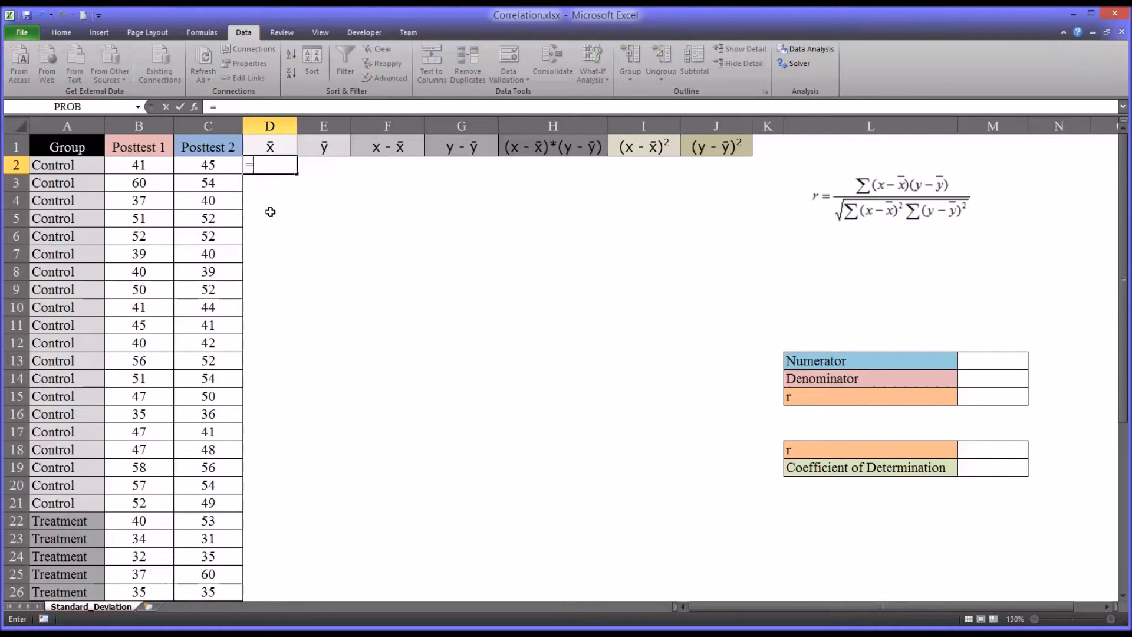
text(av)
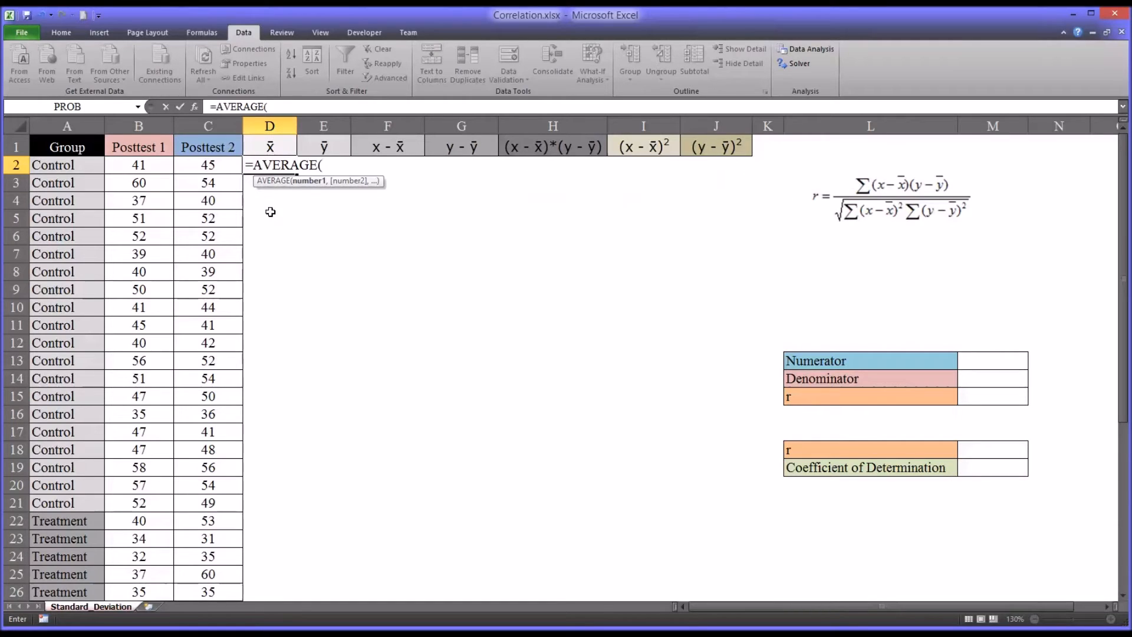
drag(139, 165, 138, 183)
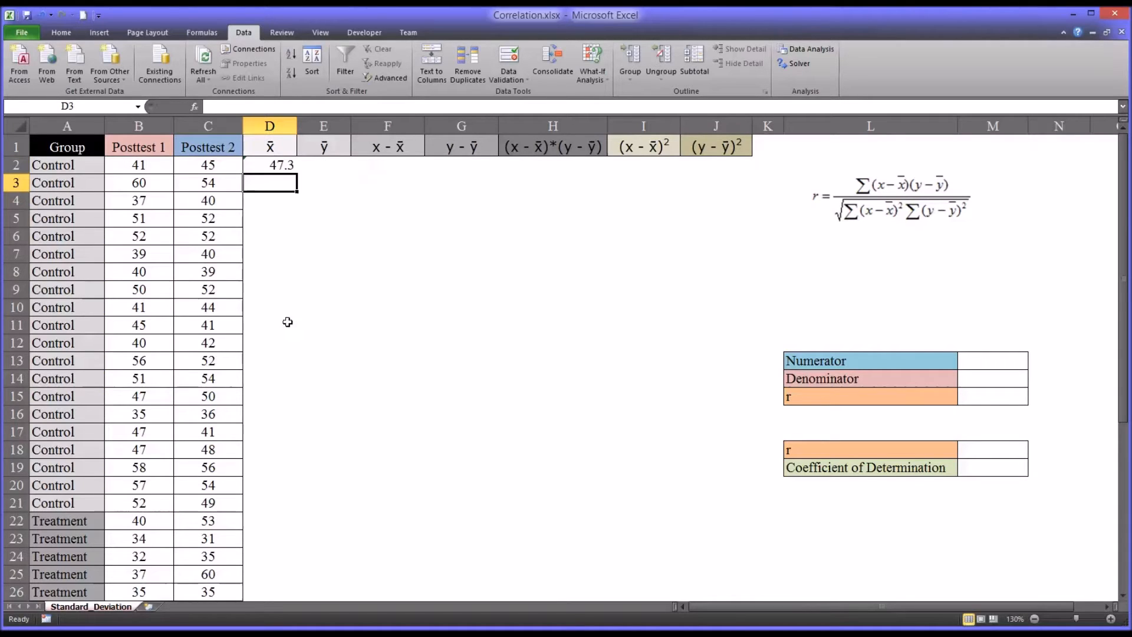
click(270, 165)
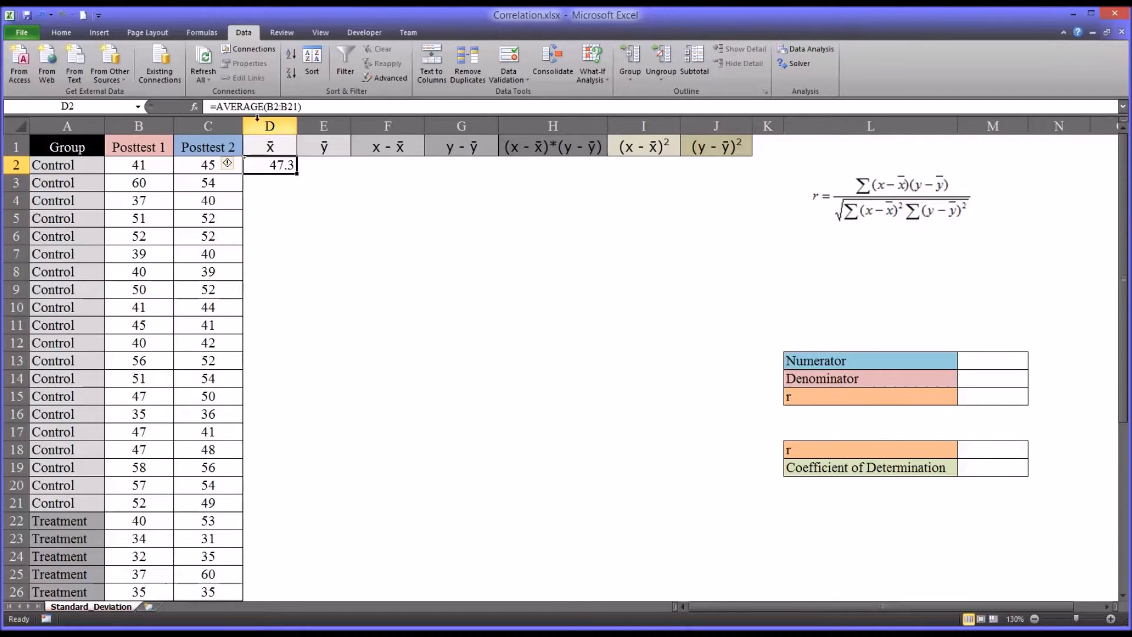
mouse_move(257, 106)
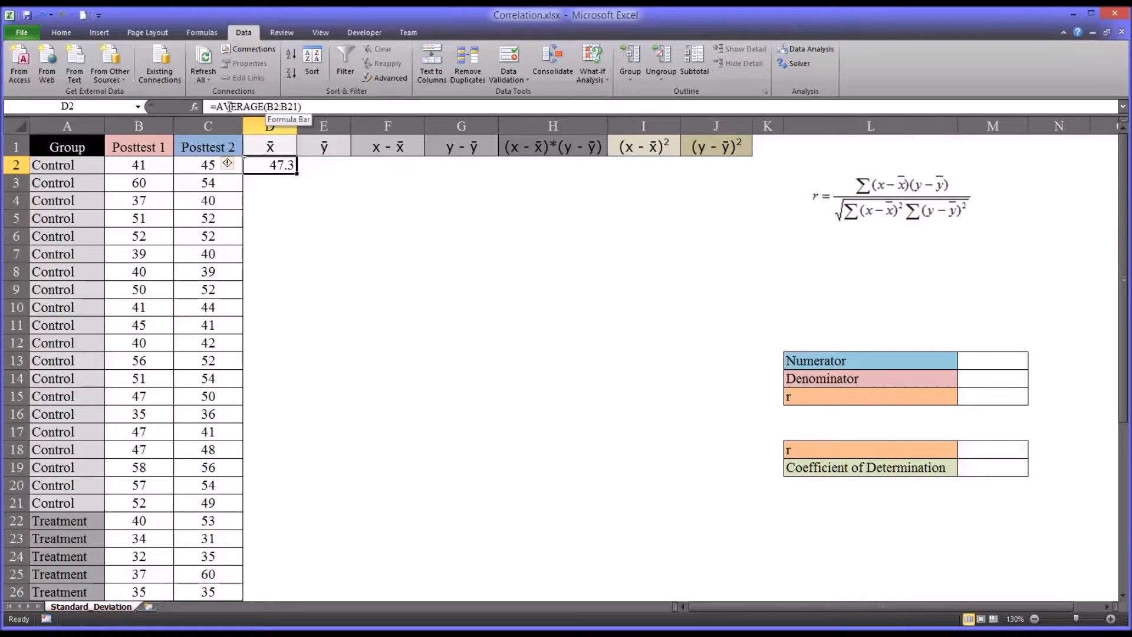
double_click(270, 165)
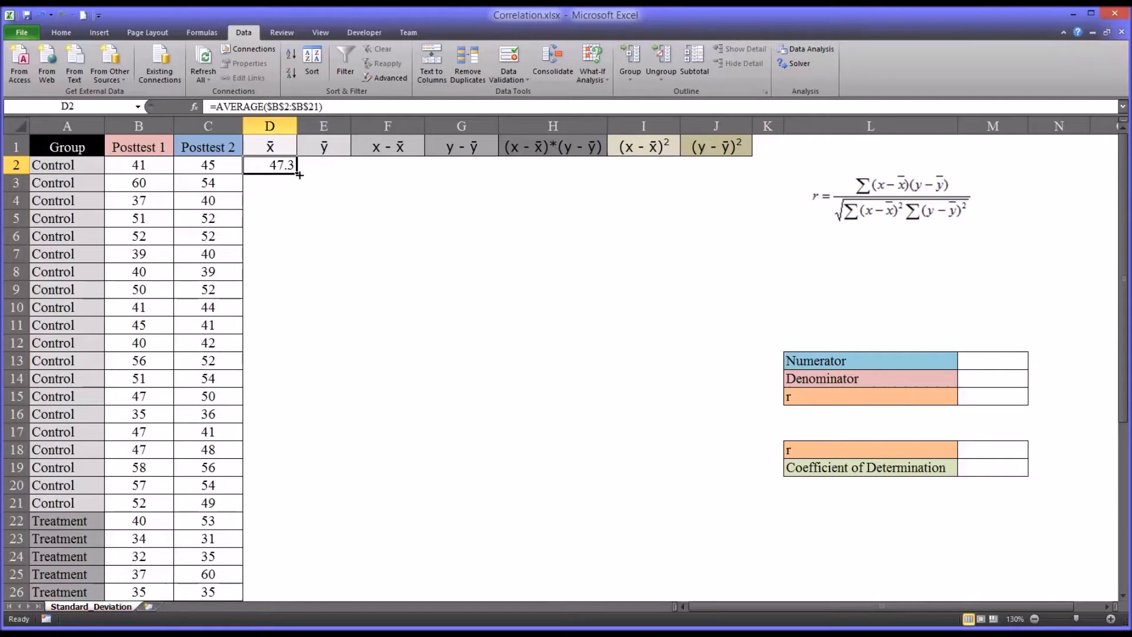
drag(295, 173, 295, 509)
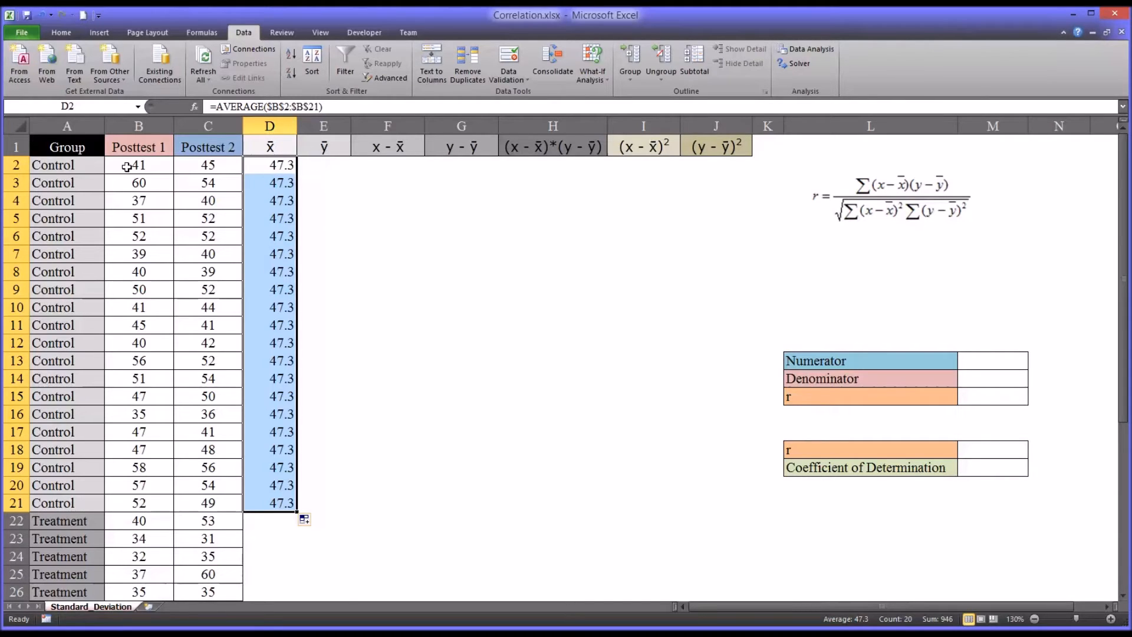
mouse_move(267, 175)
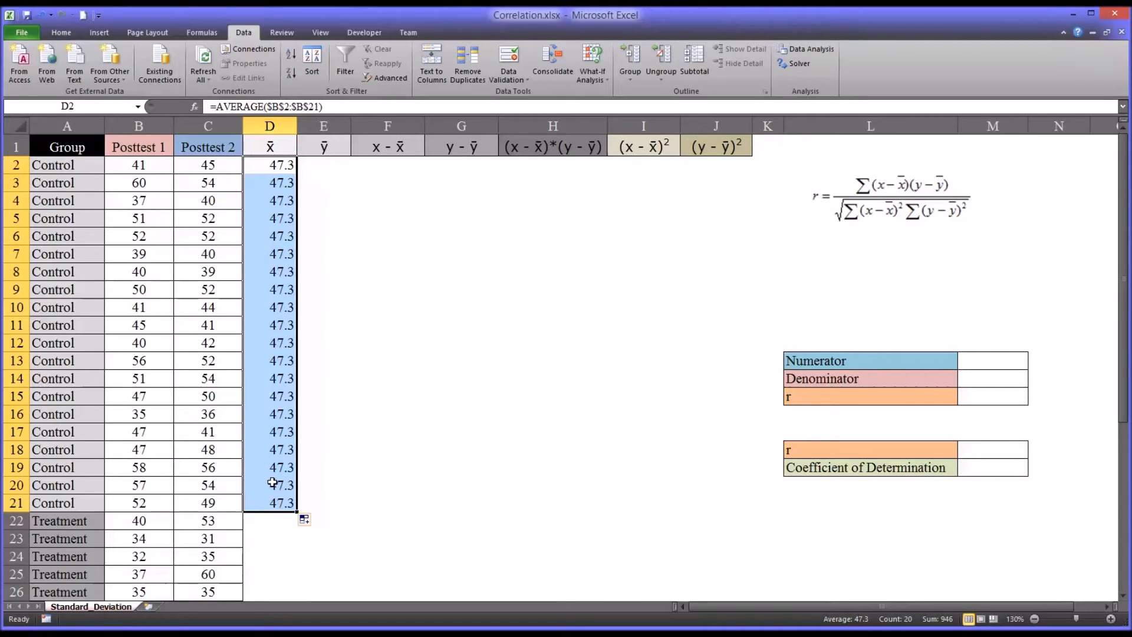
mouse_move(311, 168)
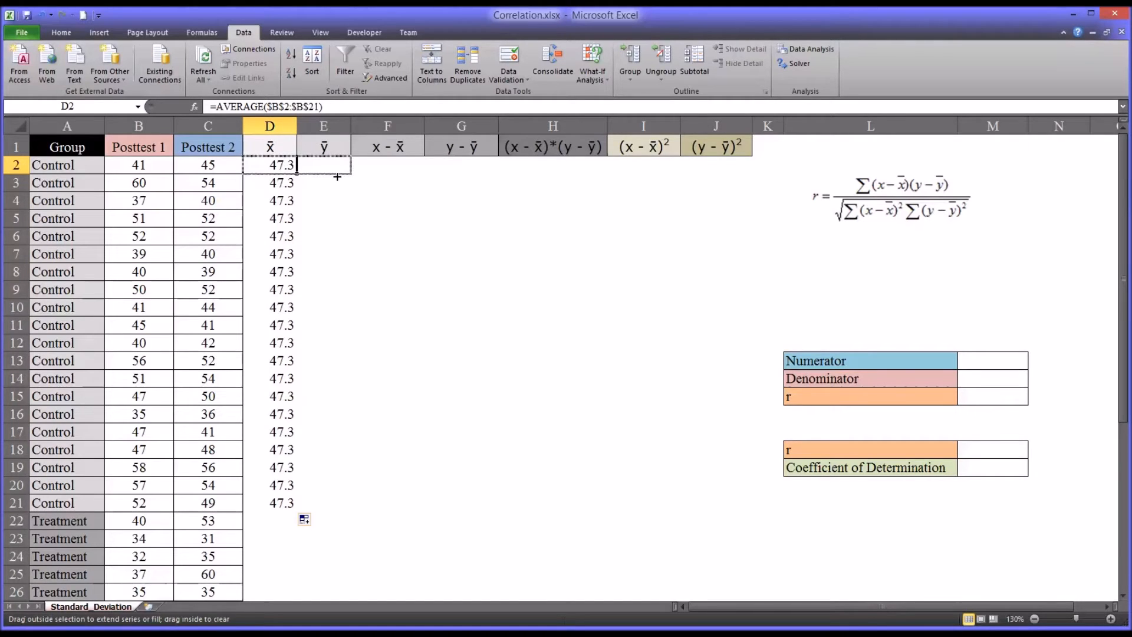
Put =AVERAGE($C$2:$C$21) in E2 and copy it down to E21, showing 47.05
click(323, 164)
text(=AVERAGE($C$2:$C$21))
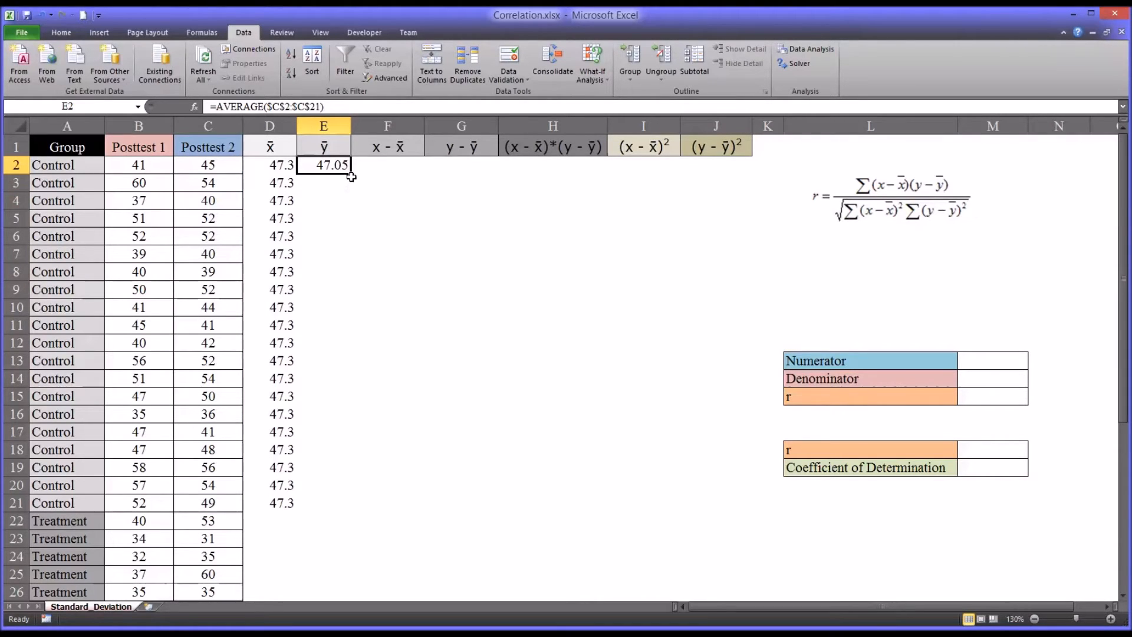
drag(350, 173, 350, 509)
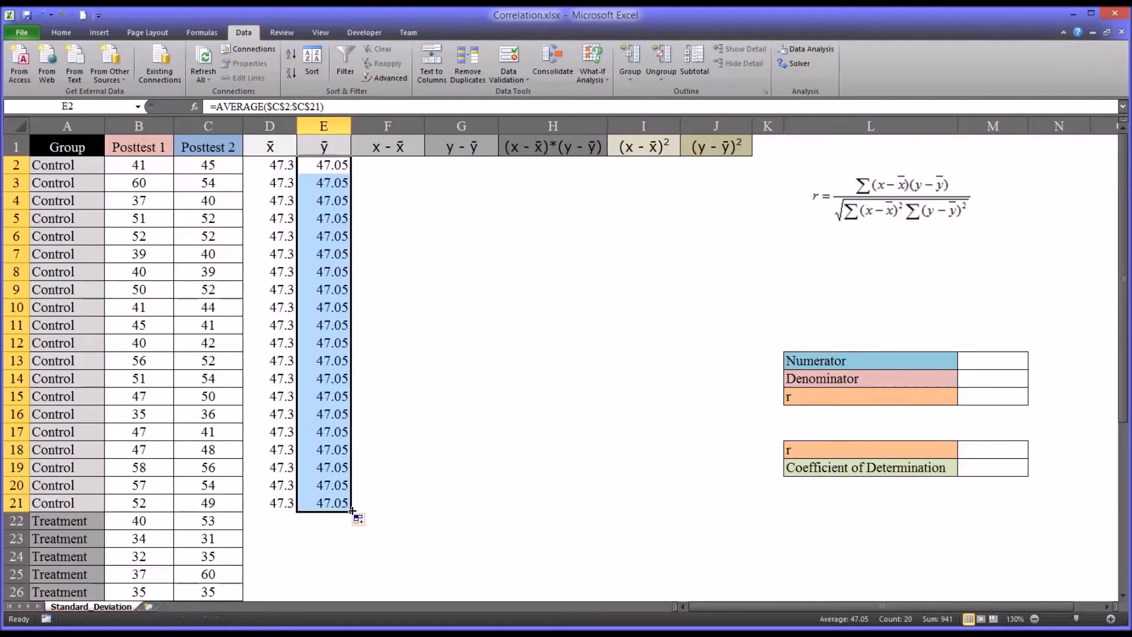
mouse_move(559, 592)
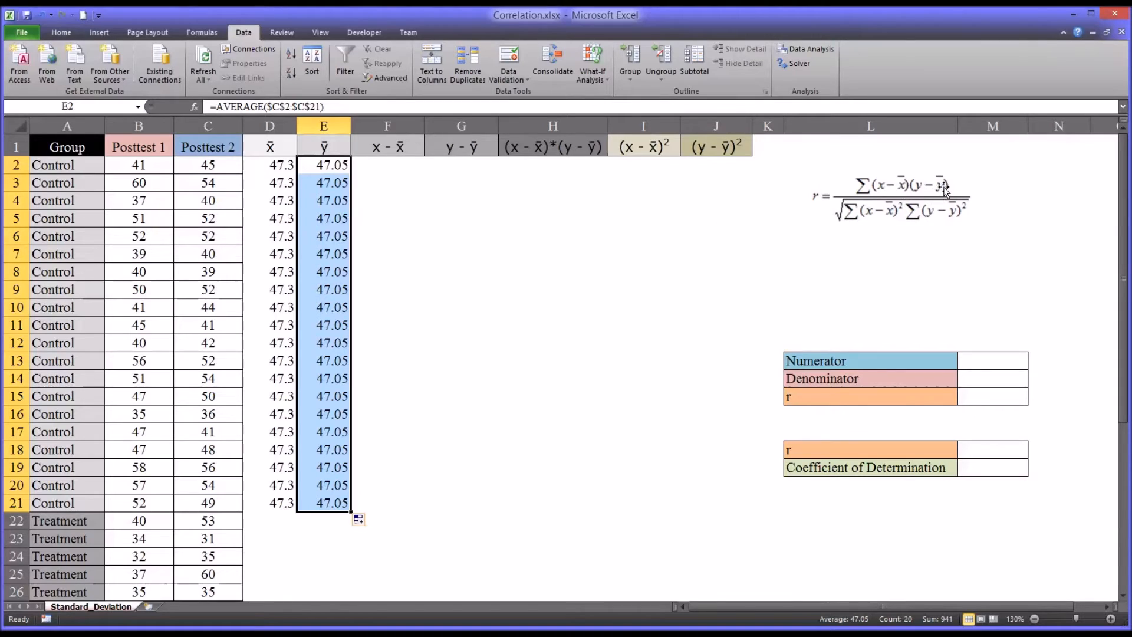
mouse_move(496, 248)
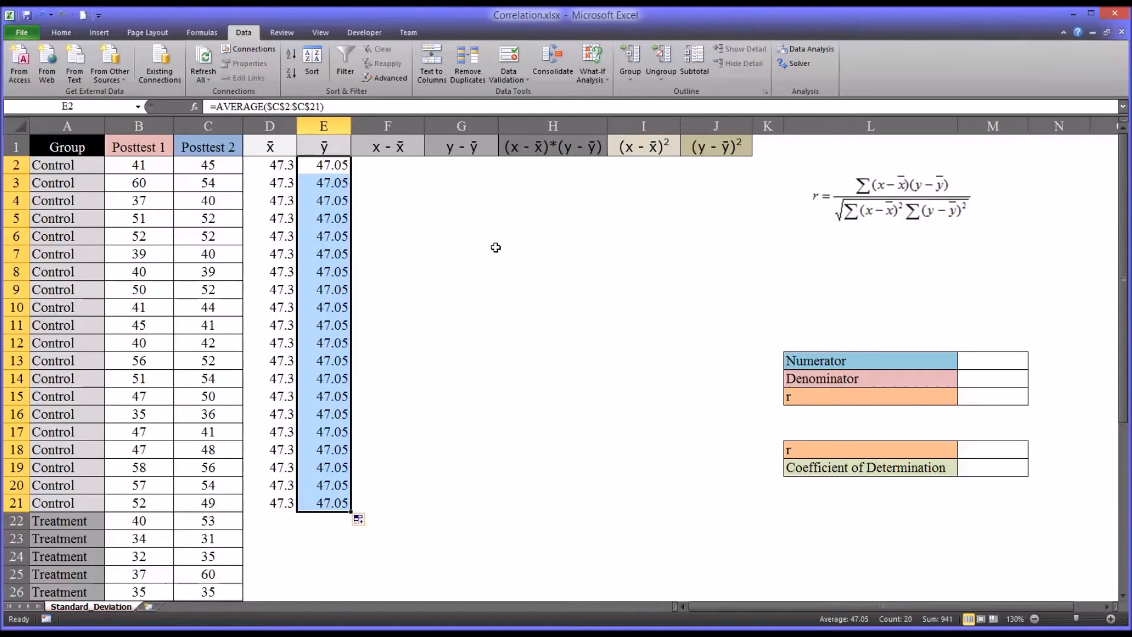
Enter =B2-D2 in F2 and copy it down to F21
click(387, 164)
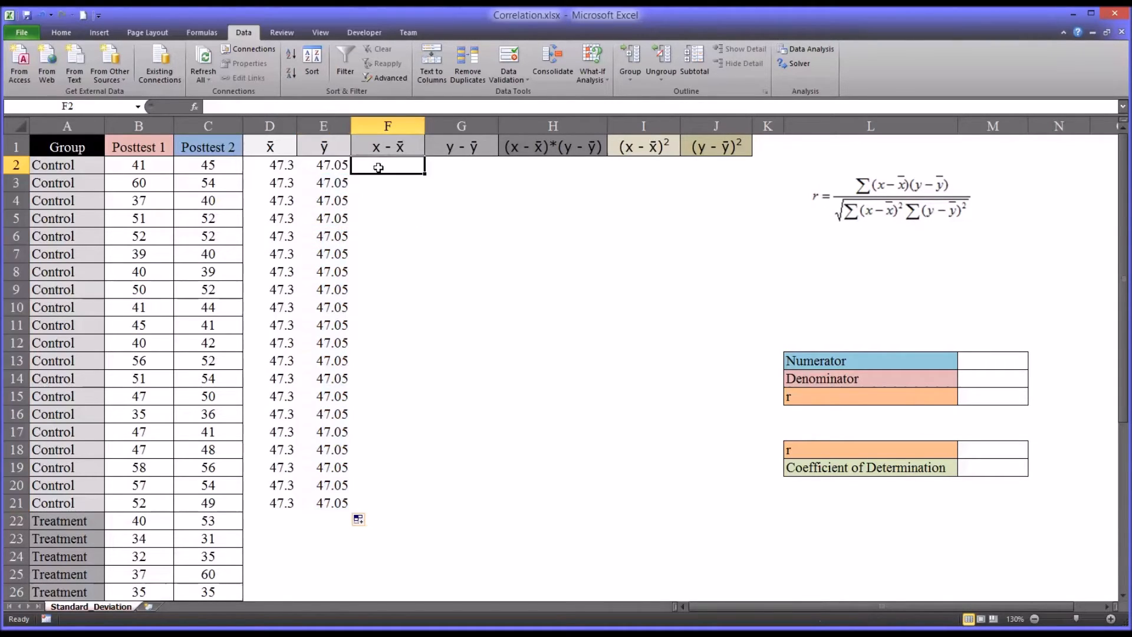
mouse_move(881, 187)
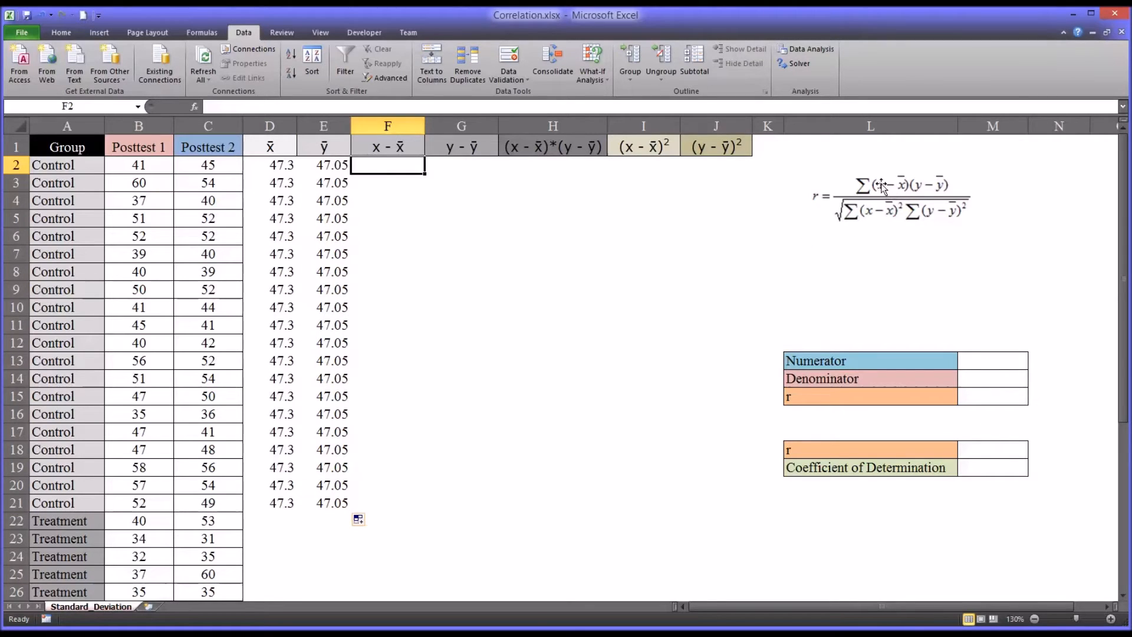
mouse_move(920, 187)
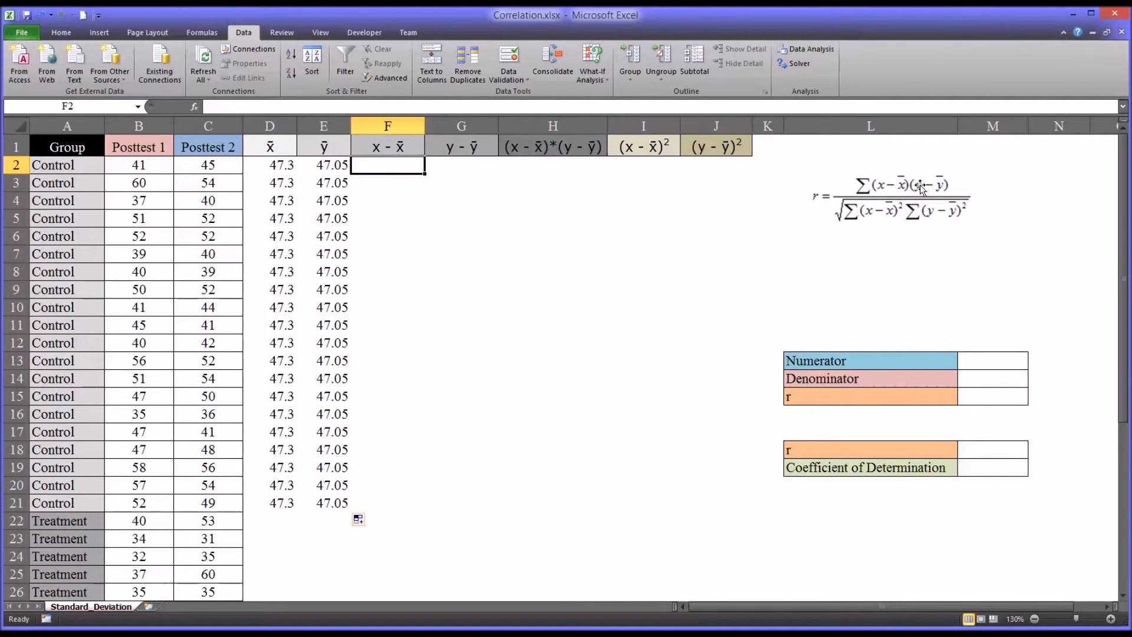
mouse_move(383, 183)
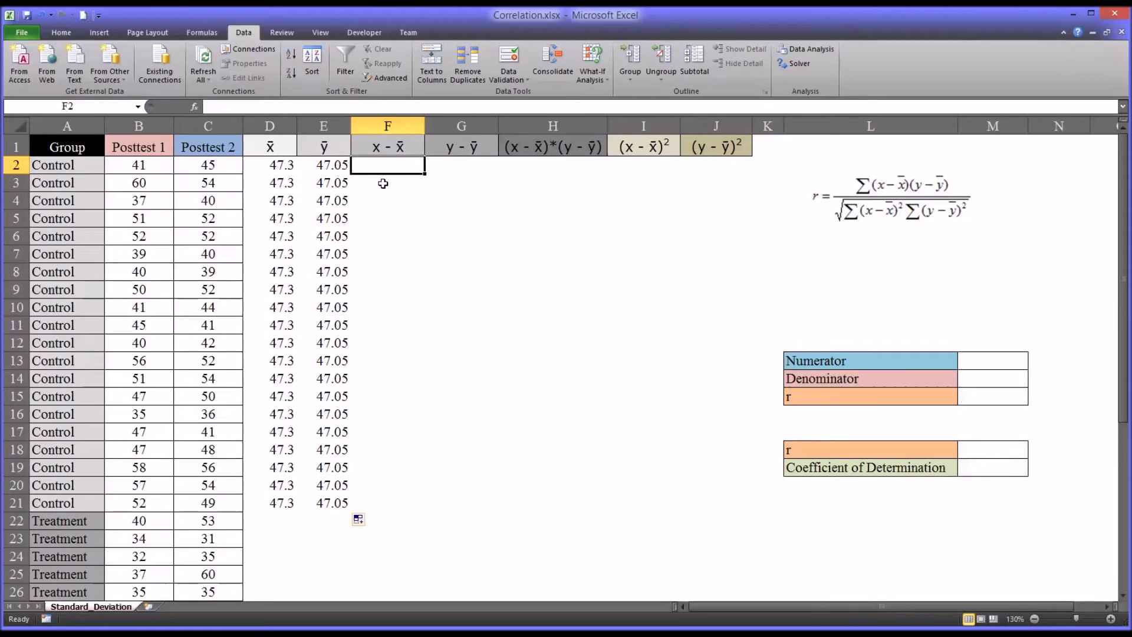
text(=)
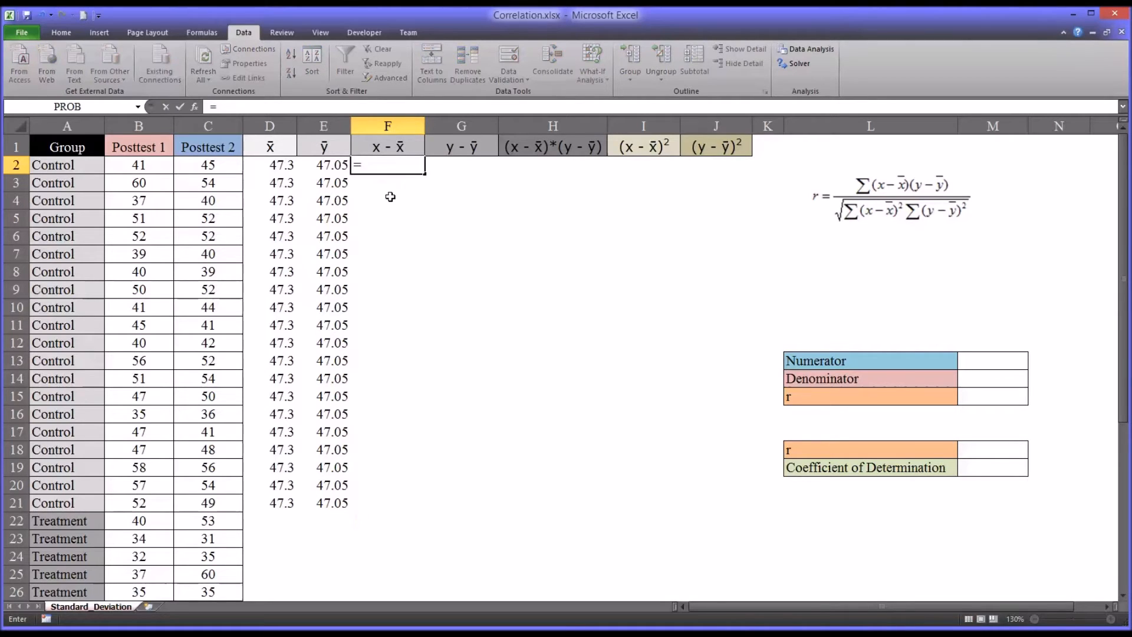
click(138, 164)
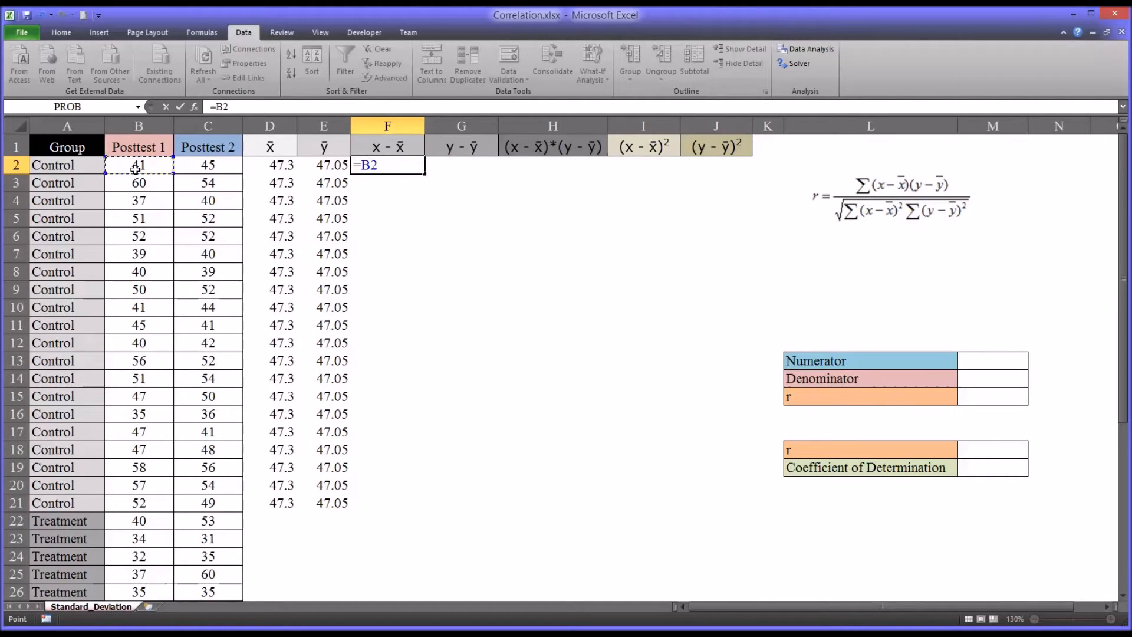
click(269, 164)
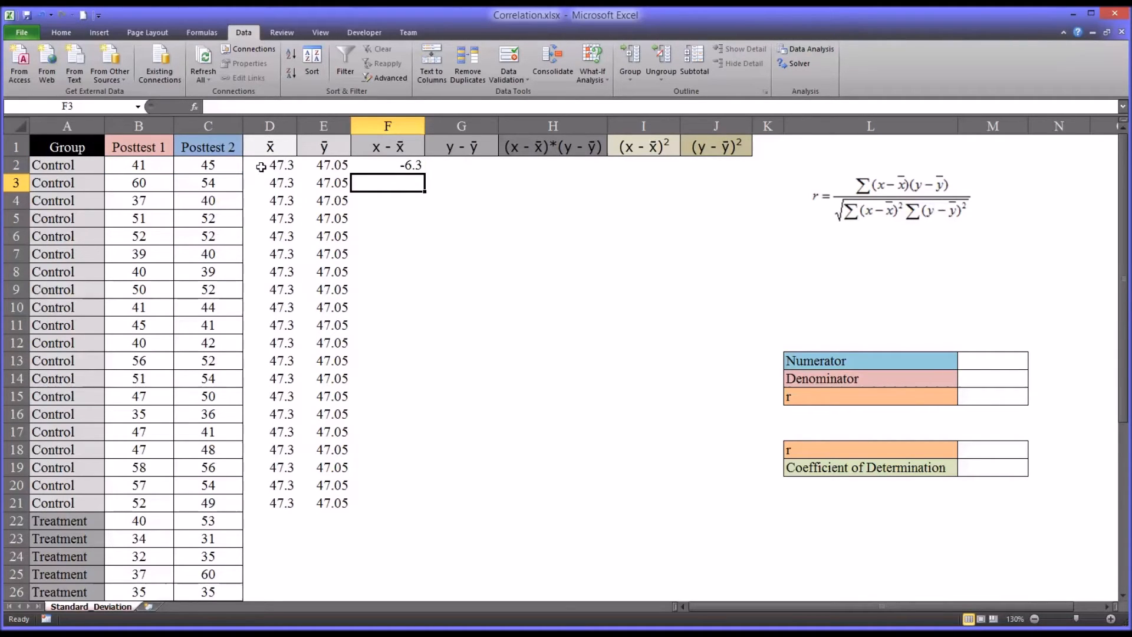
mouse_move(273, 465)
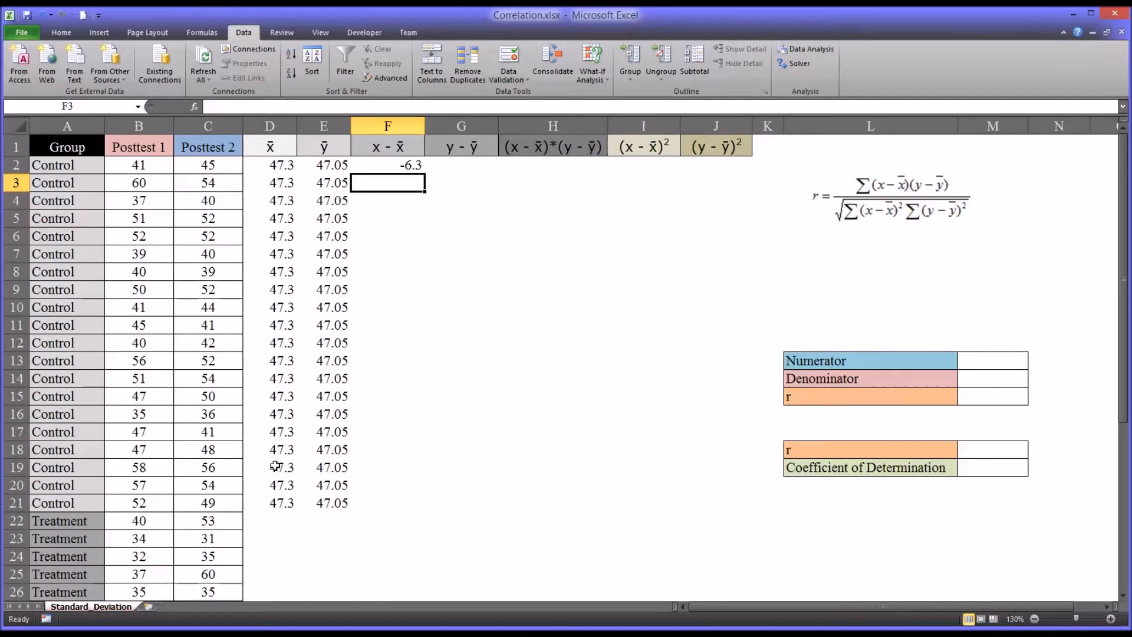
click(387, 164)
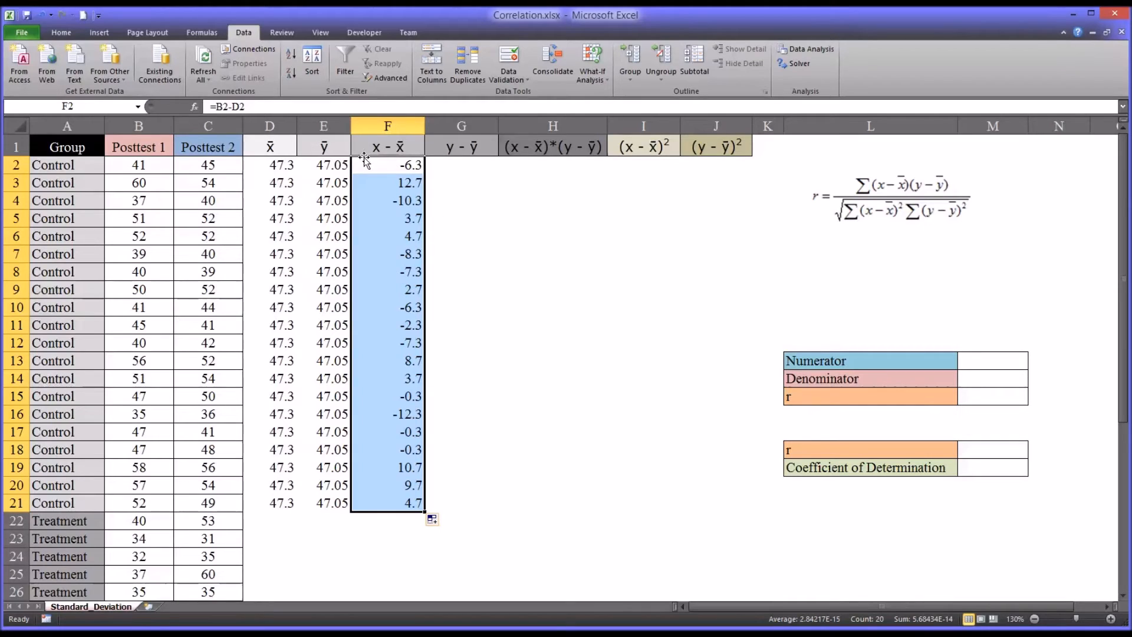
mouse_move(373, 210)
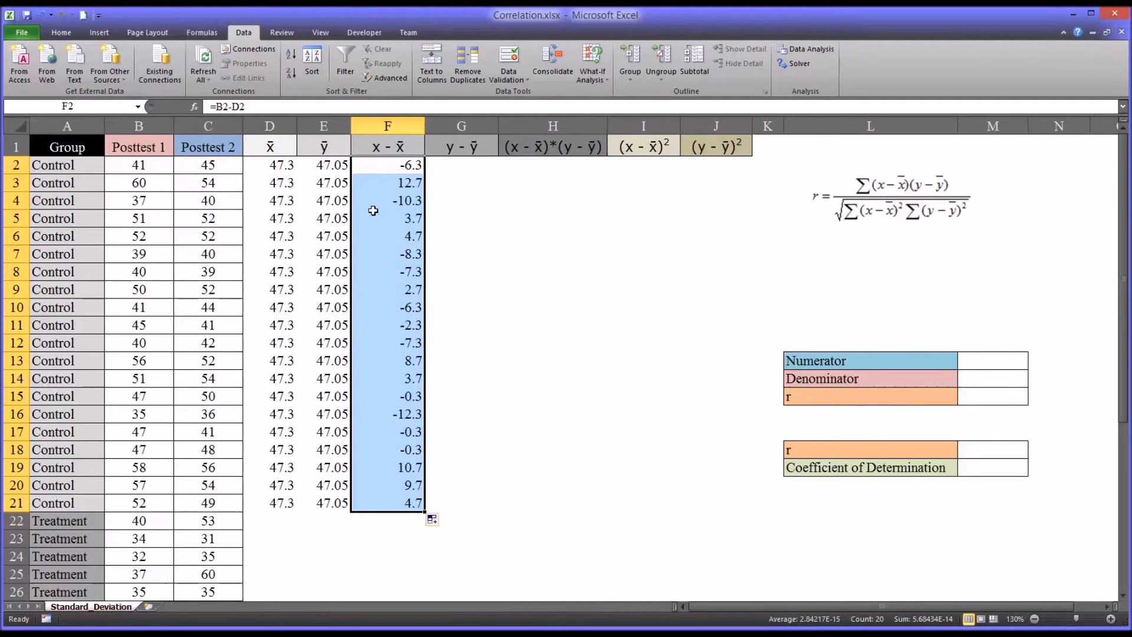
mouse_move(449, 168)
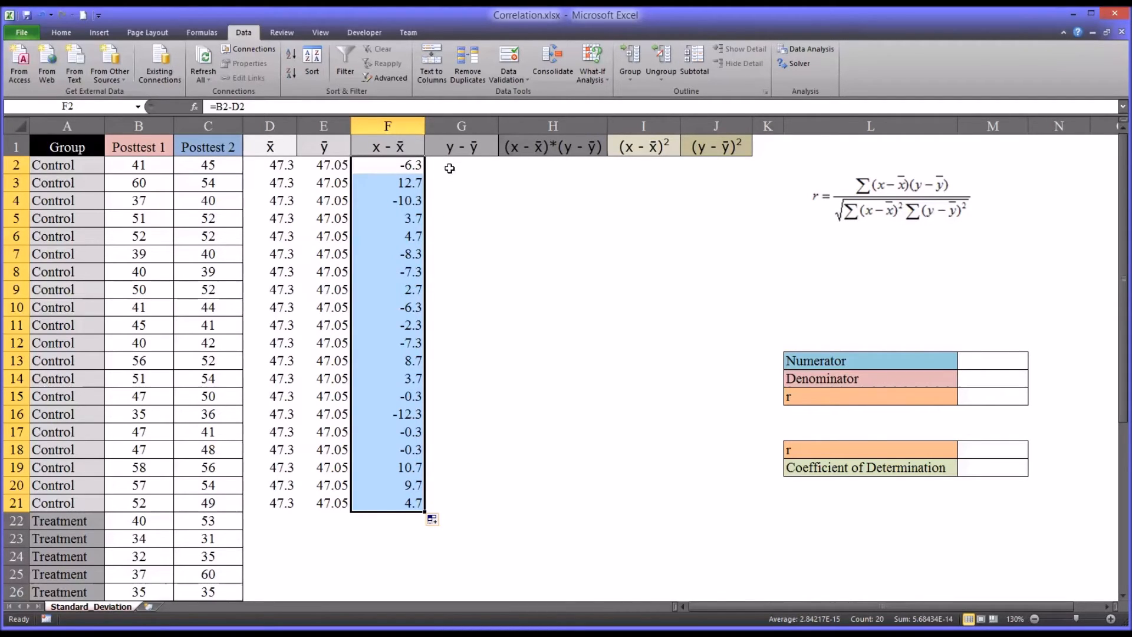
Enter =C2-E2 in G2 and copy it down to G21
click(461, 165)
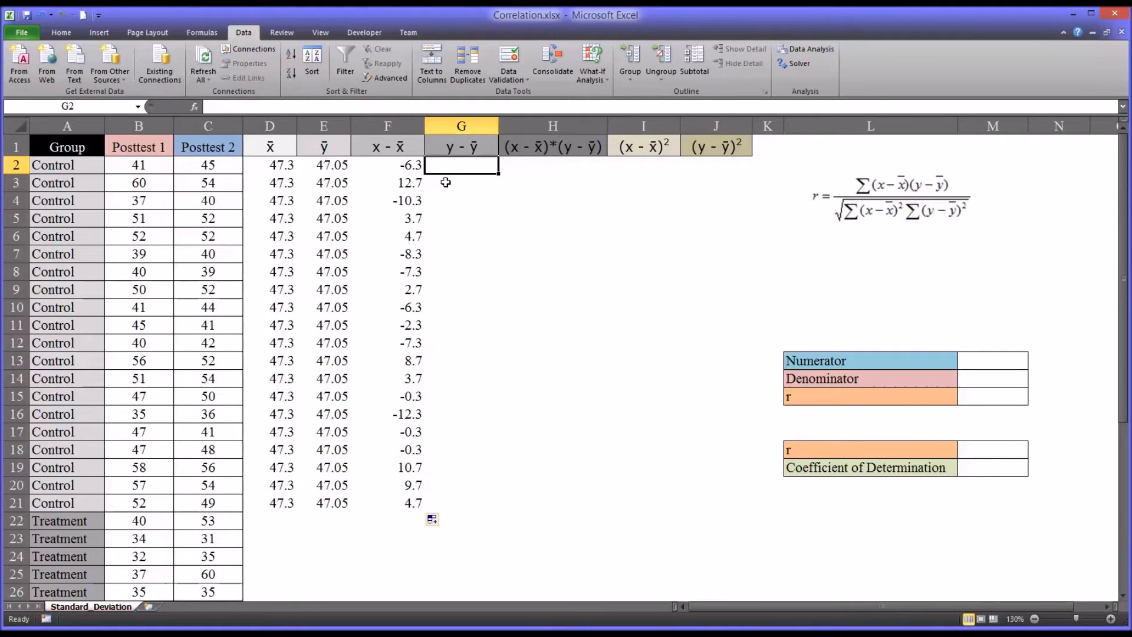
text(=C2)
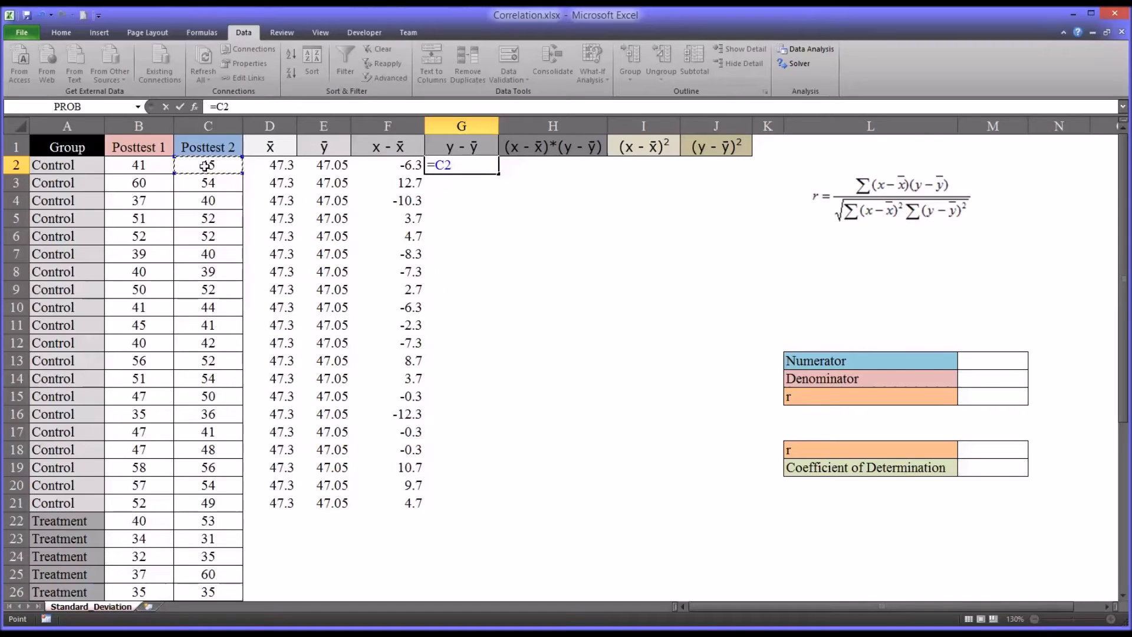
click(324, 165)
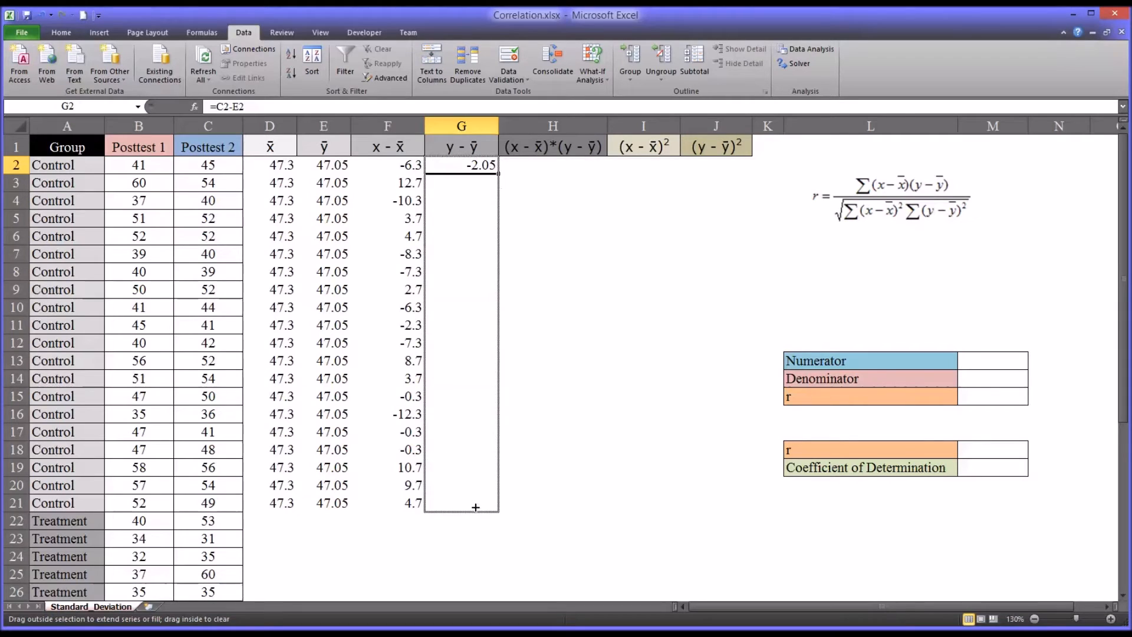
drag(476, 164, 476, 506)
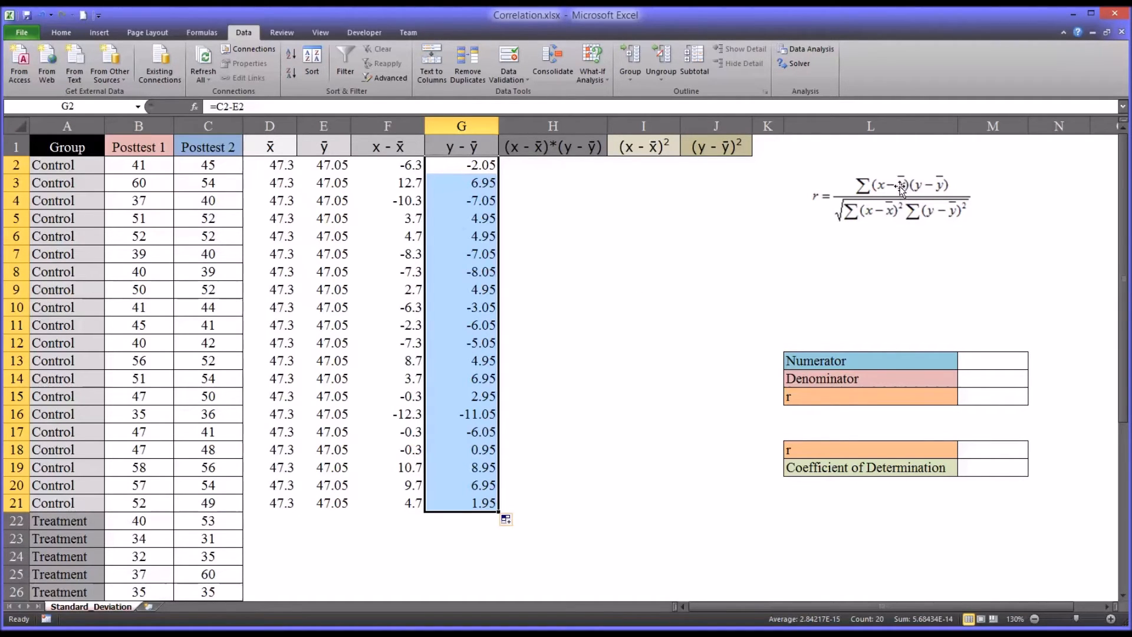
mouse_move(899, 190)
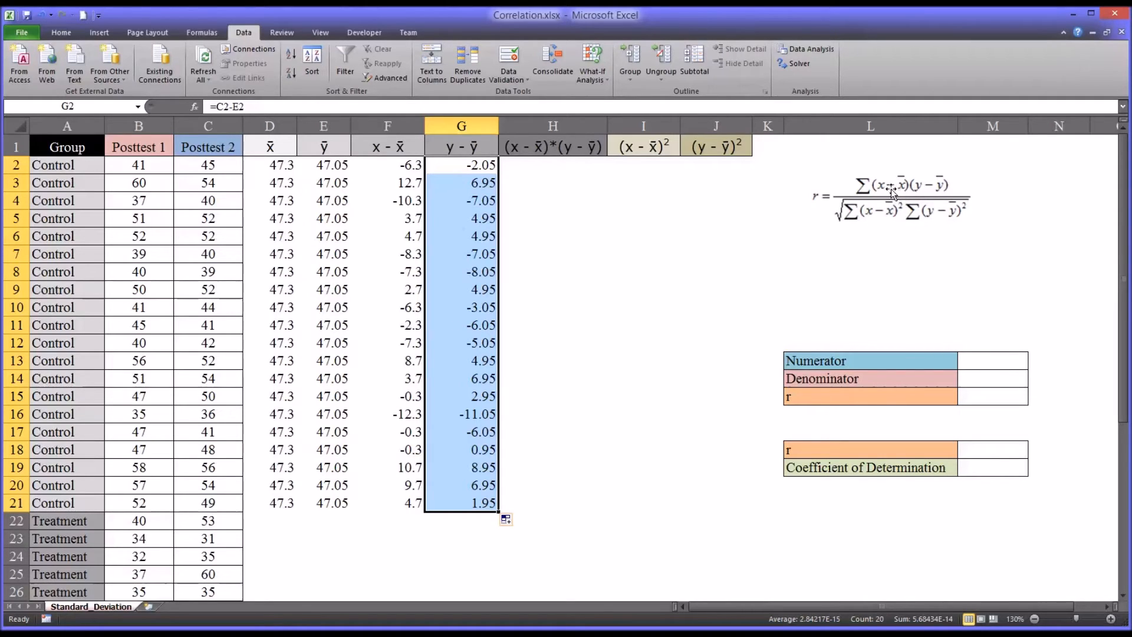
mouse_move(520, 171)
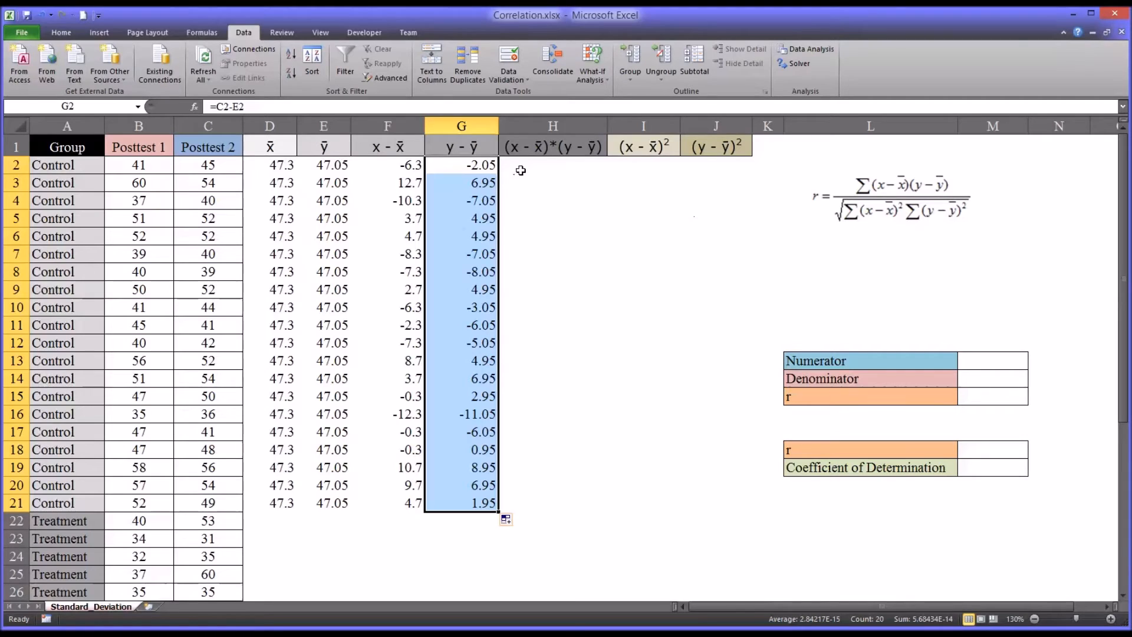
Enter =F2*G2 in H2 and copy it down to H21
click(552, 164)
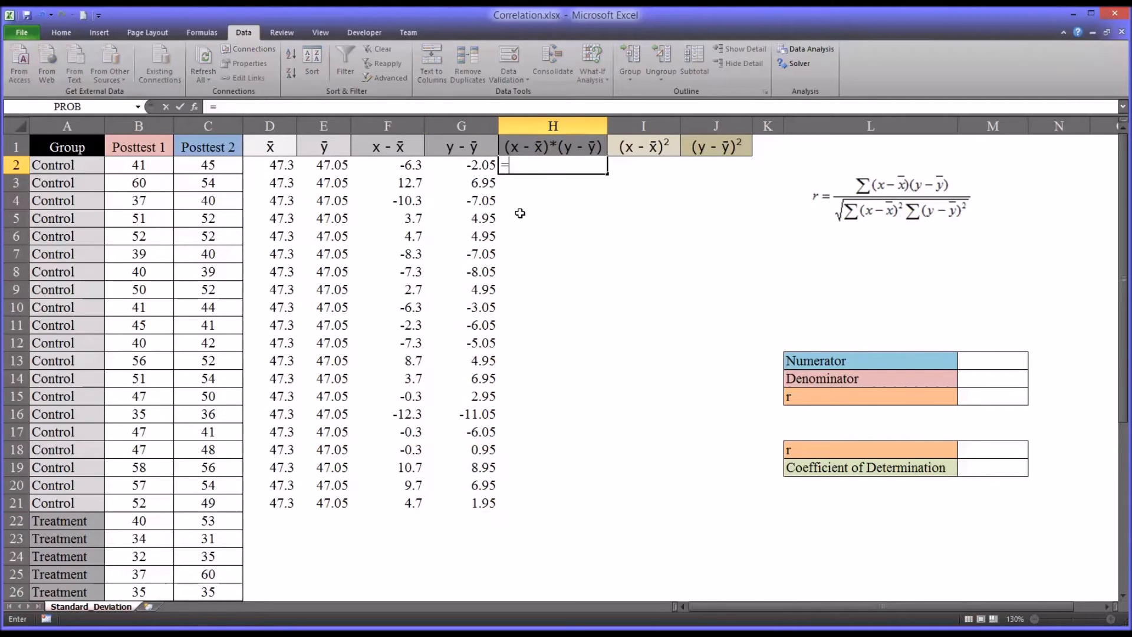
click(387, 165)
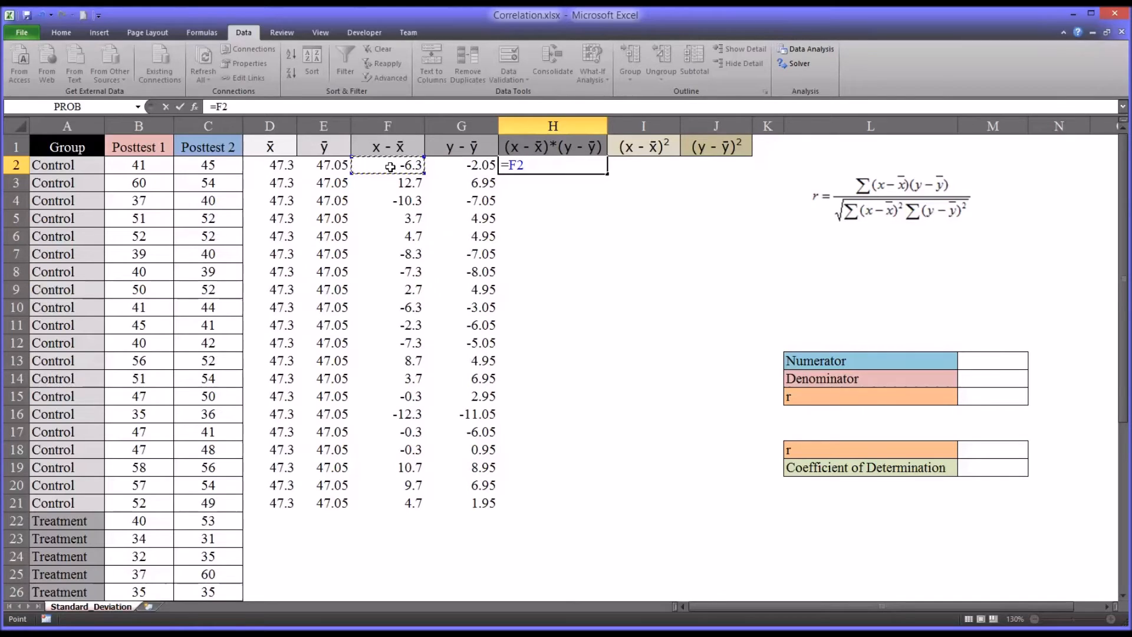
text(*)
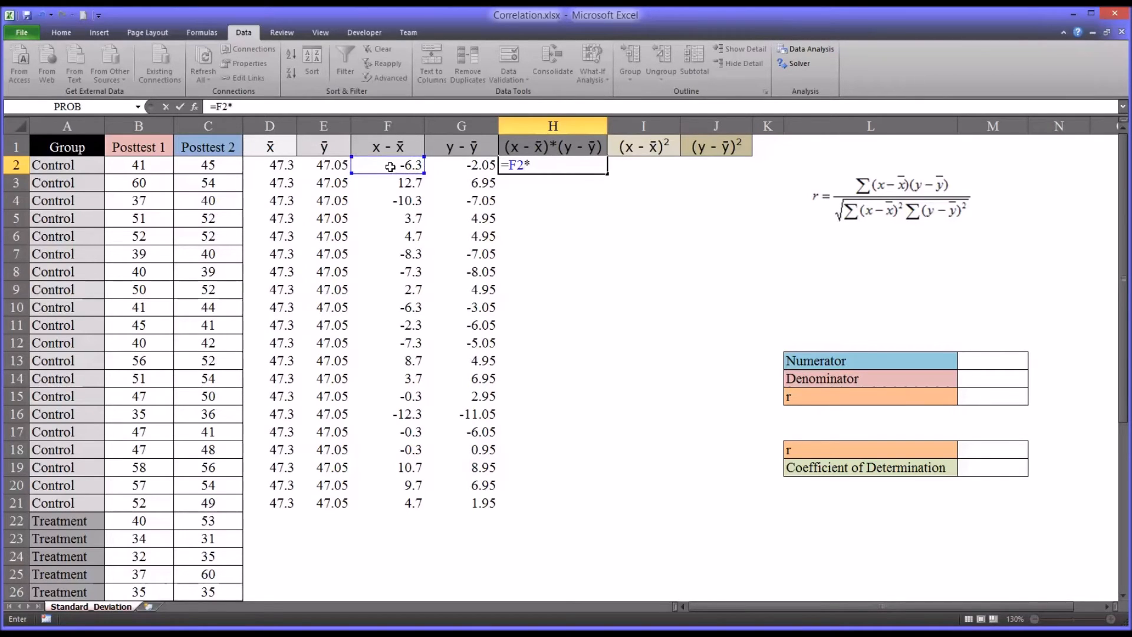
mouse_move(431, 161)
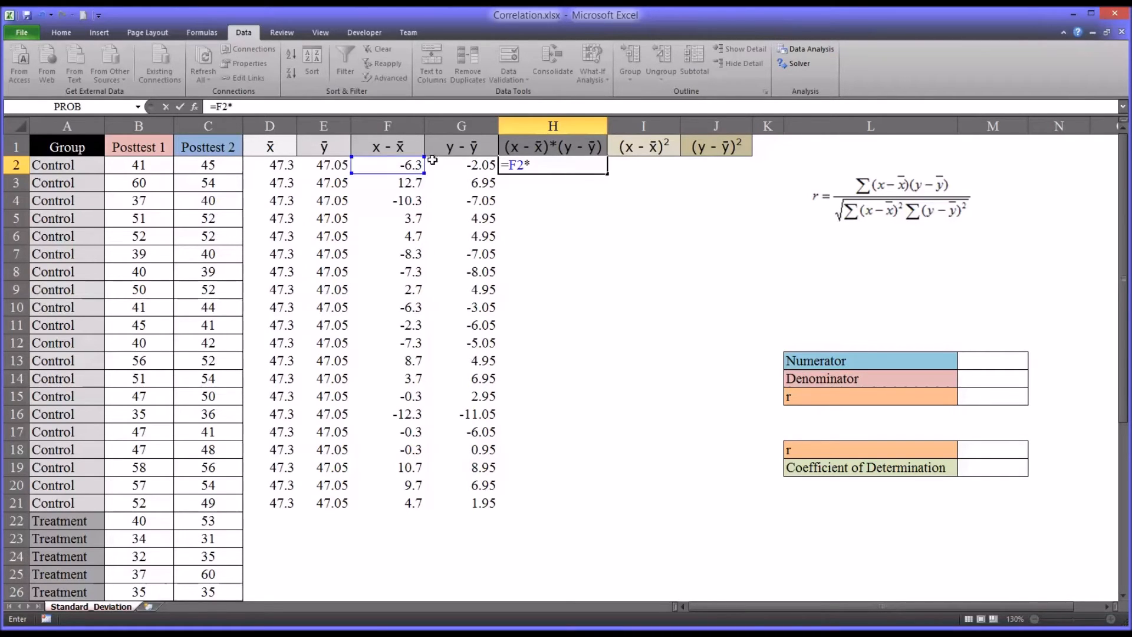
click(461, 164)
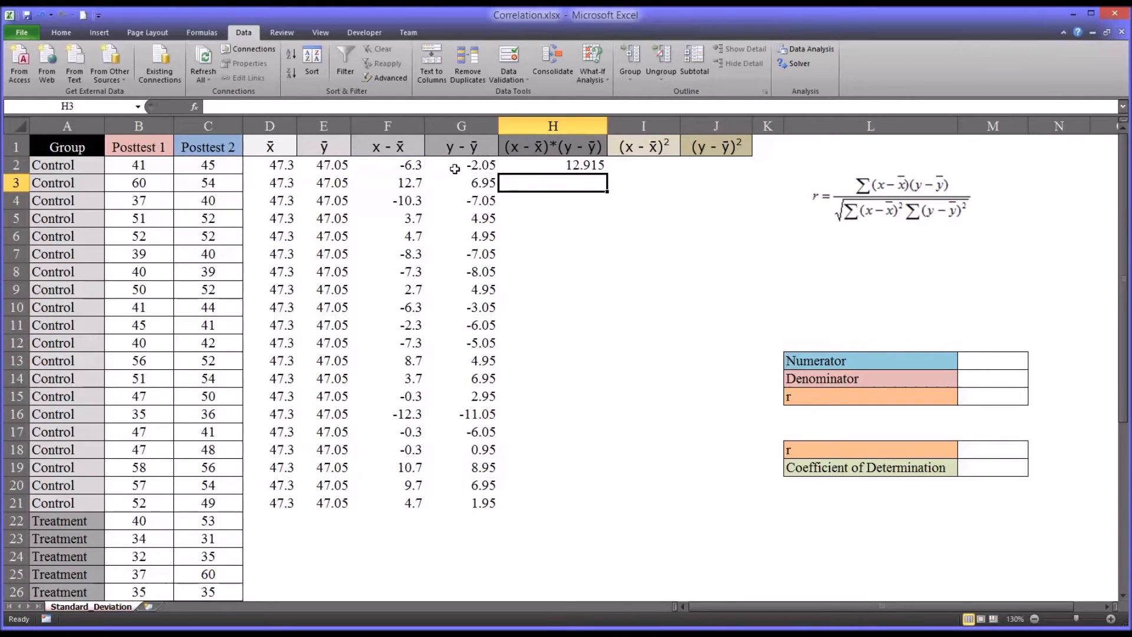
click(553, 165)
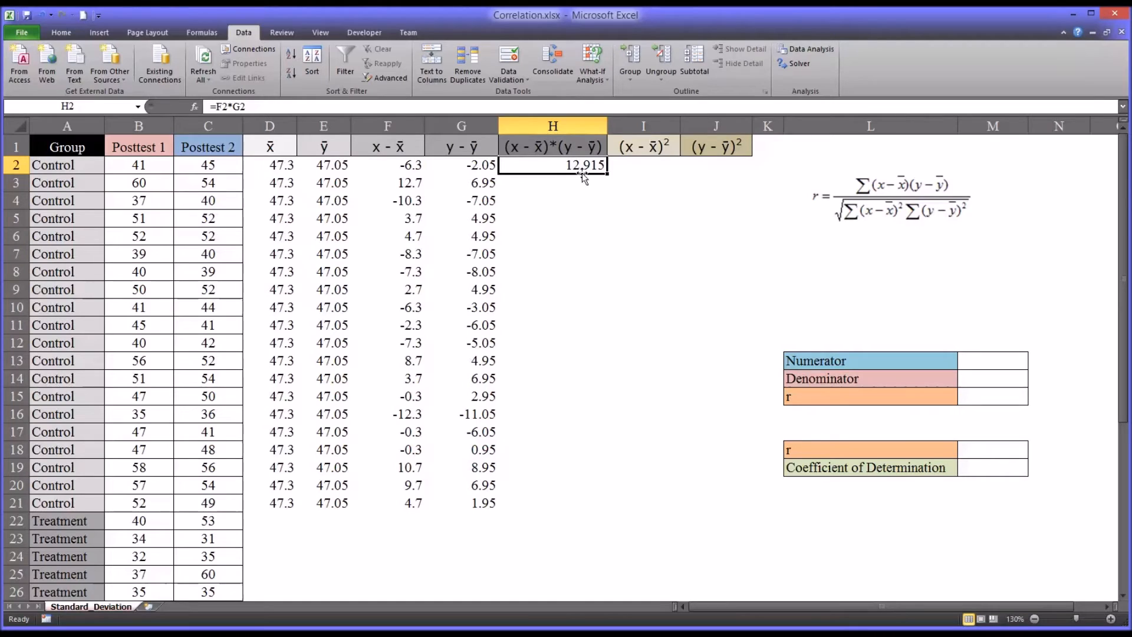
drag(552, 164, 553, 498)
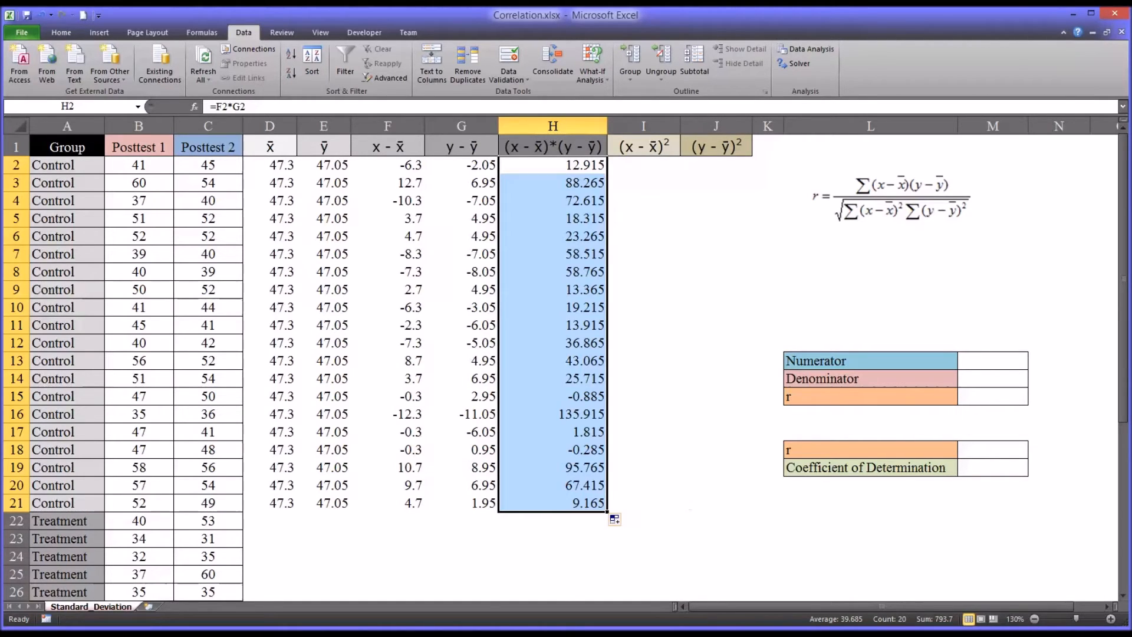
mouse_move(611, 173)
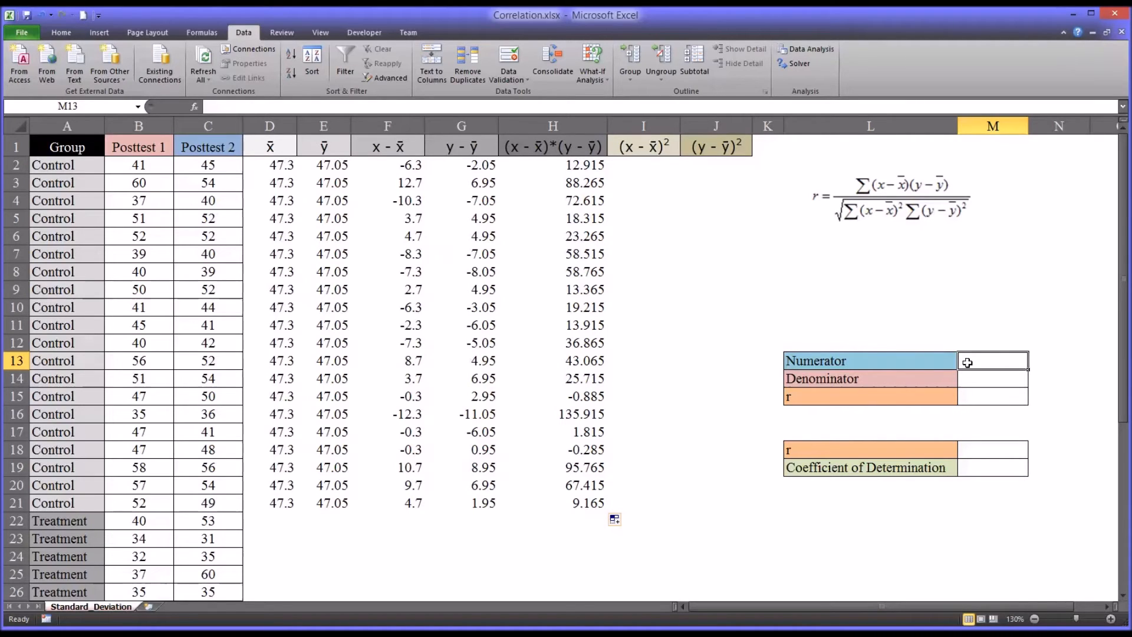
Enter =SUM(H2:H21) in the Numerator cell M13, giving 793.7
text(=)
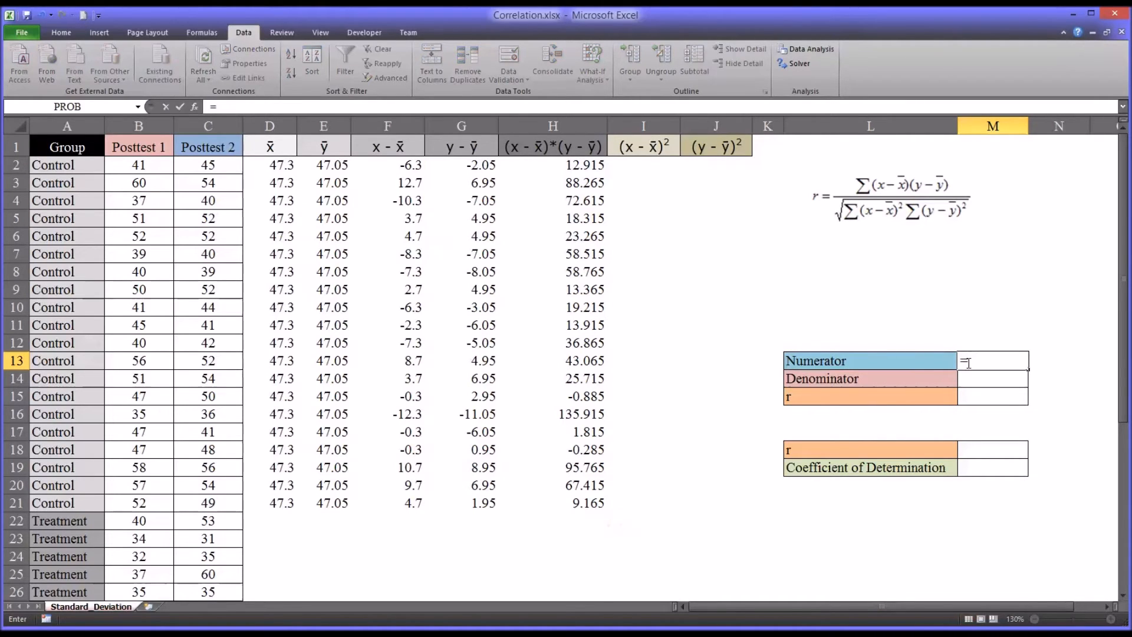
text(sum()
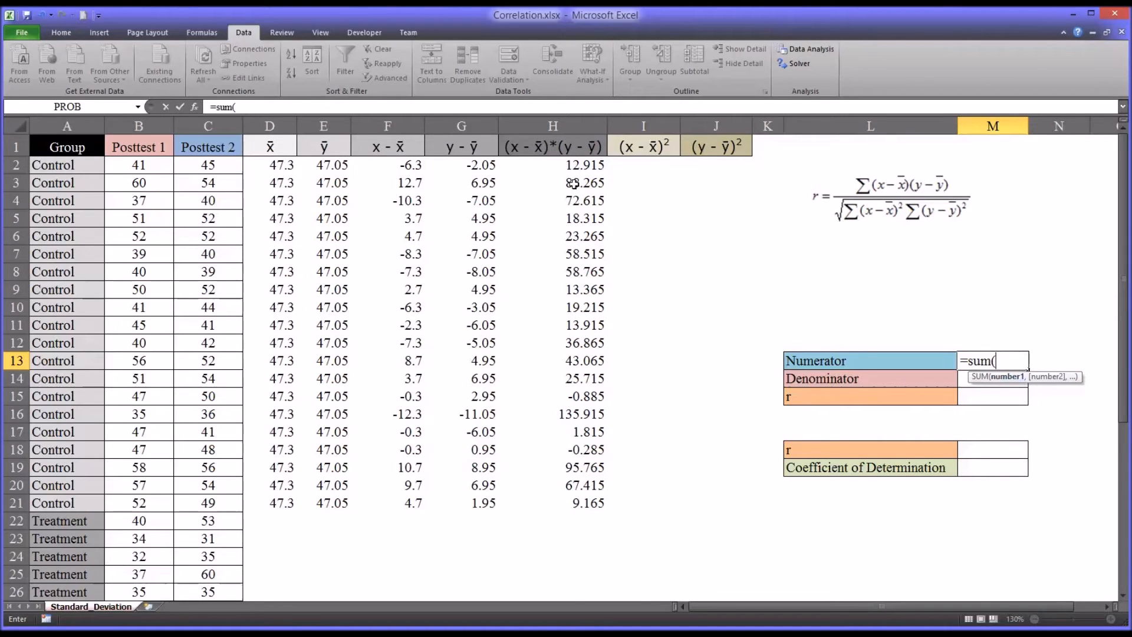
drag(552, 165, 552, 503)
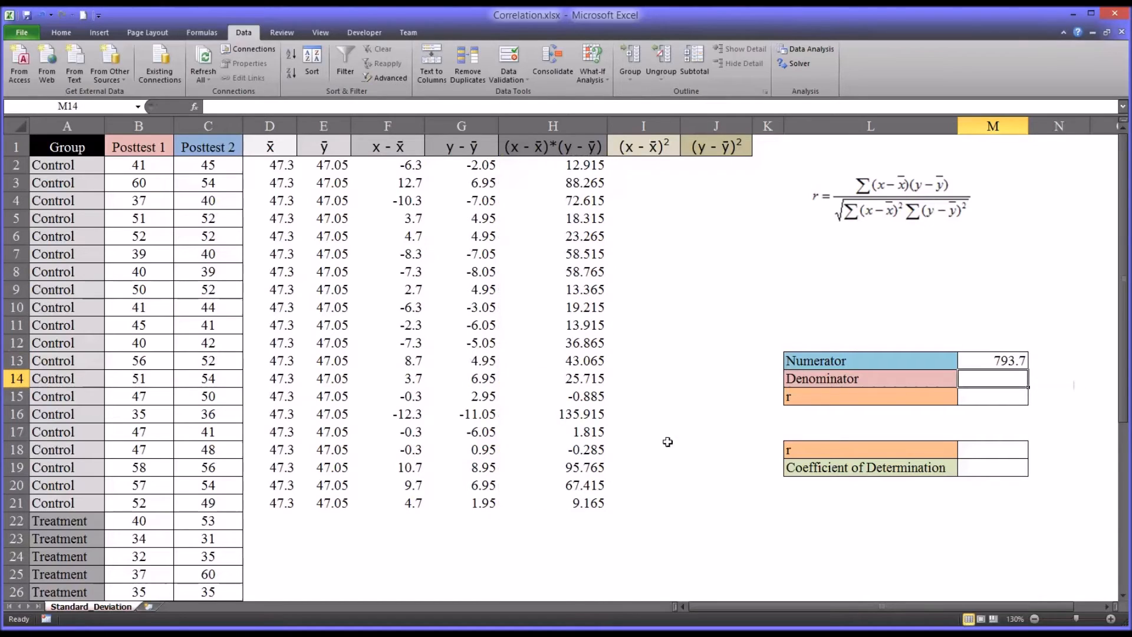
click(991, 360)
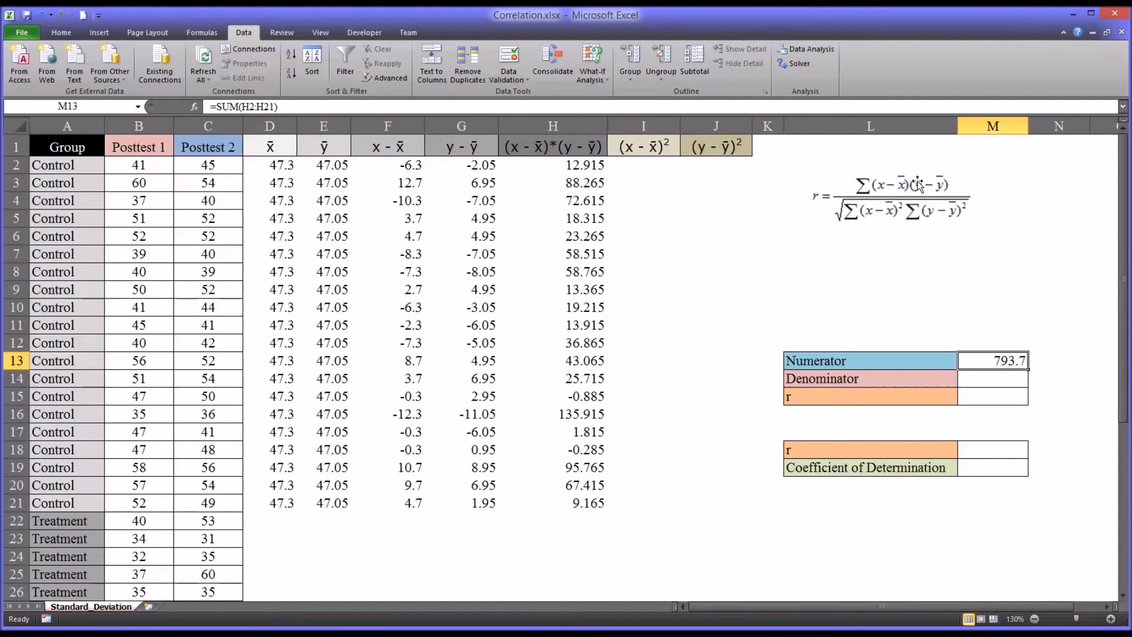
mouse_move(859, 249)
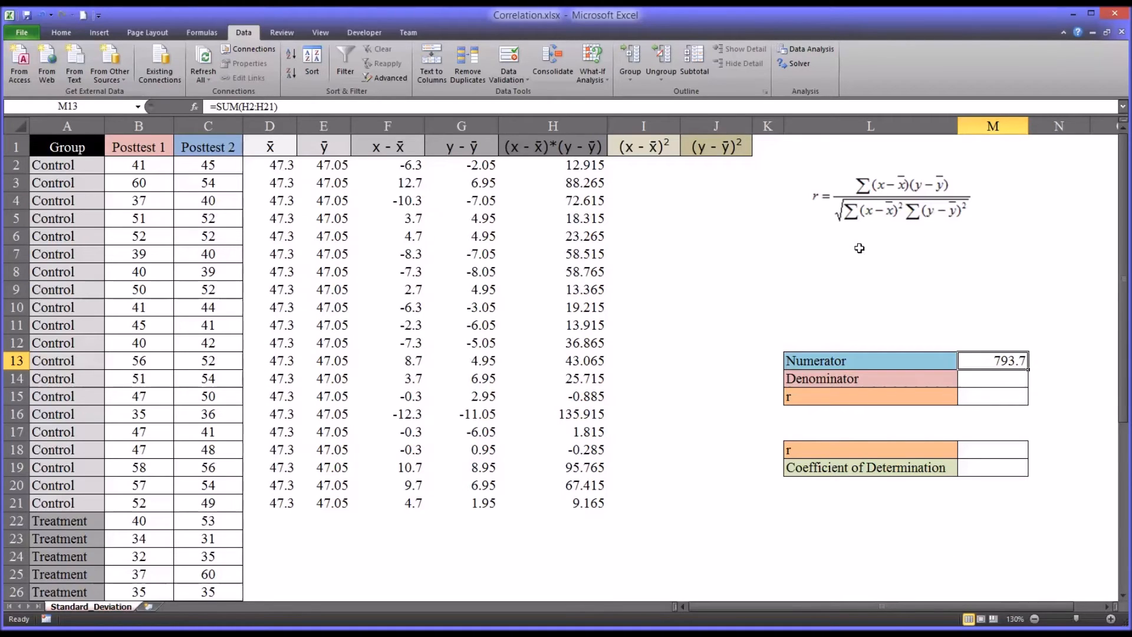
mouse_move(773, 253)
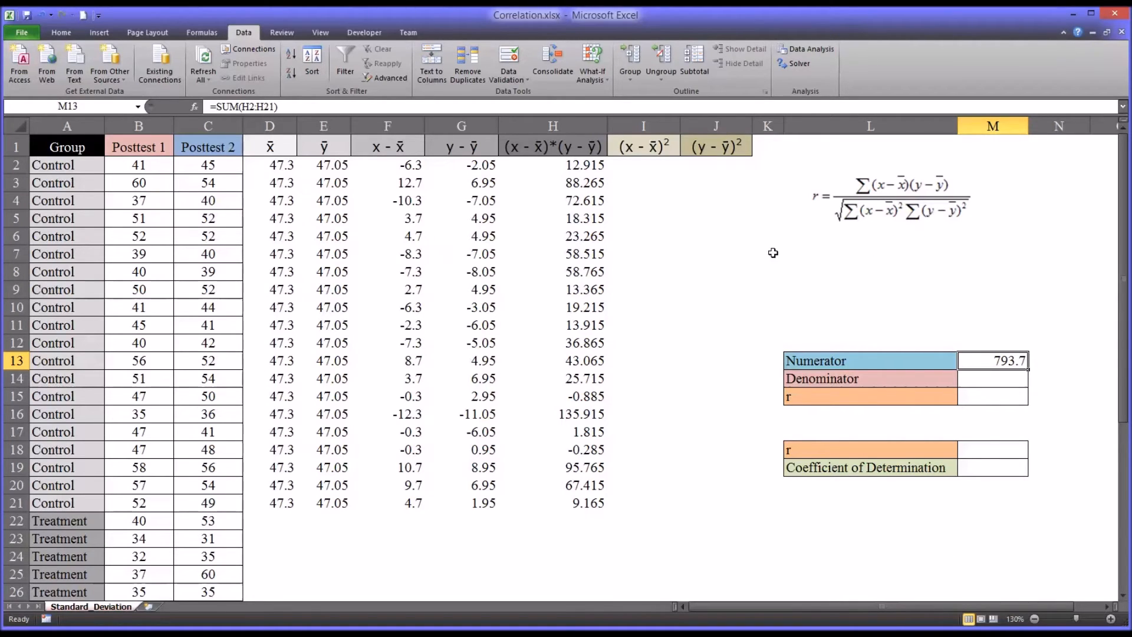
mouse_move(894, 220)
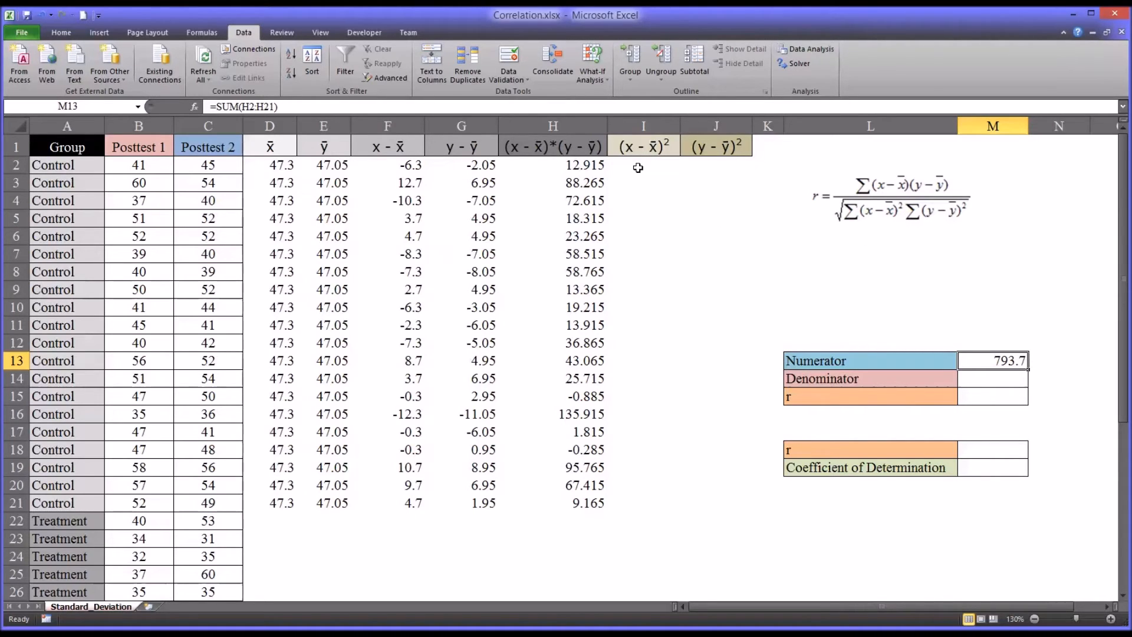
Enter =F2^2 in I2 and fill it down to I21
click(643, 164)
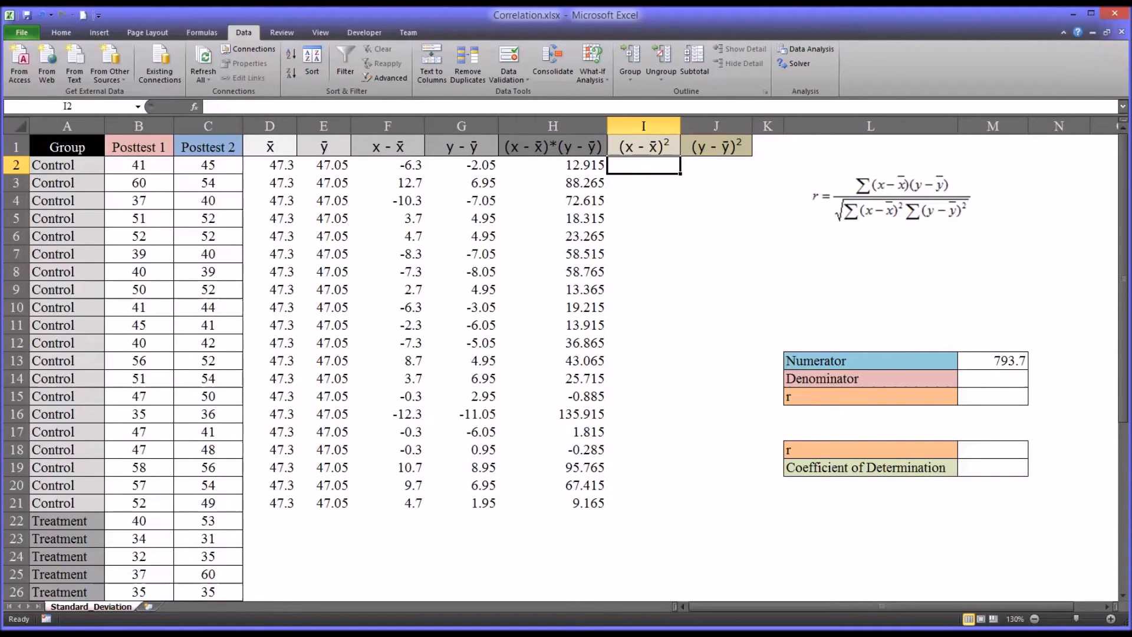
text(=)
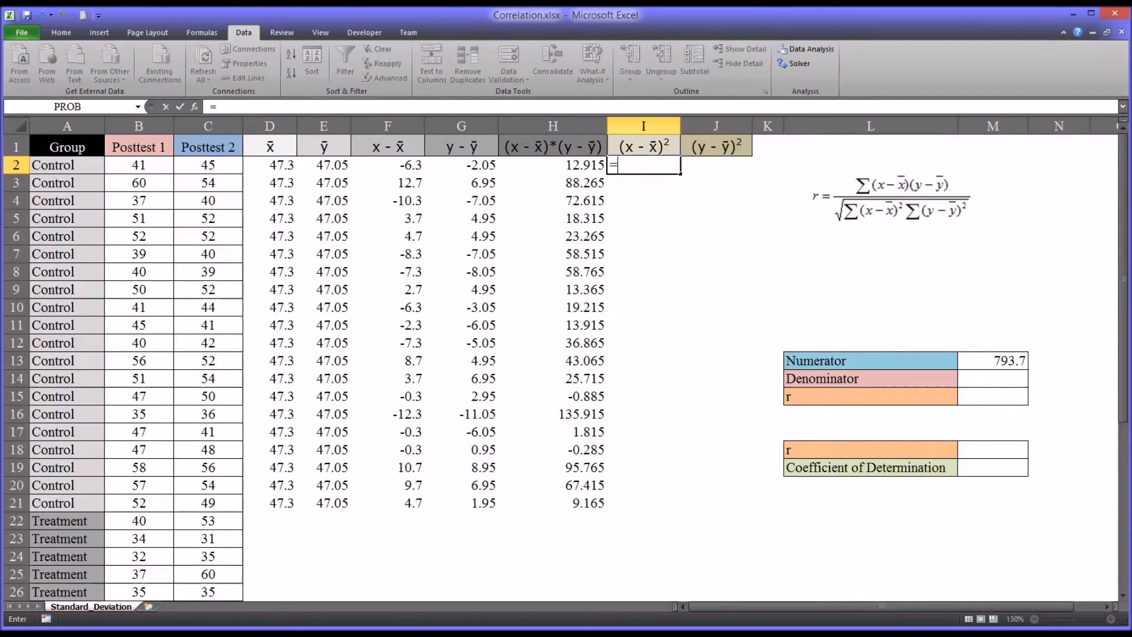
mouse_move(384, 164)
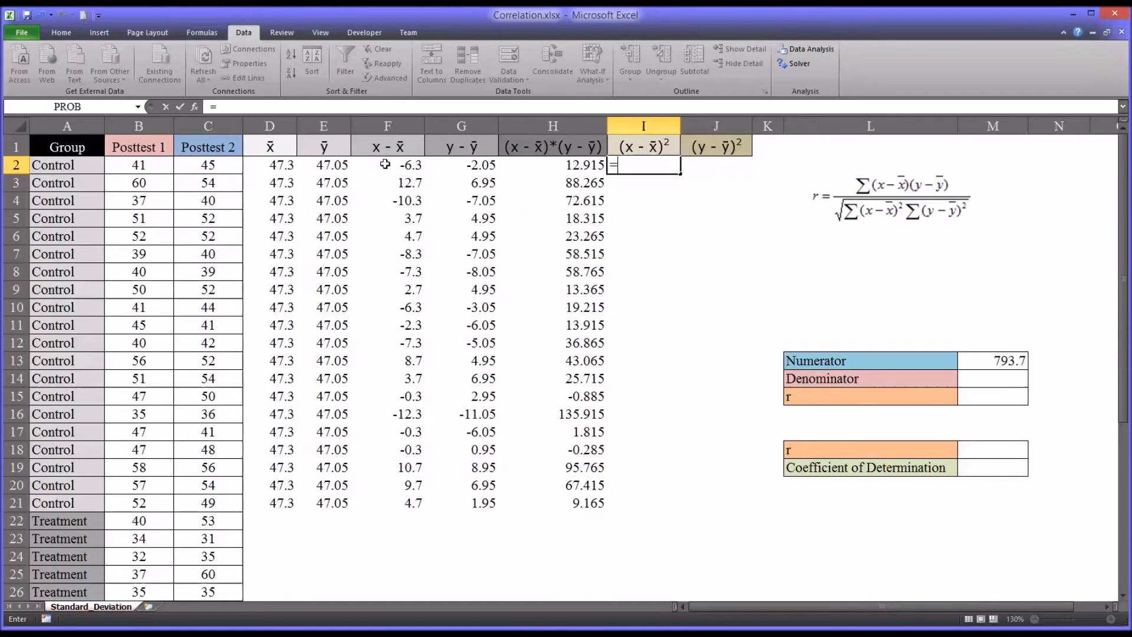
click(387, 165)
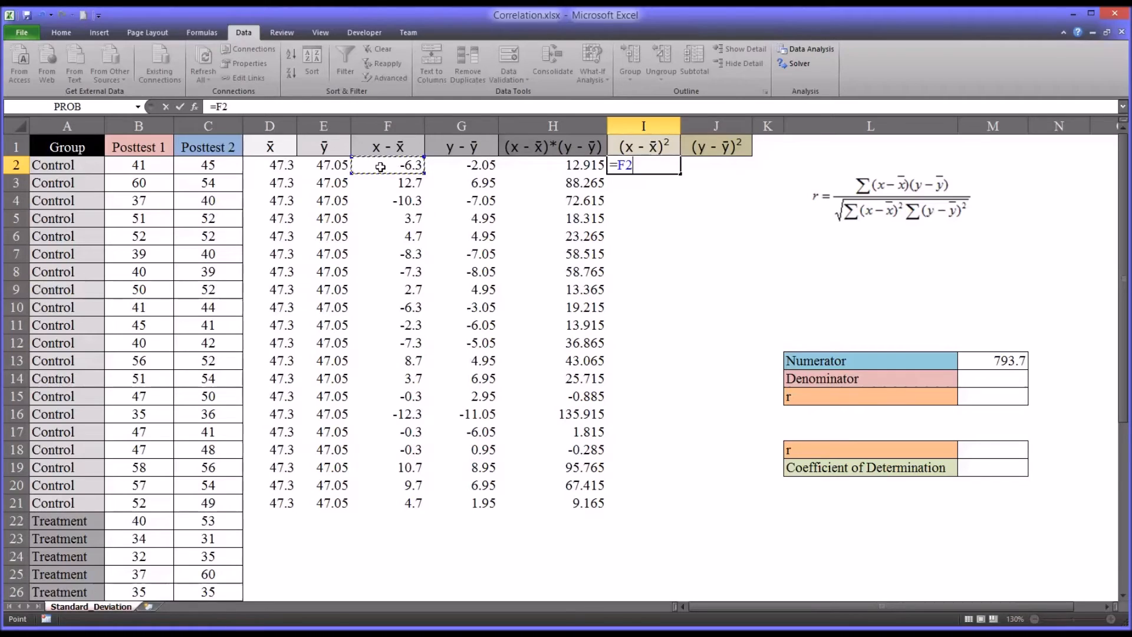
text(^)
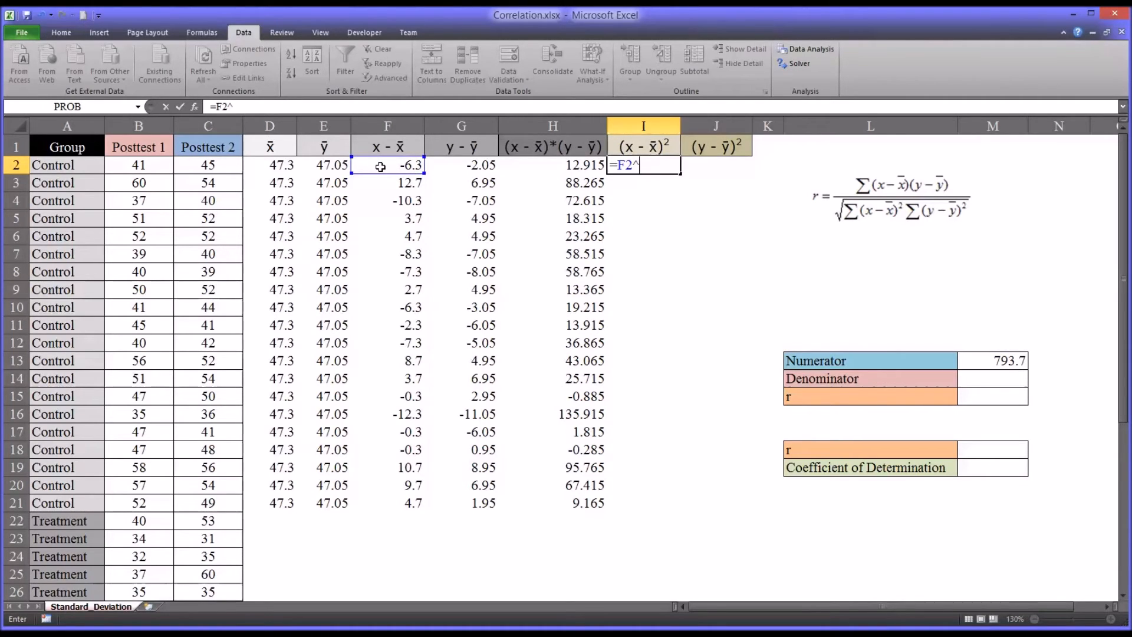
text(2)
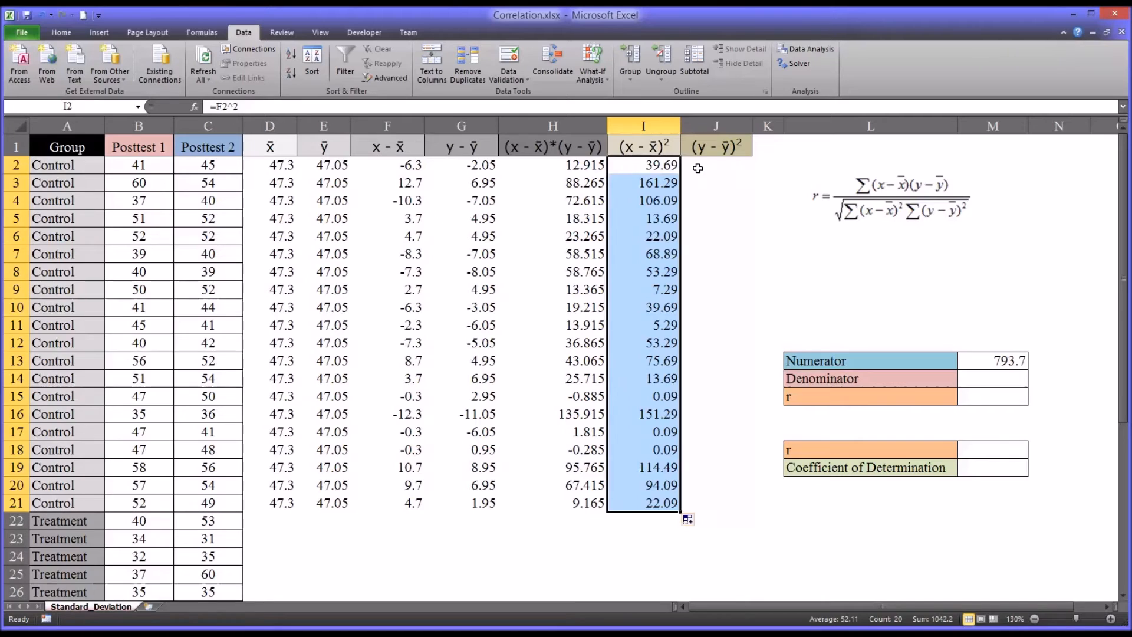
Enter =G2^2 in J2 and fill it down to J21
click(715, 164)
text(=G2)
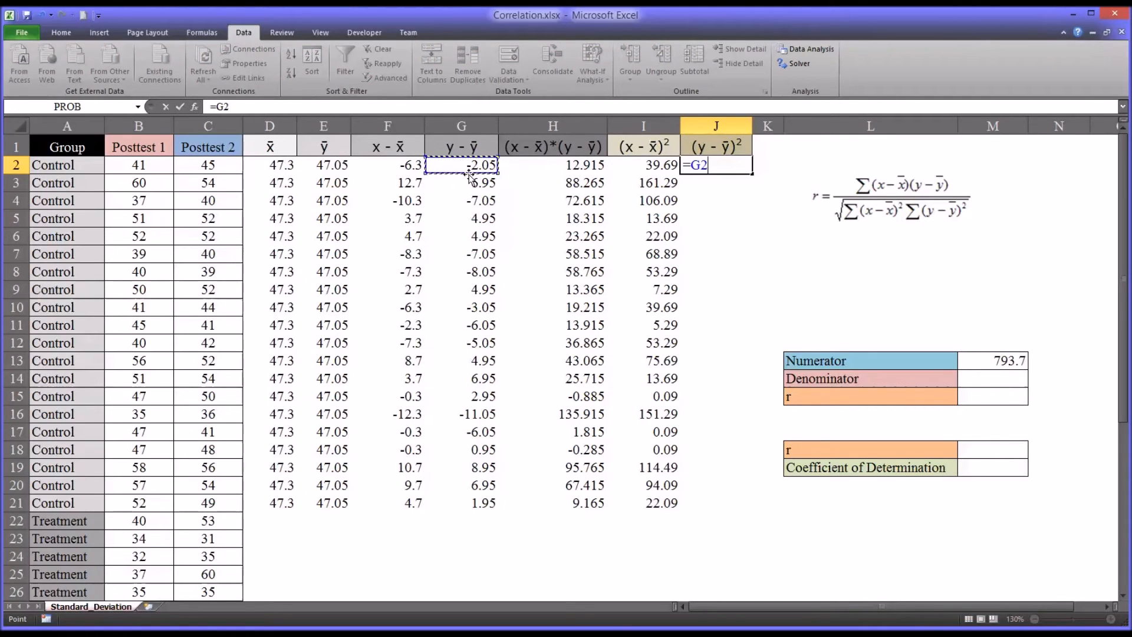
text(^2)
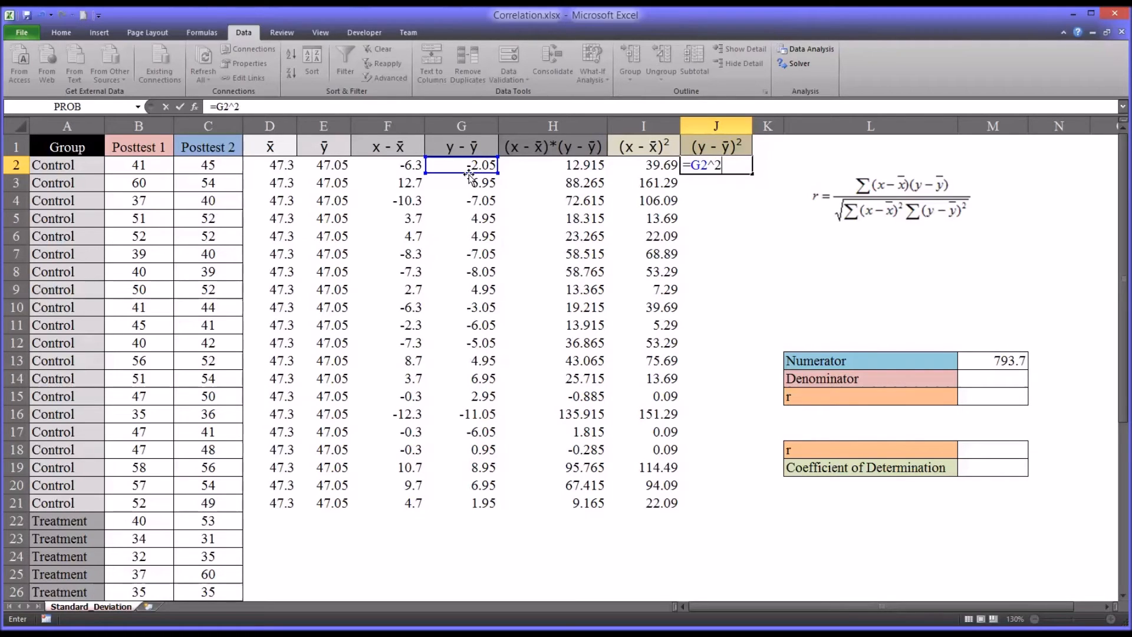
key(Enter)
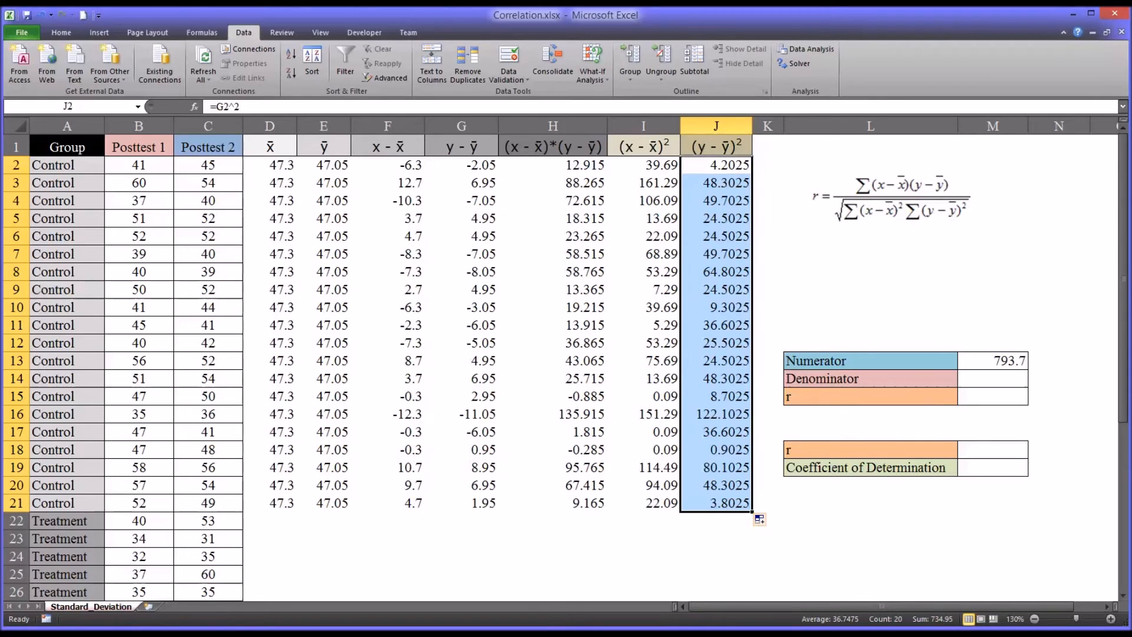
mouse_move(879, 324)
text(=)
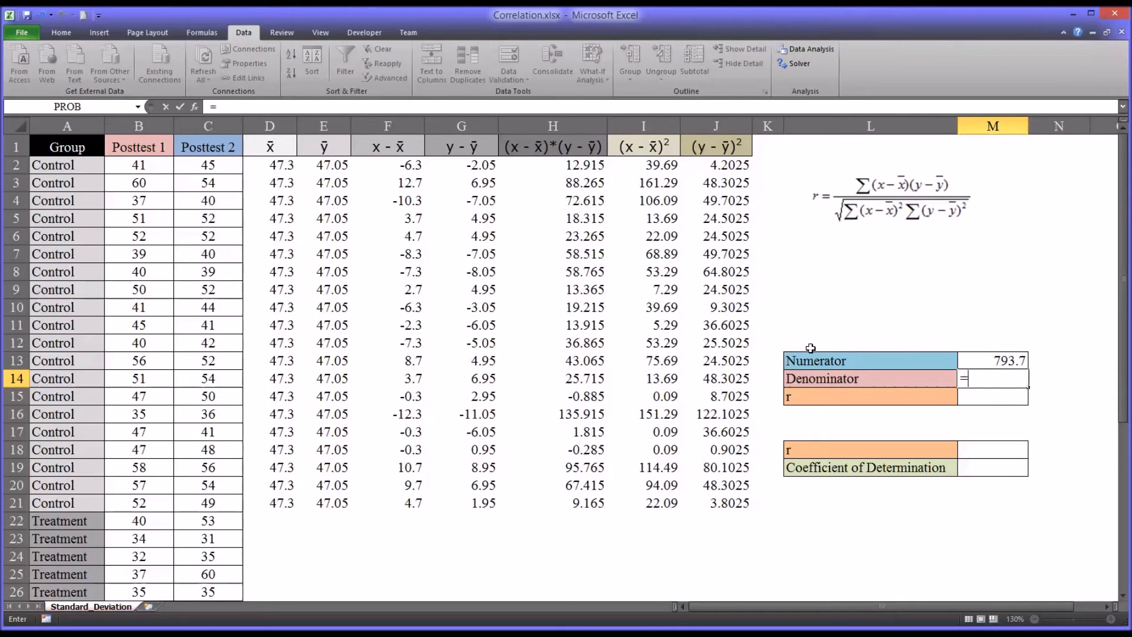
Enter =SQRT(SUM(I2:I21)*SUM(J2:J21)) in the Denominator cell M14, giving 875.1942
text(sqrt()
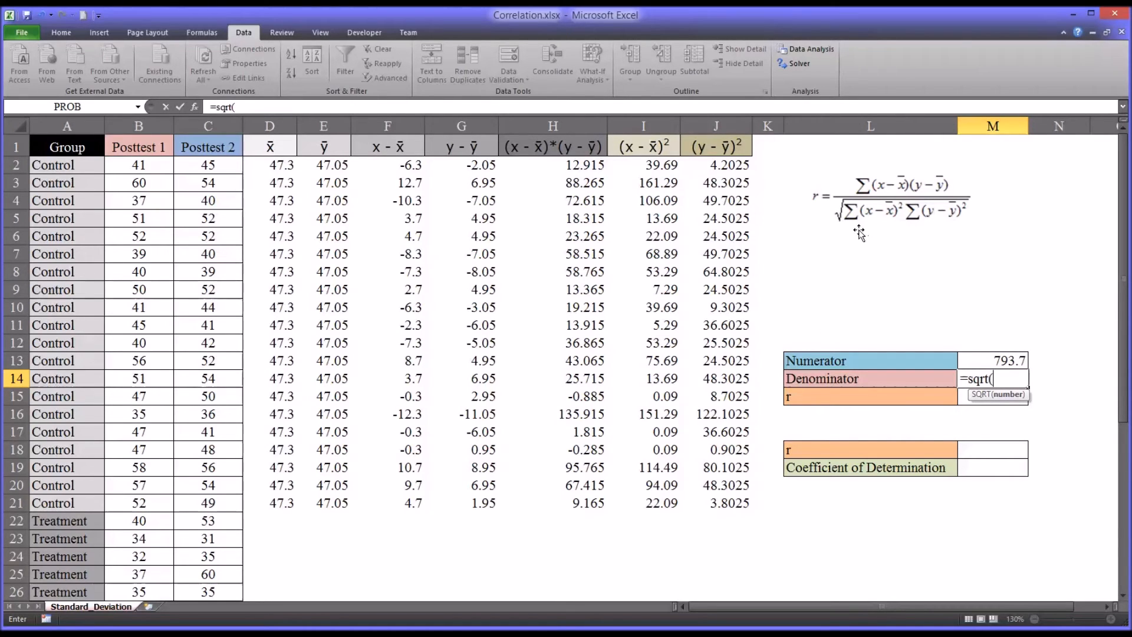
mouse_move(646, 155)
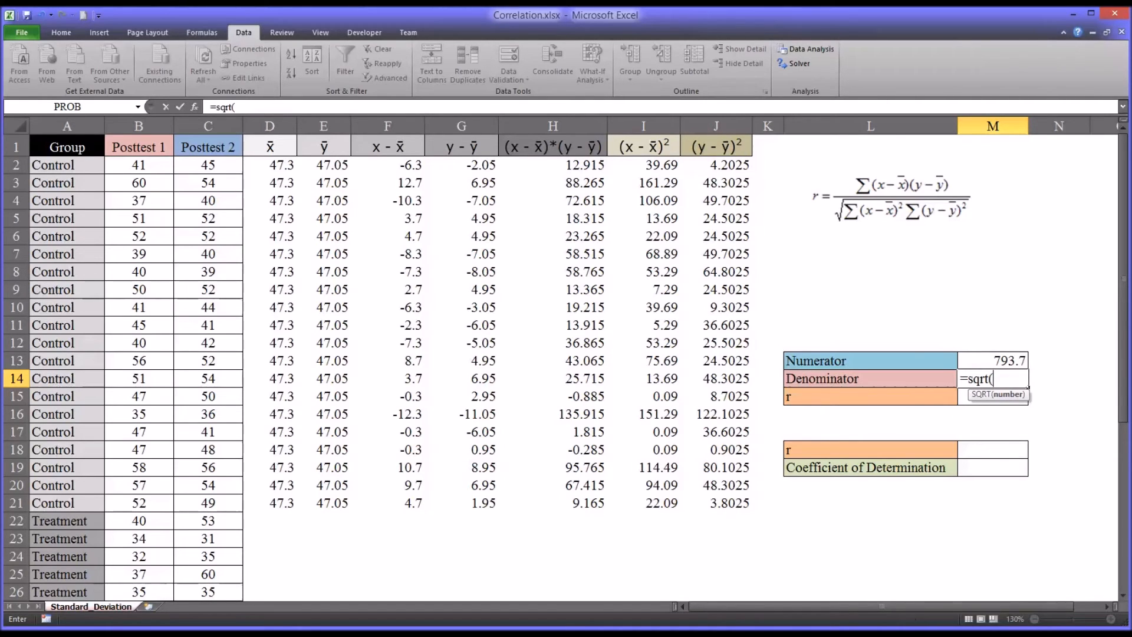
text(s)
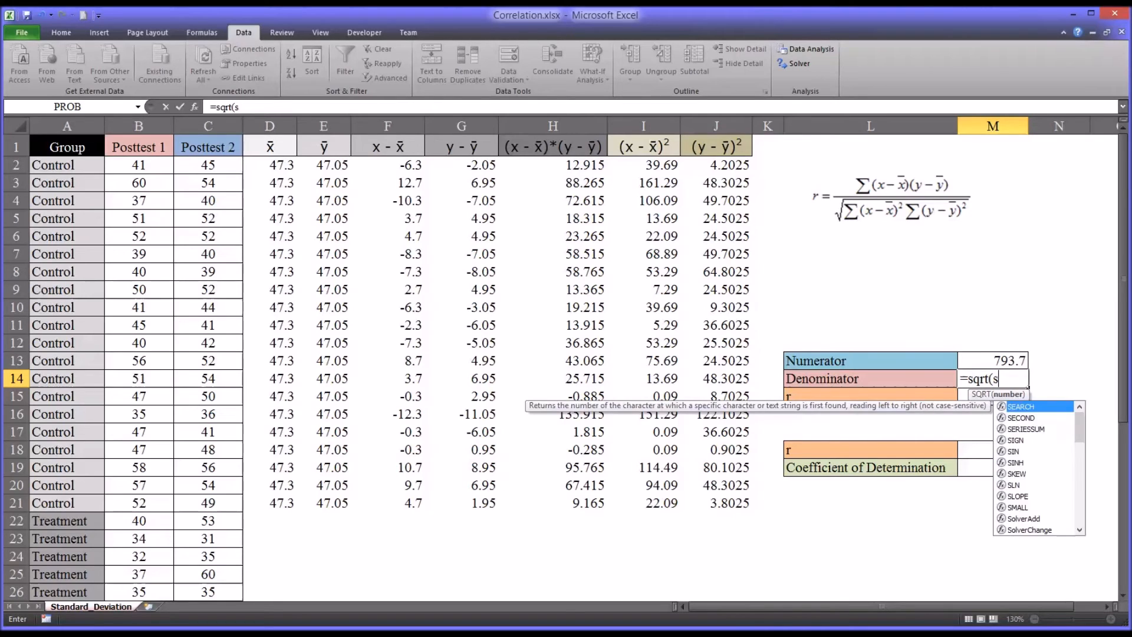
text(um()
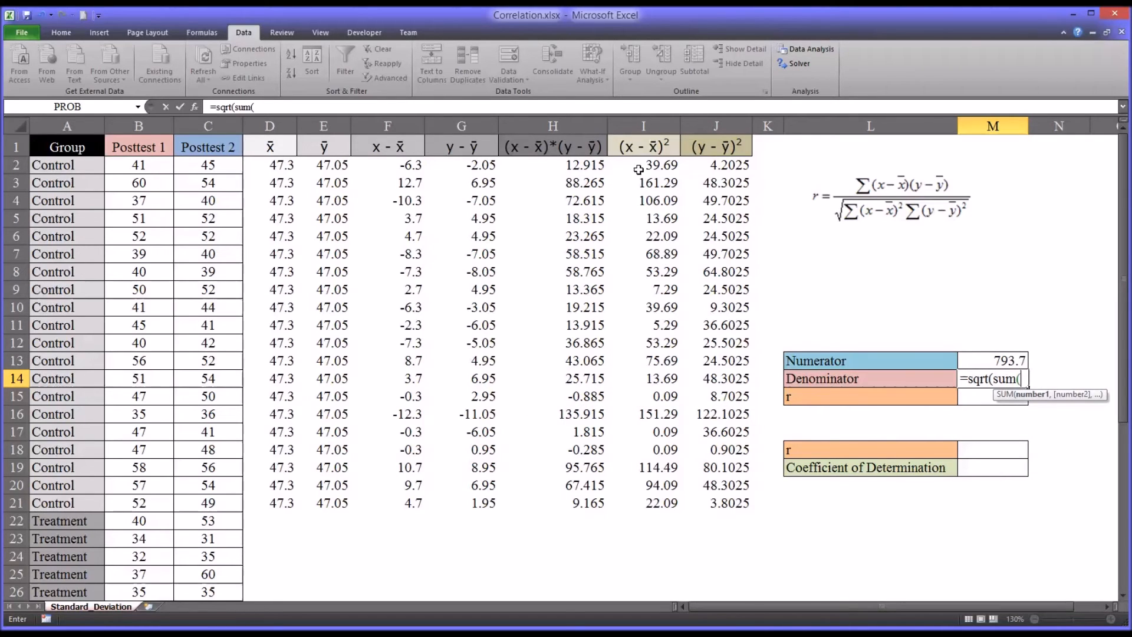
drag(643, 164, 642, 449)
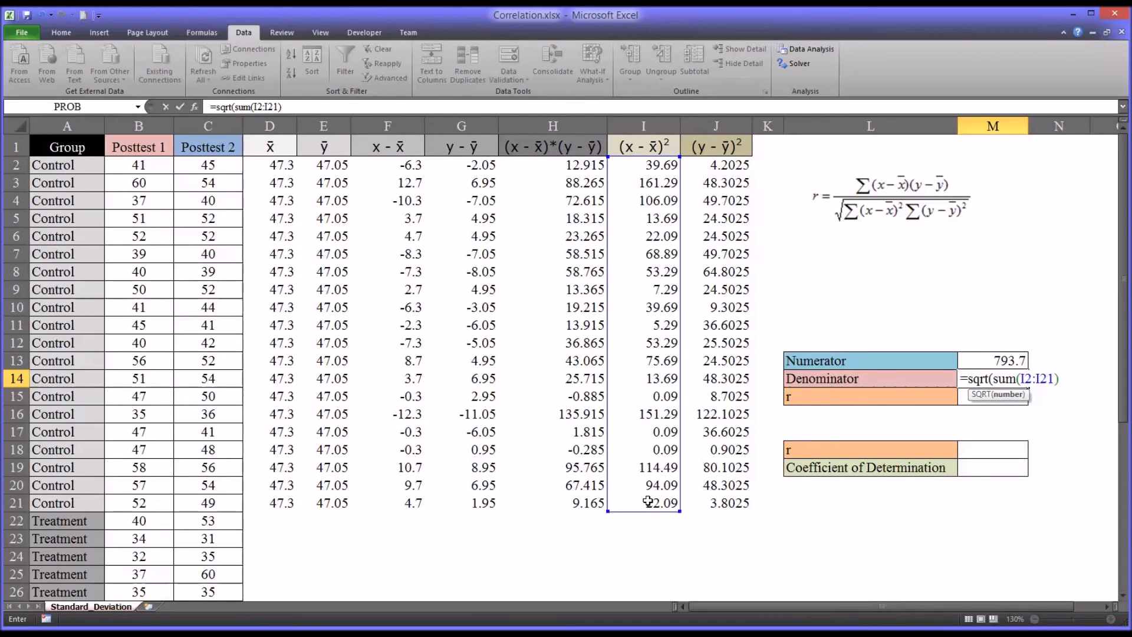
text(*)
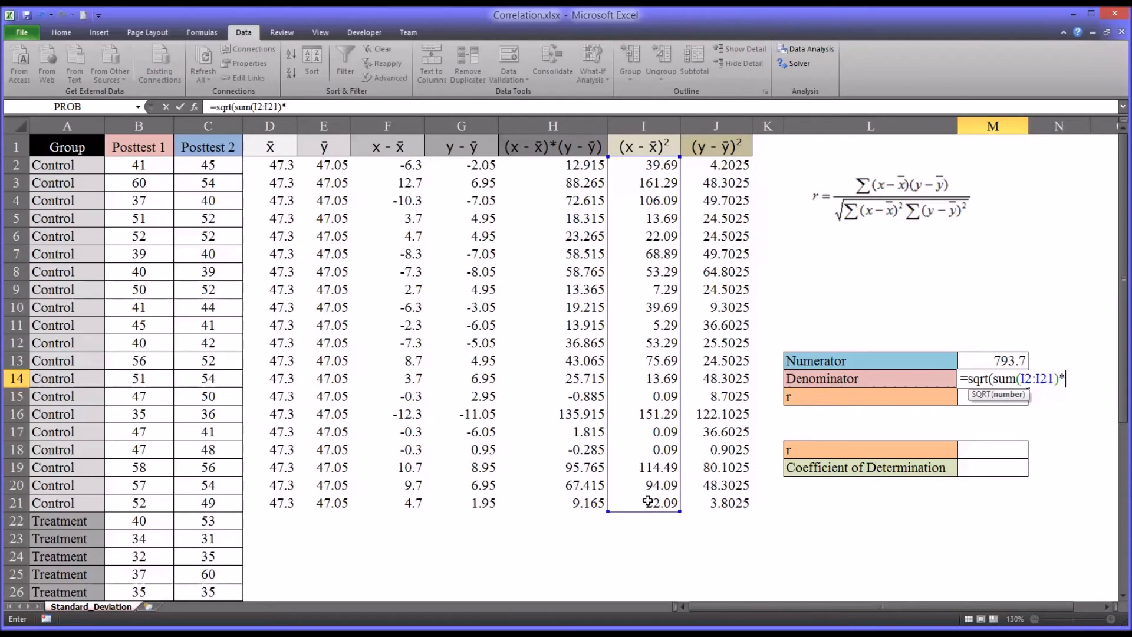
text(sum()
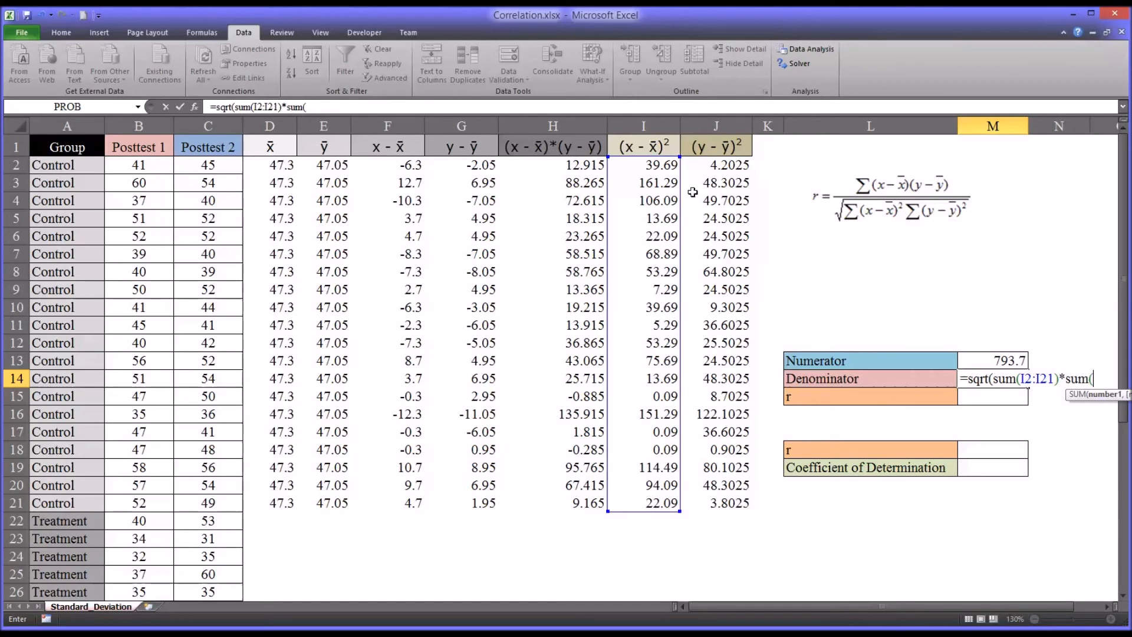
drag(717, 164, 716, 324)
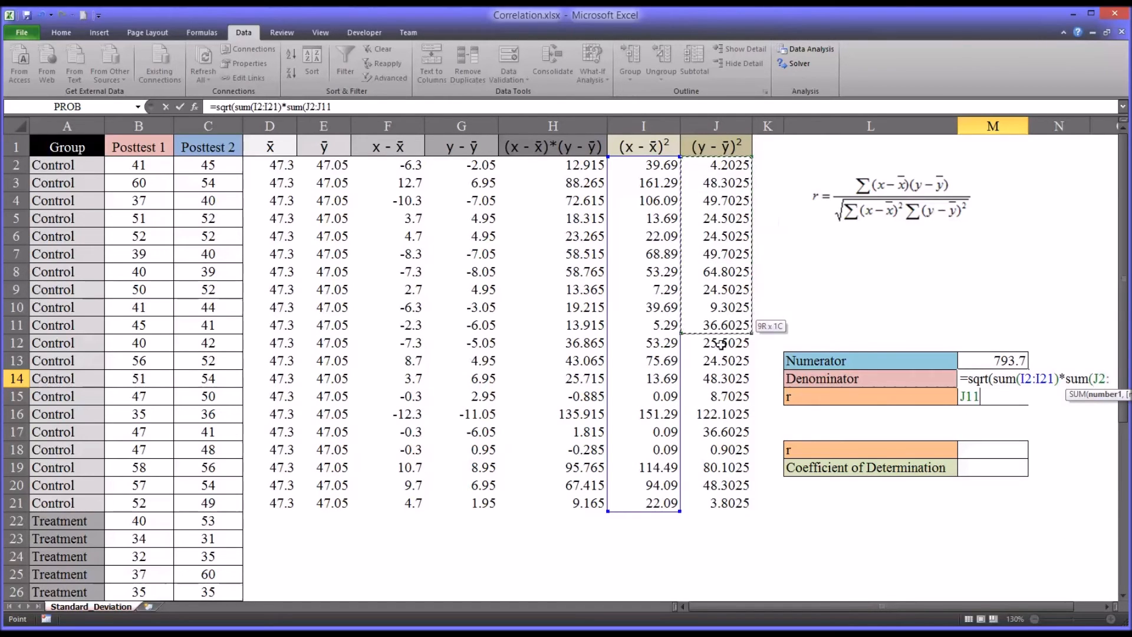
drag(716, 325, 716, 503)
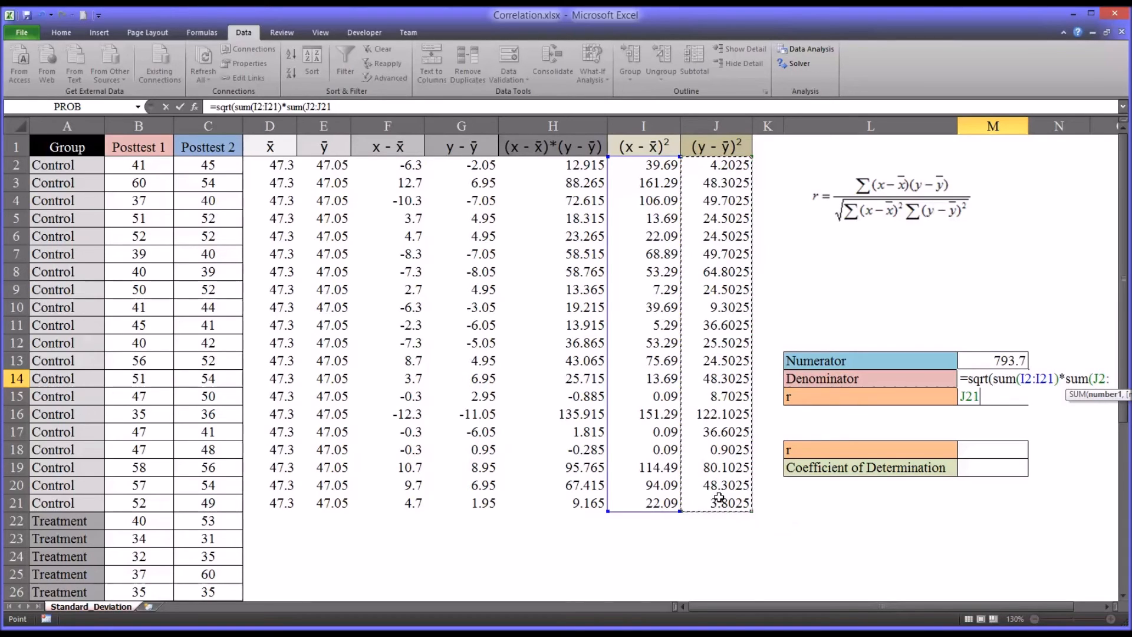
text())
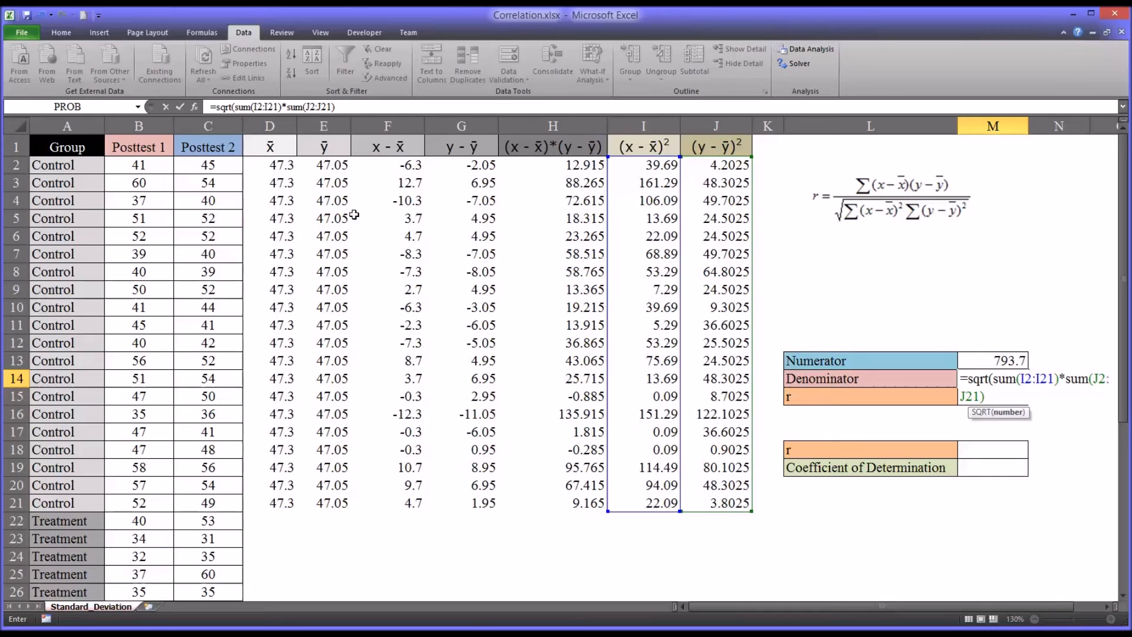
mouse_move(380, 222)
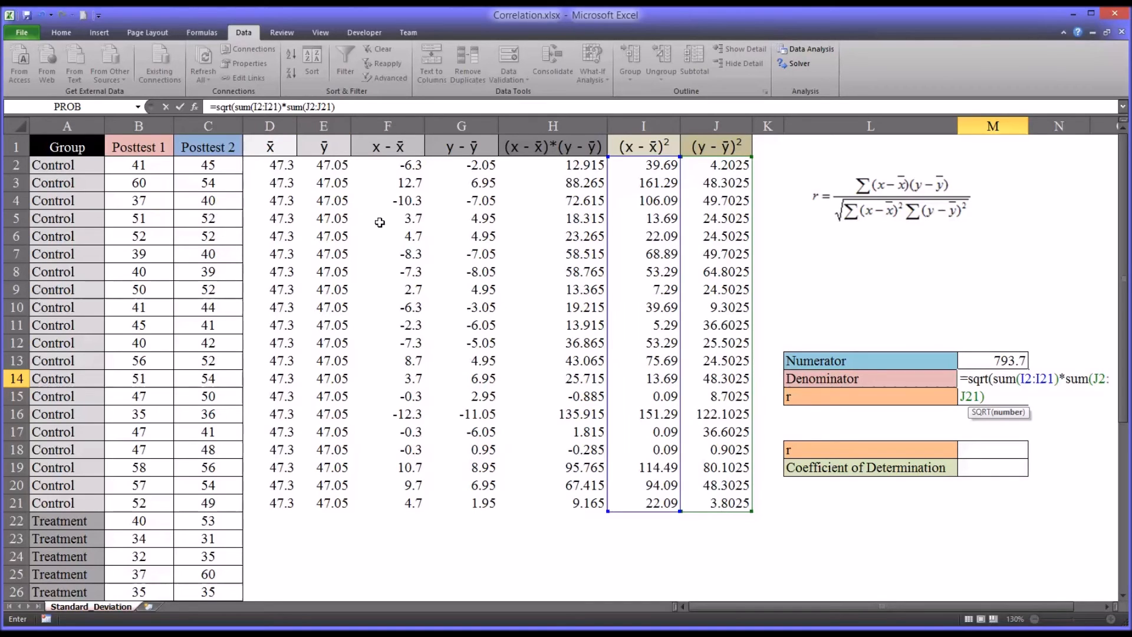
text())
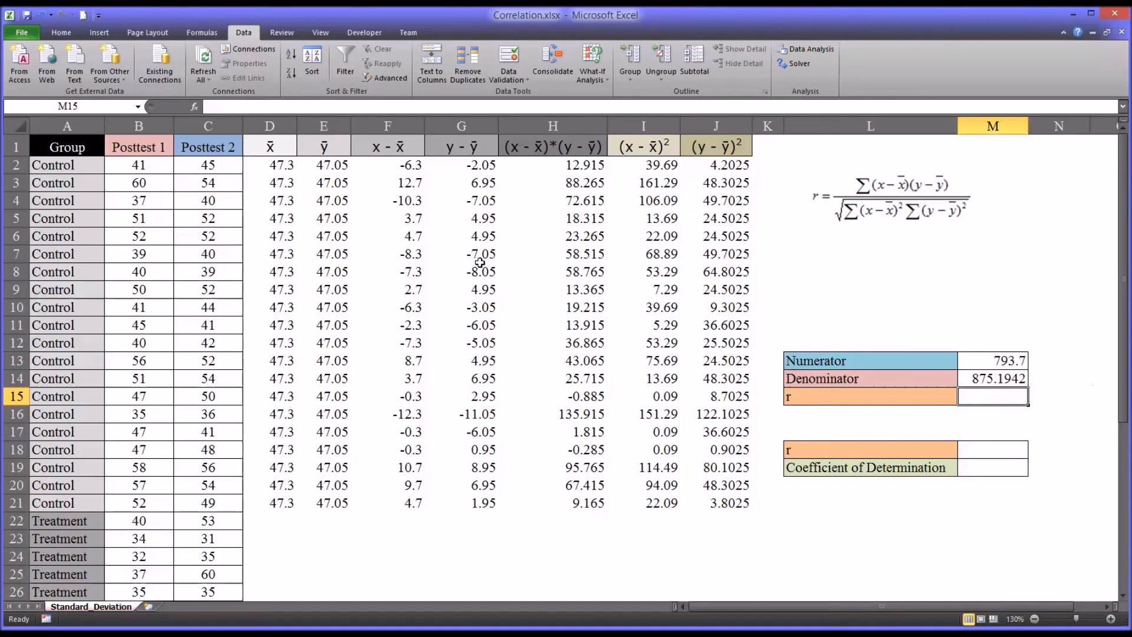
click(993, 378)
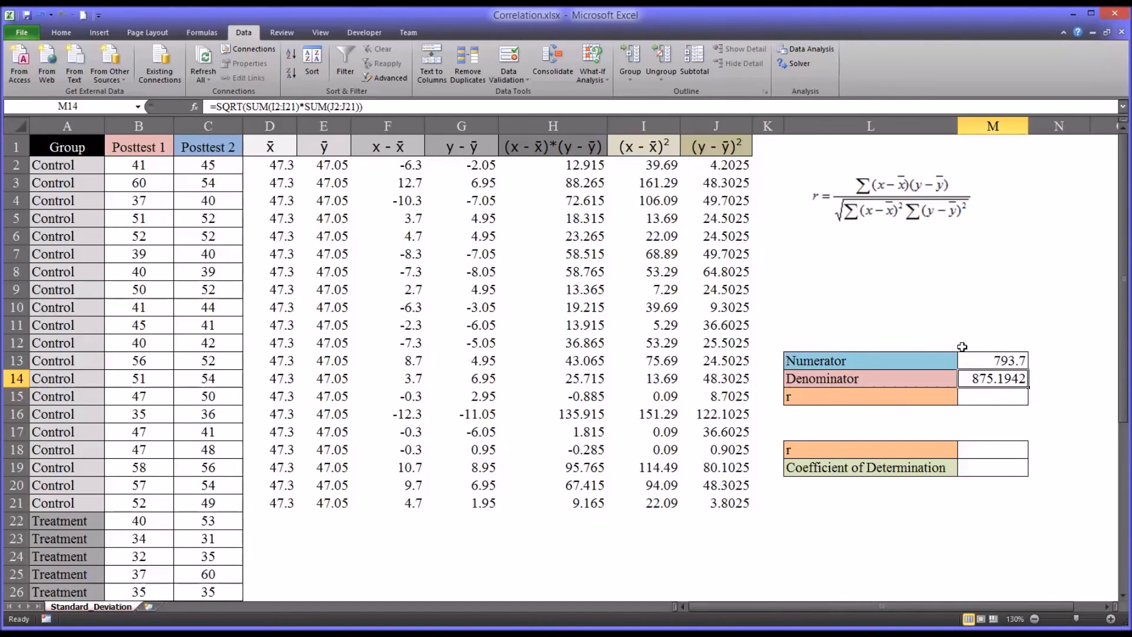
mouse_move(348, 168)
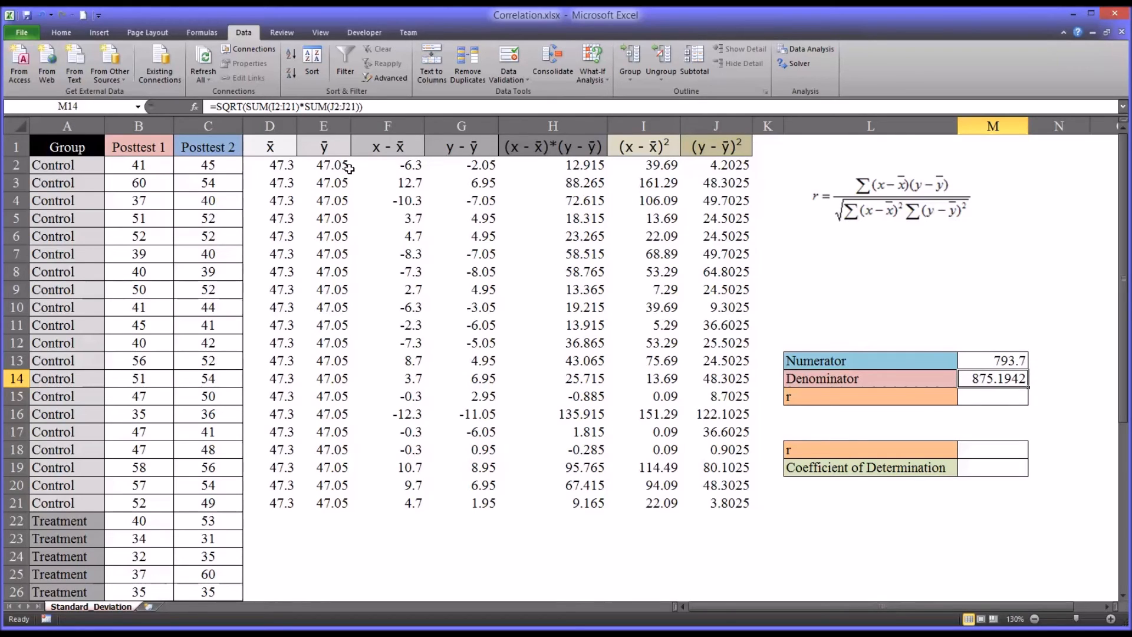
mouse_move(231, 109)
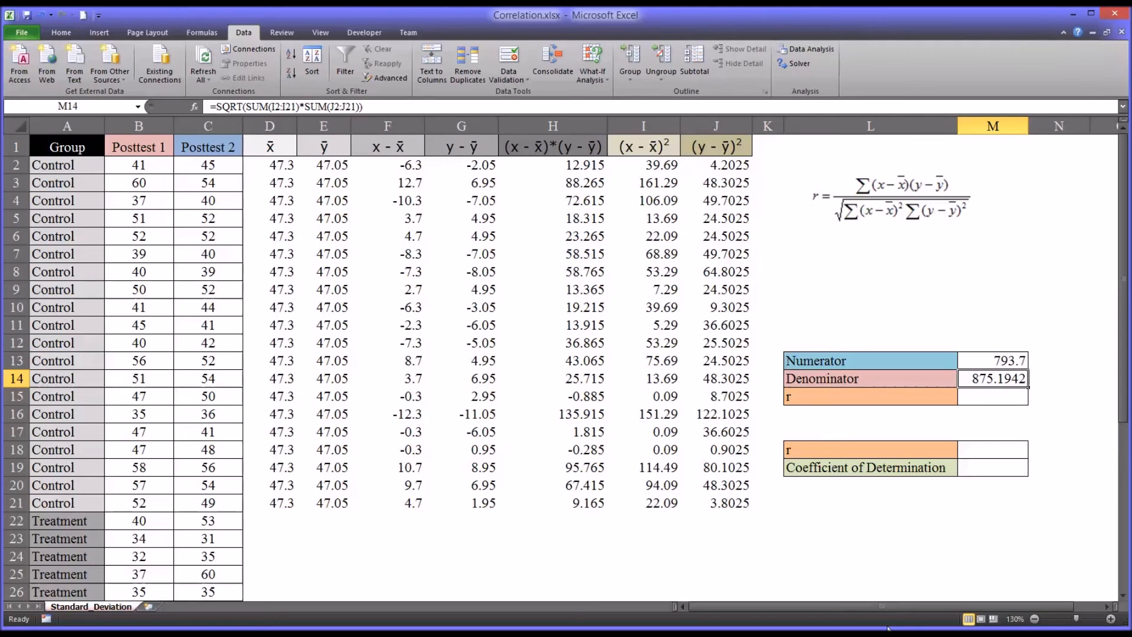
mouse_move(897, 258)
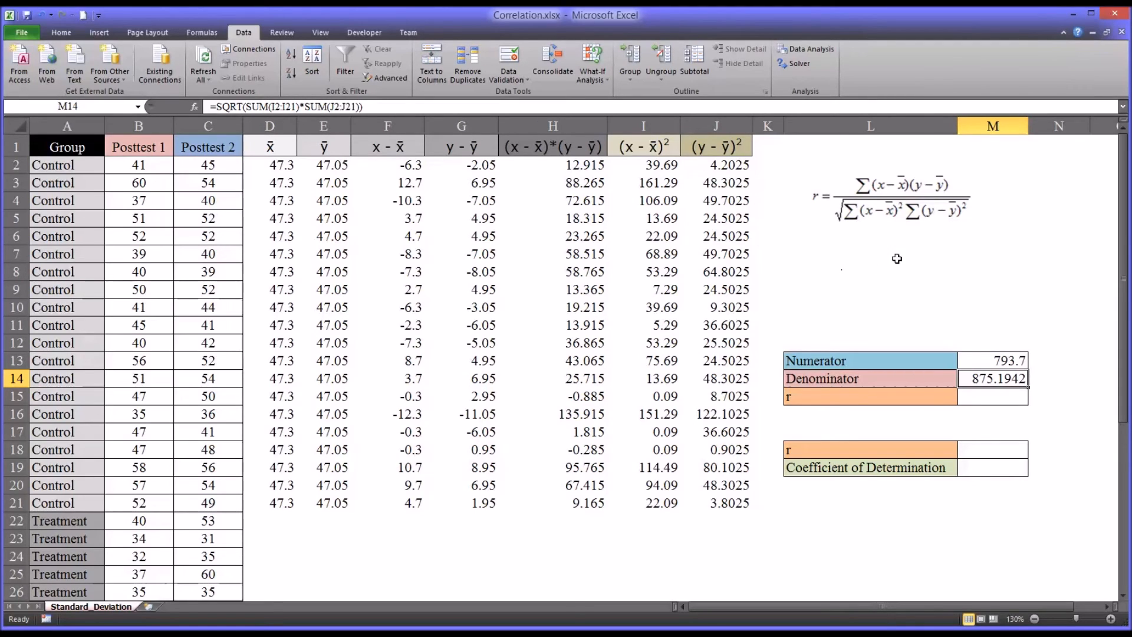
mouse_move(964, 363)
text(=)
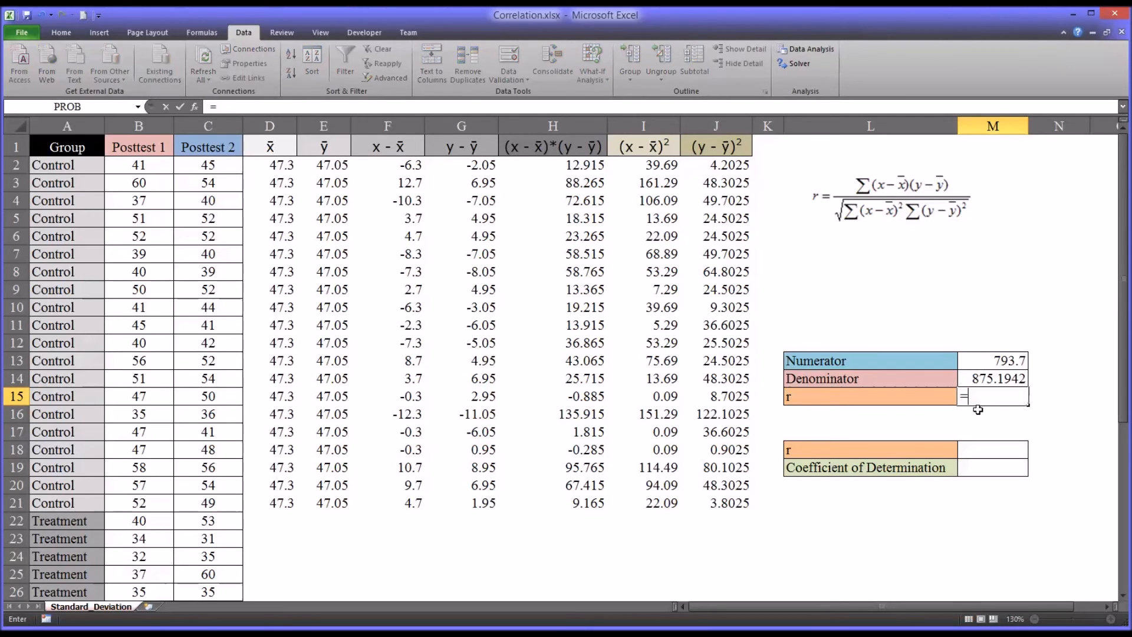
Enter =M13/M14 in M15 for r = 0.9068844, then start the CORREL cell
click(993, 361)
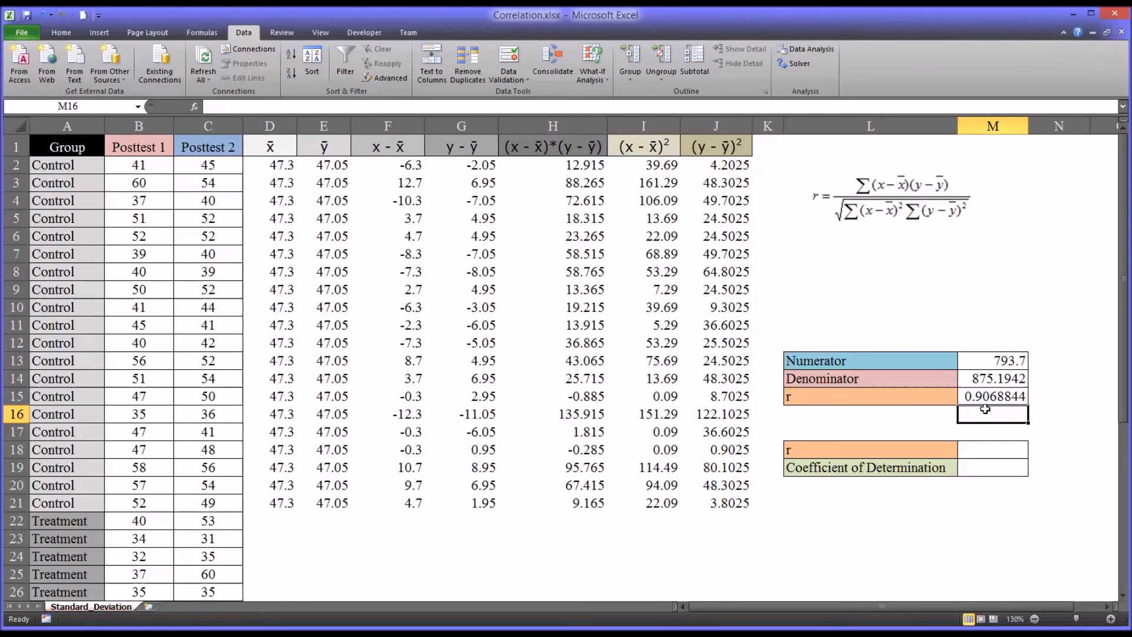
mouse_move(1020, 412)
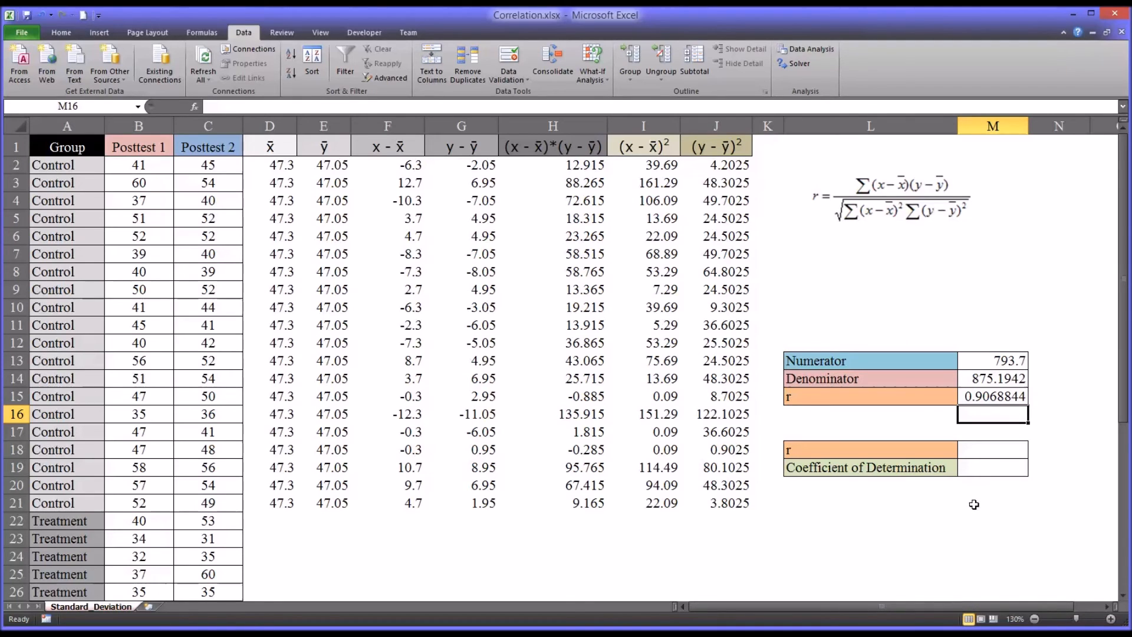
mouse_move(966, 511)
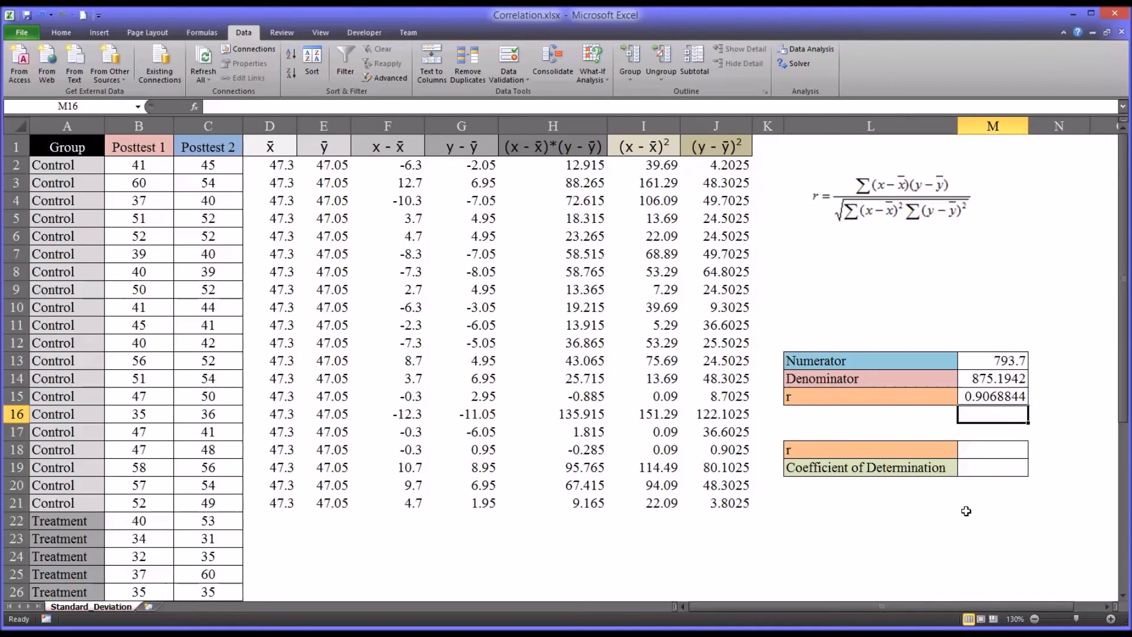
mouse_move(981, 491)
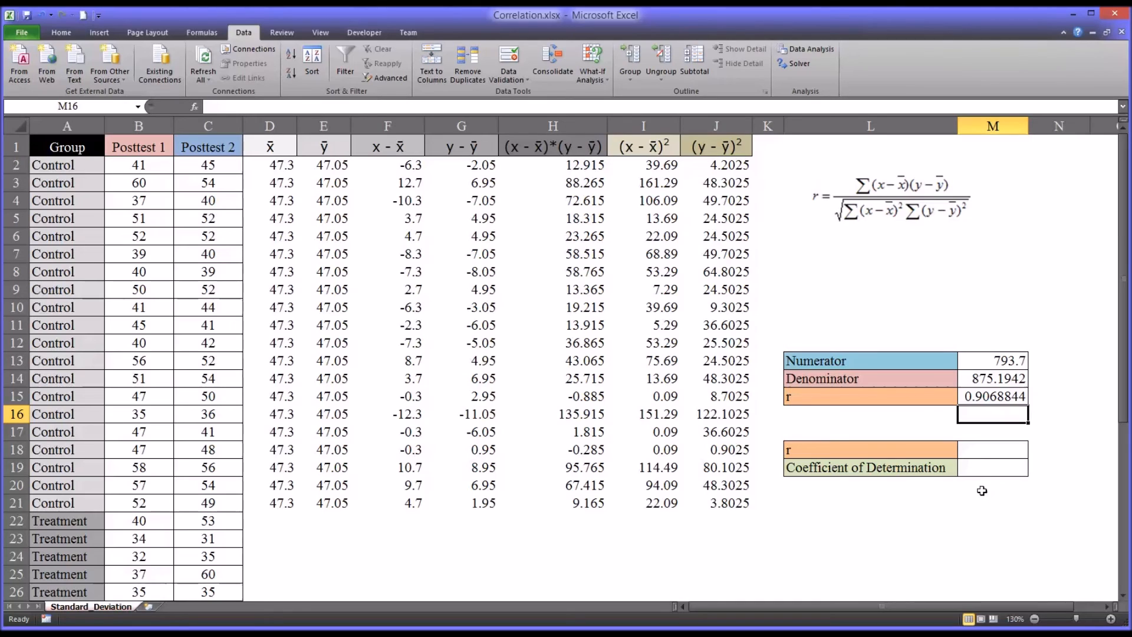
click(991, 450)
text(=)
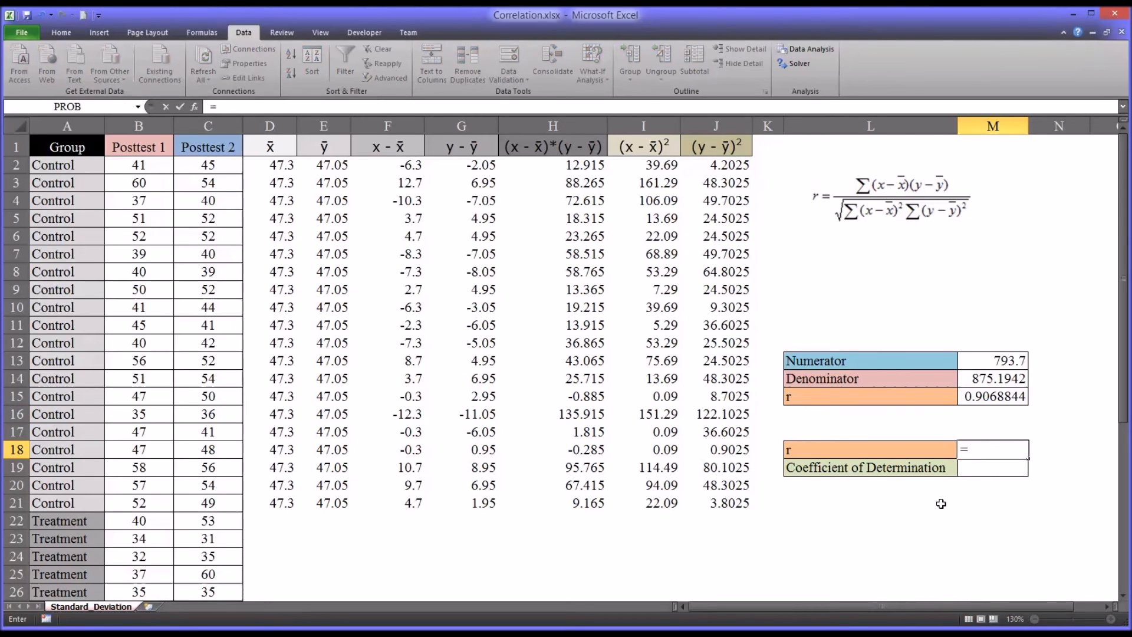
Enter =CORREL(B2:B21, C2:C21) in M18 on the Posttest 1 and Posttest 2 scores, giving 0.9068844
text(corr)
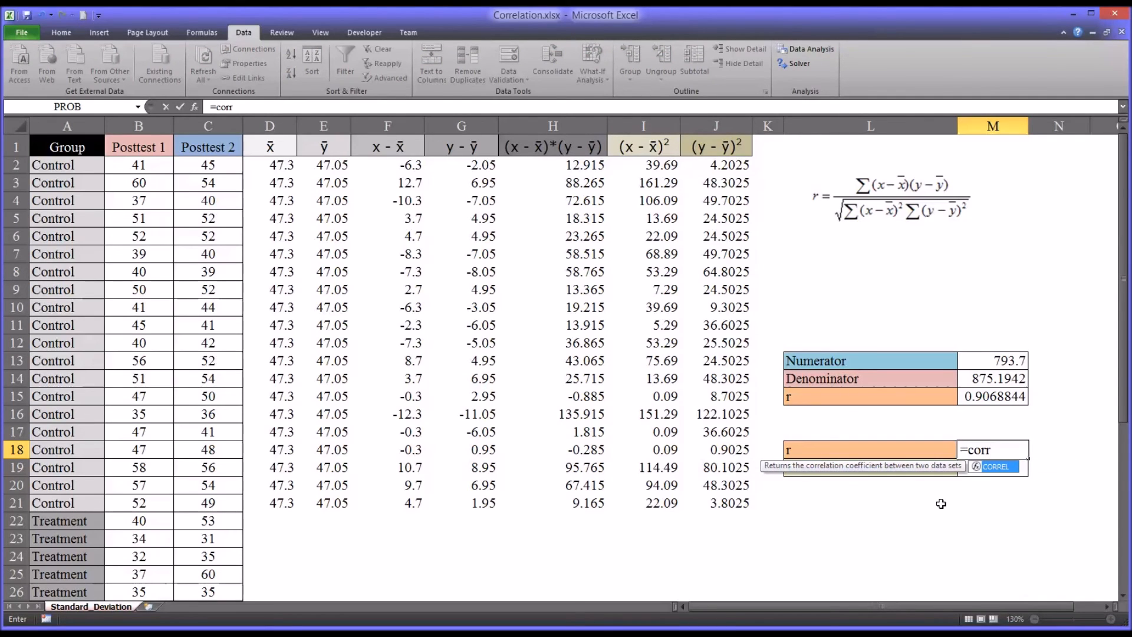
text(CORREL()
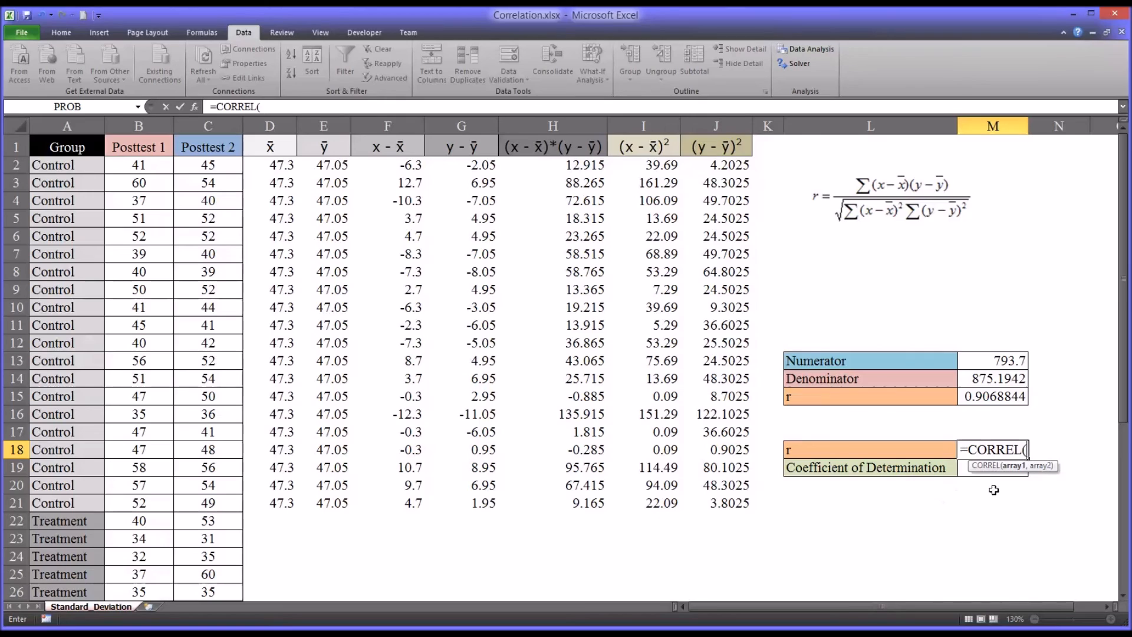
mouse_move(1010, 485)
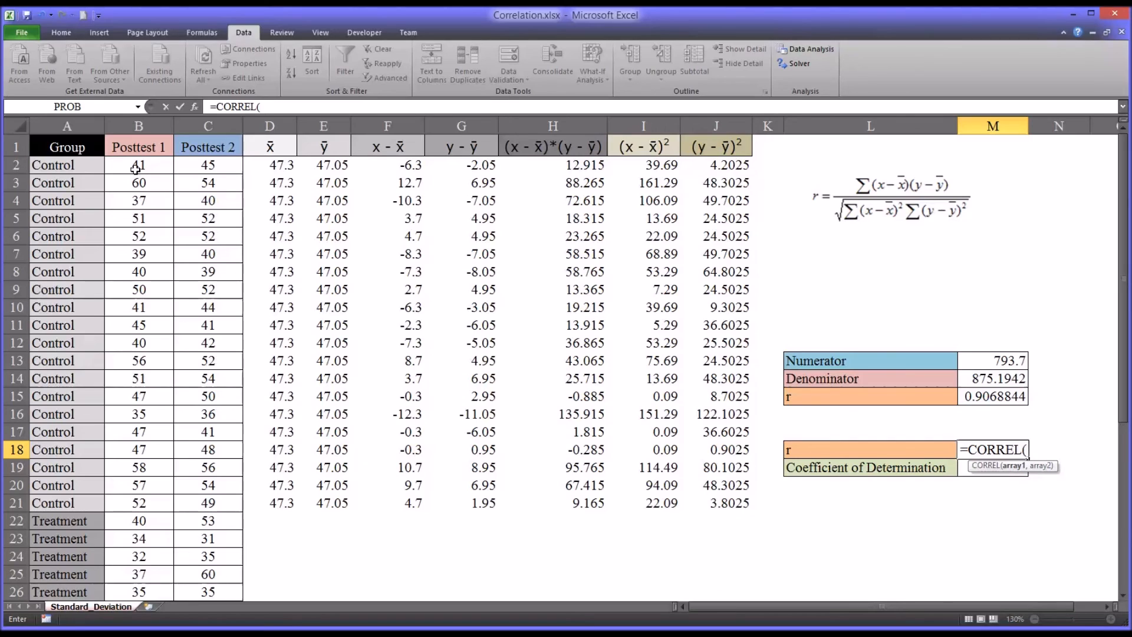
drag(138, 165, 138, 520)
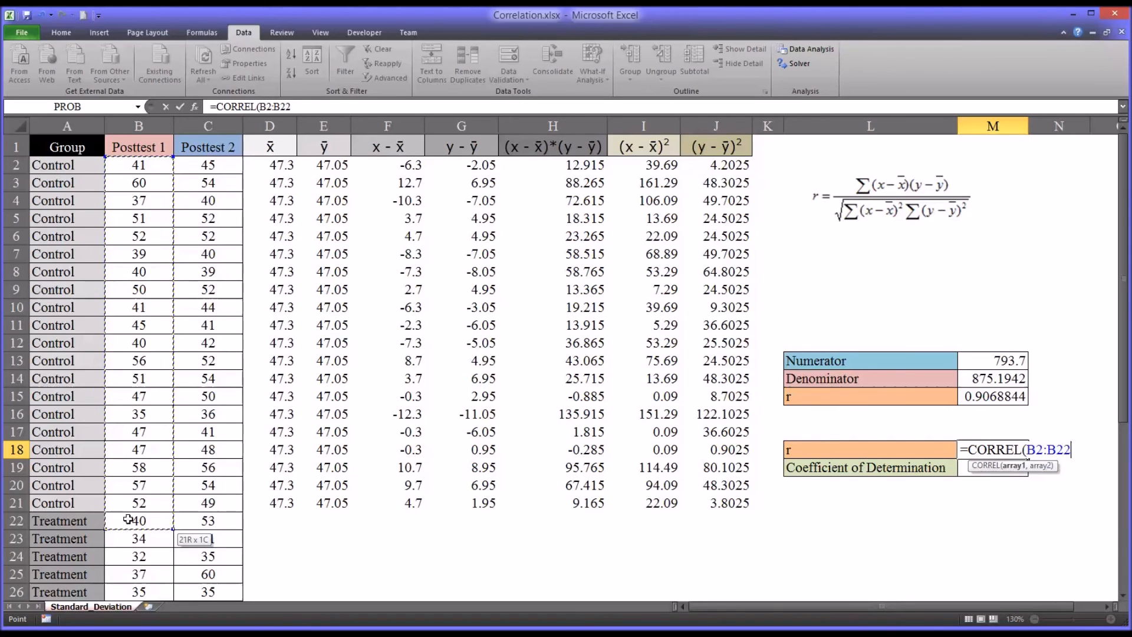
drag(126, 520, 126, 502)
text(1,)
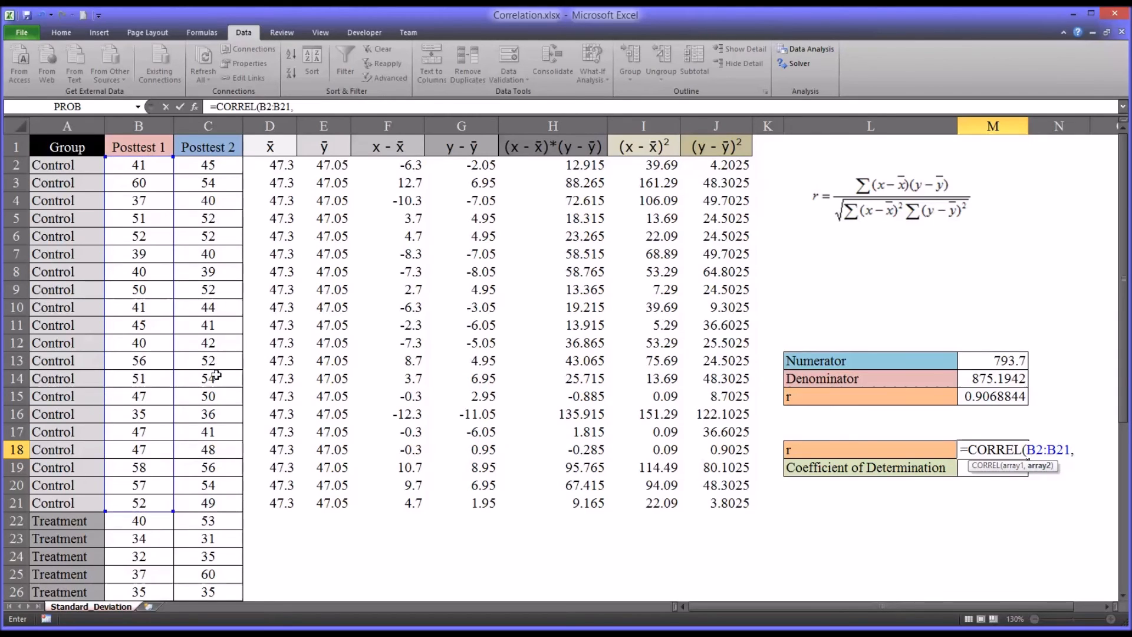
drag(208, 164, 208, 502)
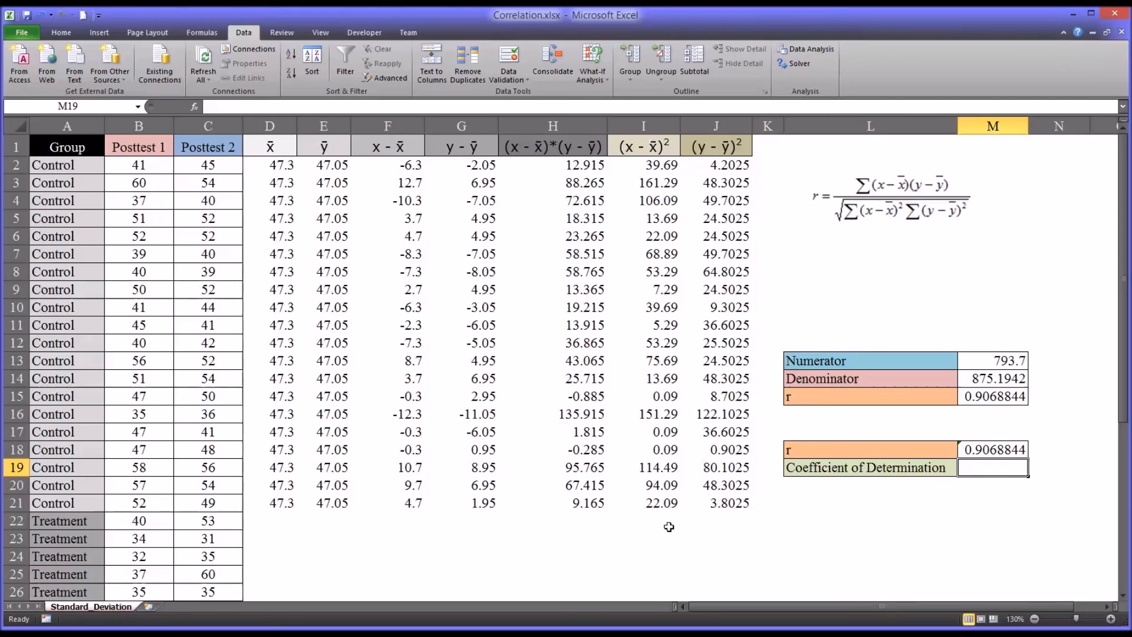
mouse_move(203, 166)
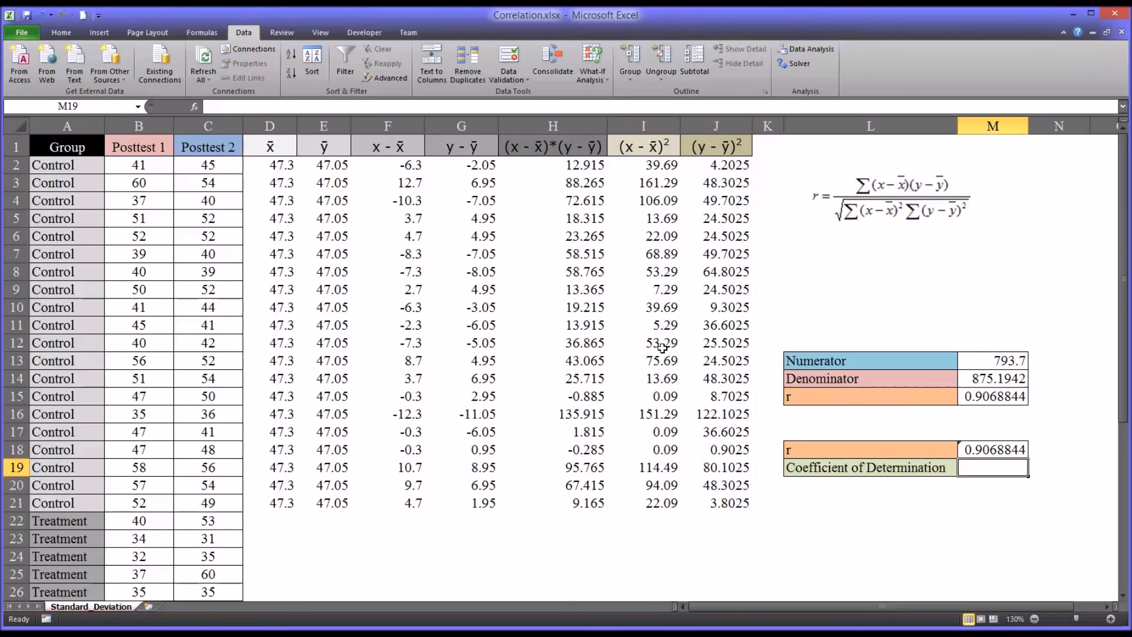
mouse_move(257, 250)
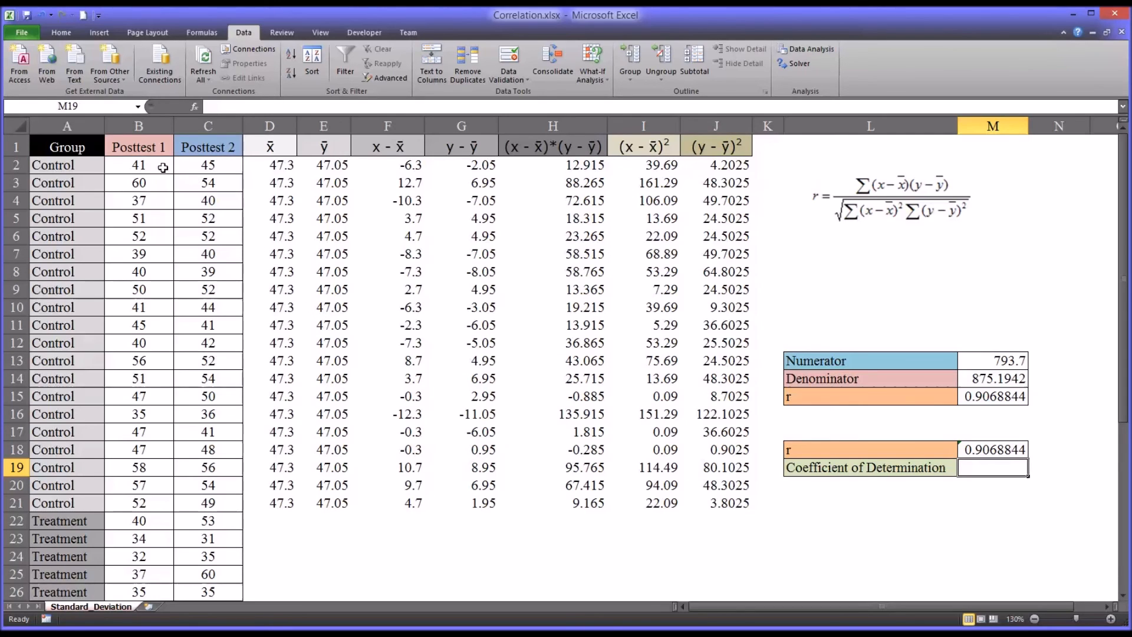
mouse_move(178, 168)
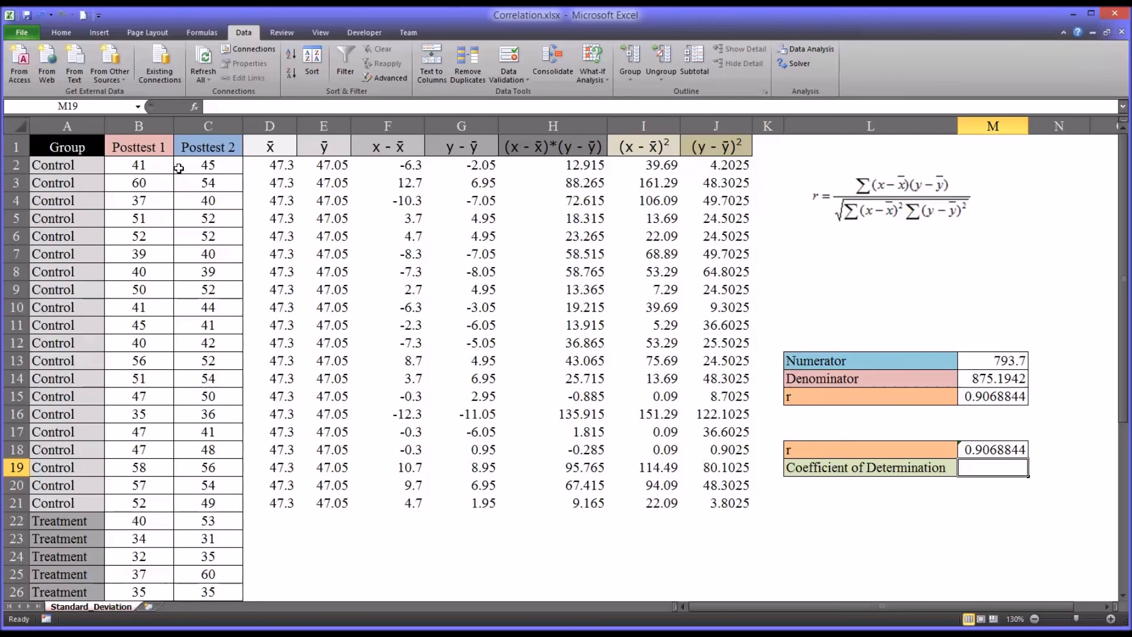
mouse_move(184, 166)
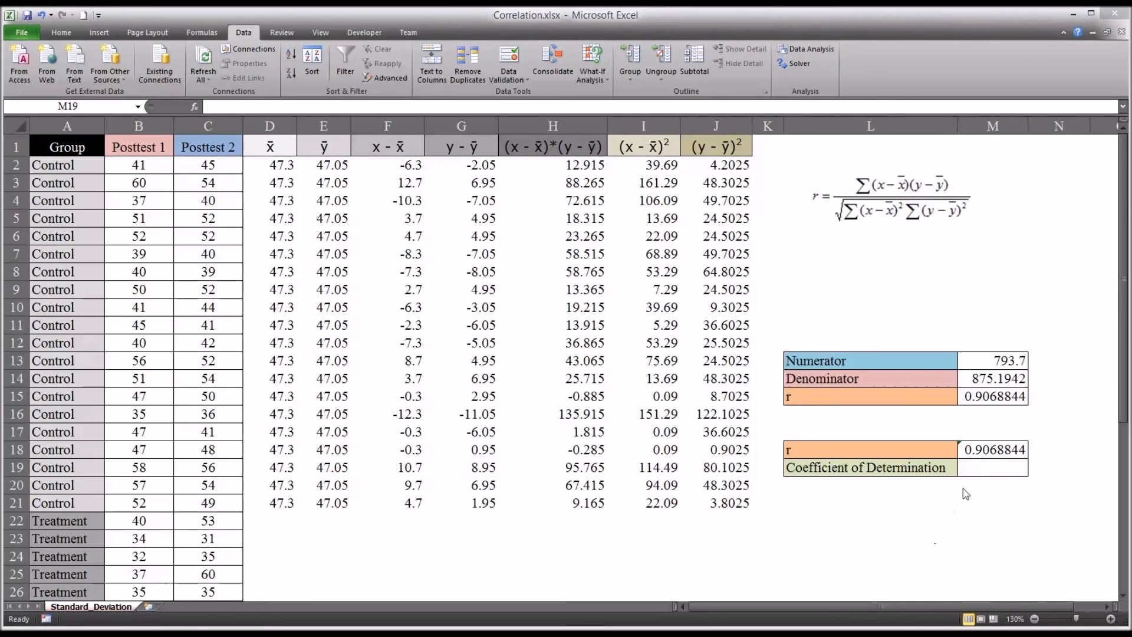
mouse_move(884, 476)
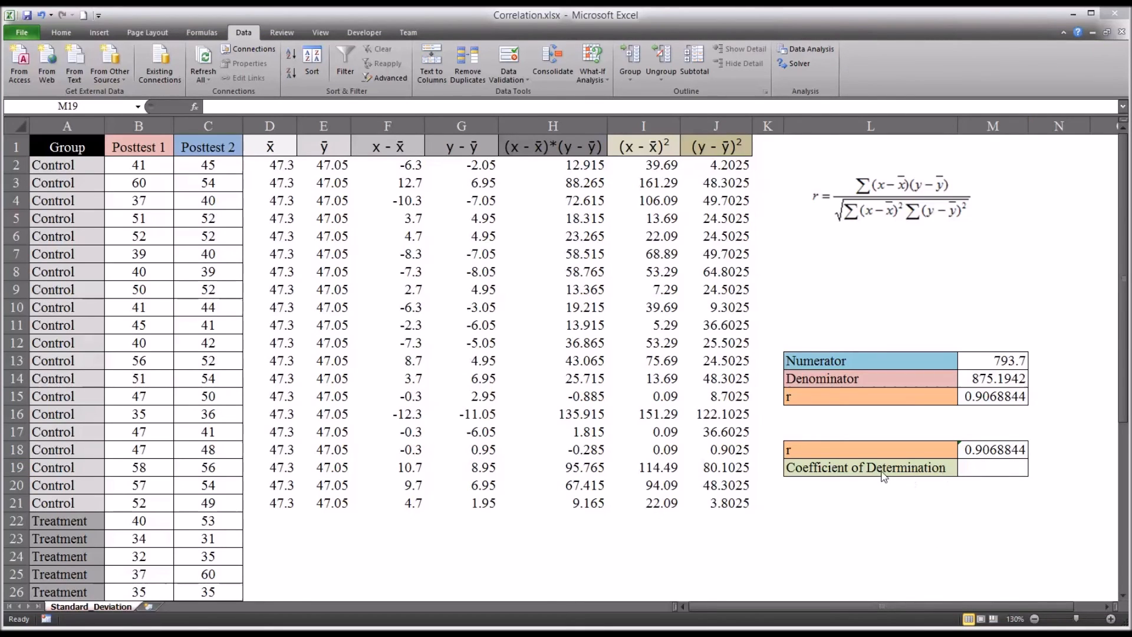
mouse_move(900, 489)
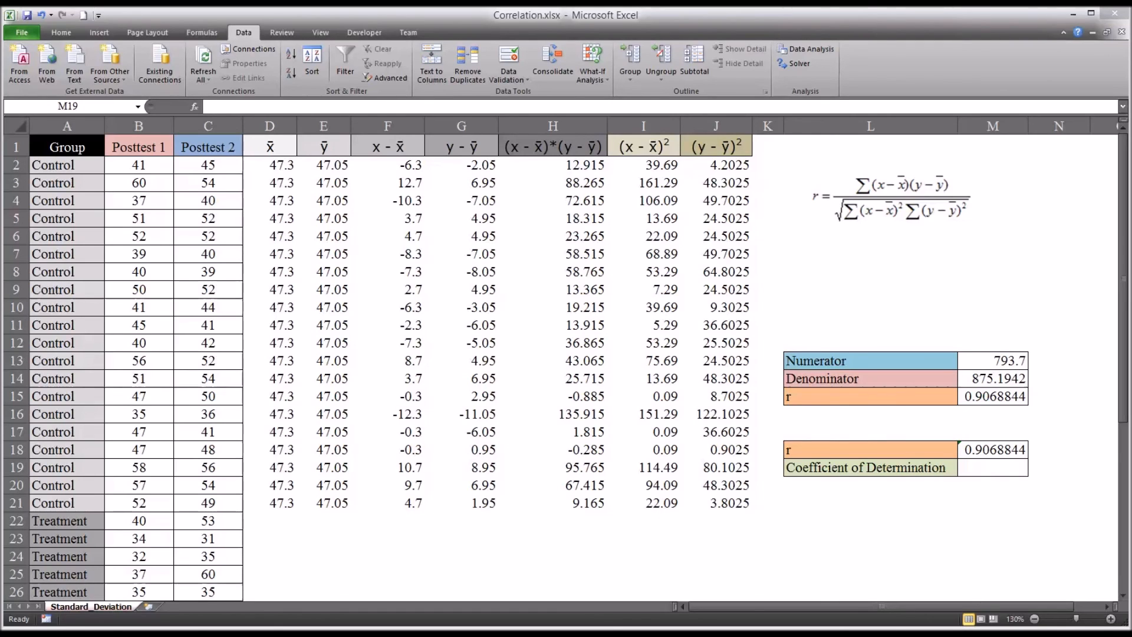
Enter =M18^2 in M19 to get a coefficient of determination of 0.8224394
click(993, 467)
text(=M18^)
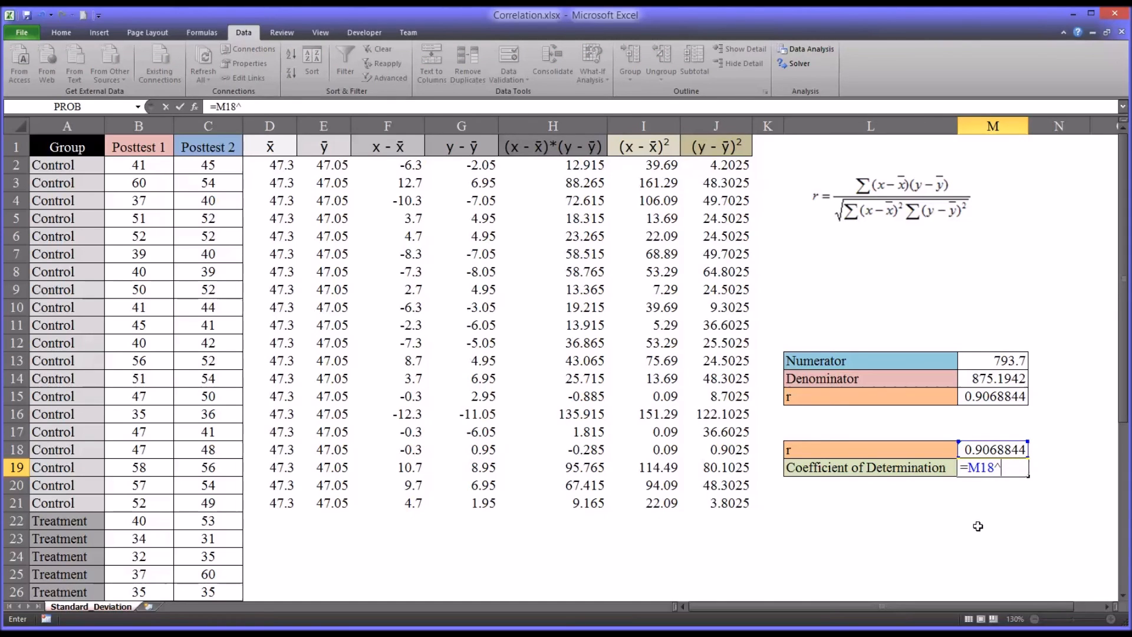
key(enter)
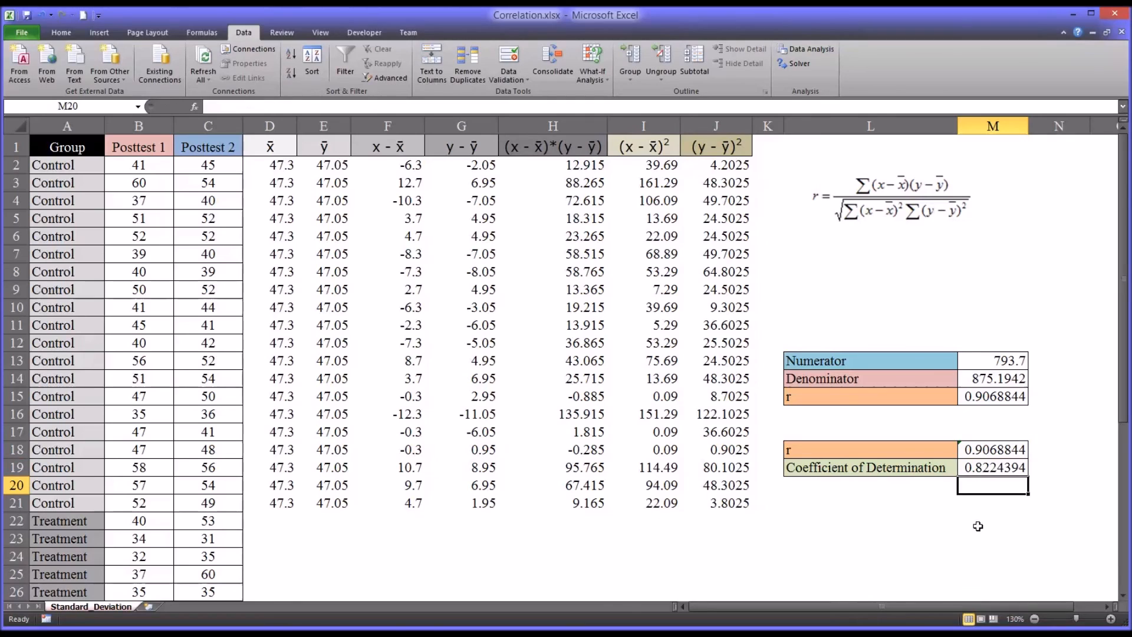
click(992, 467)
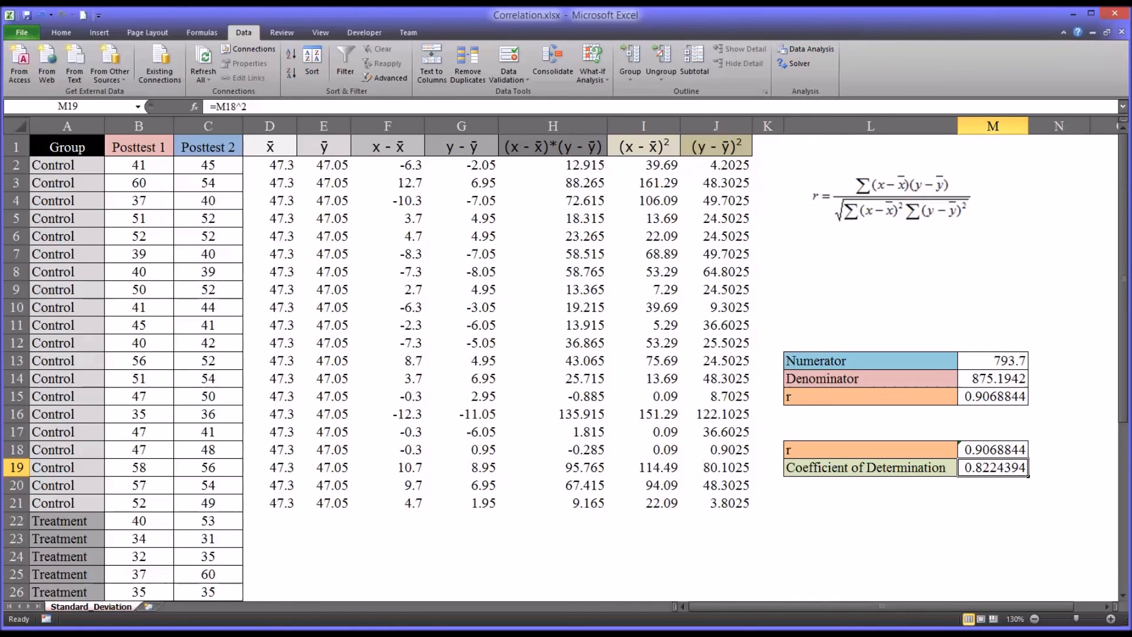